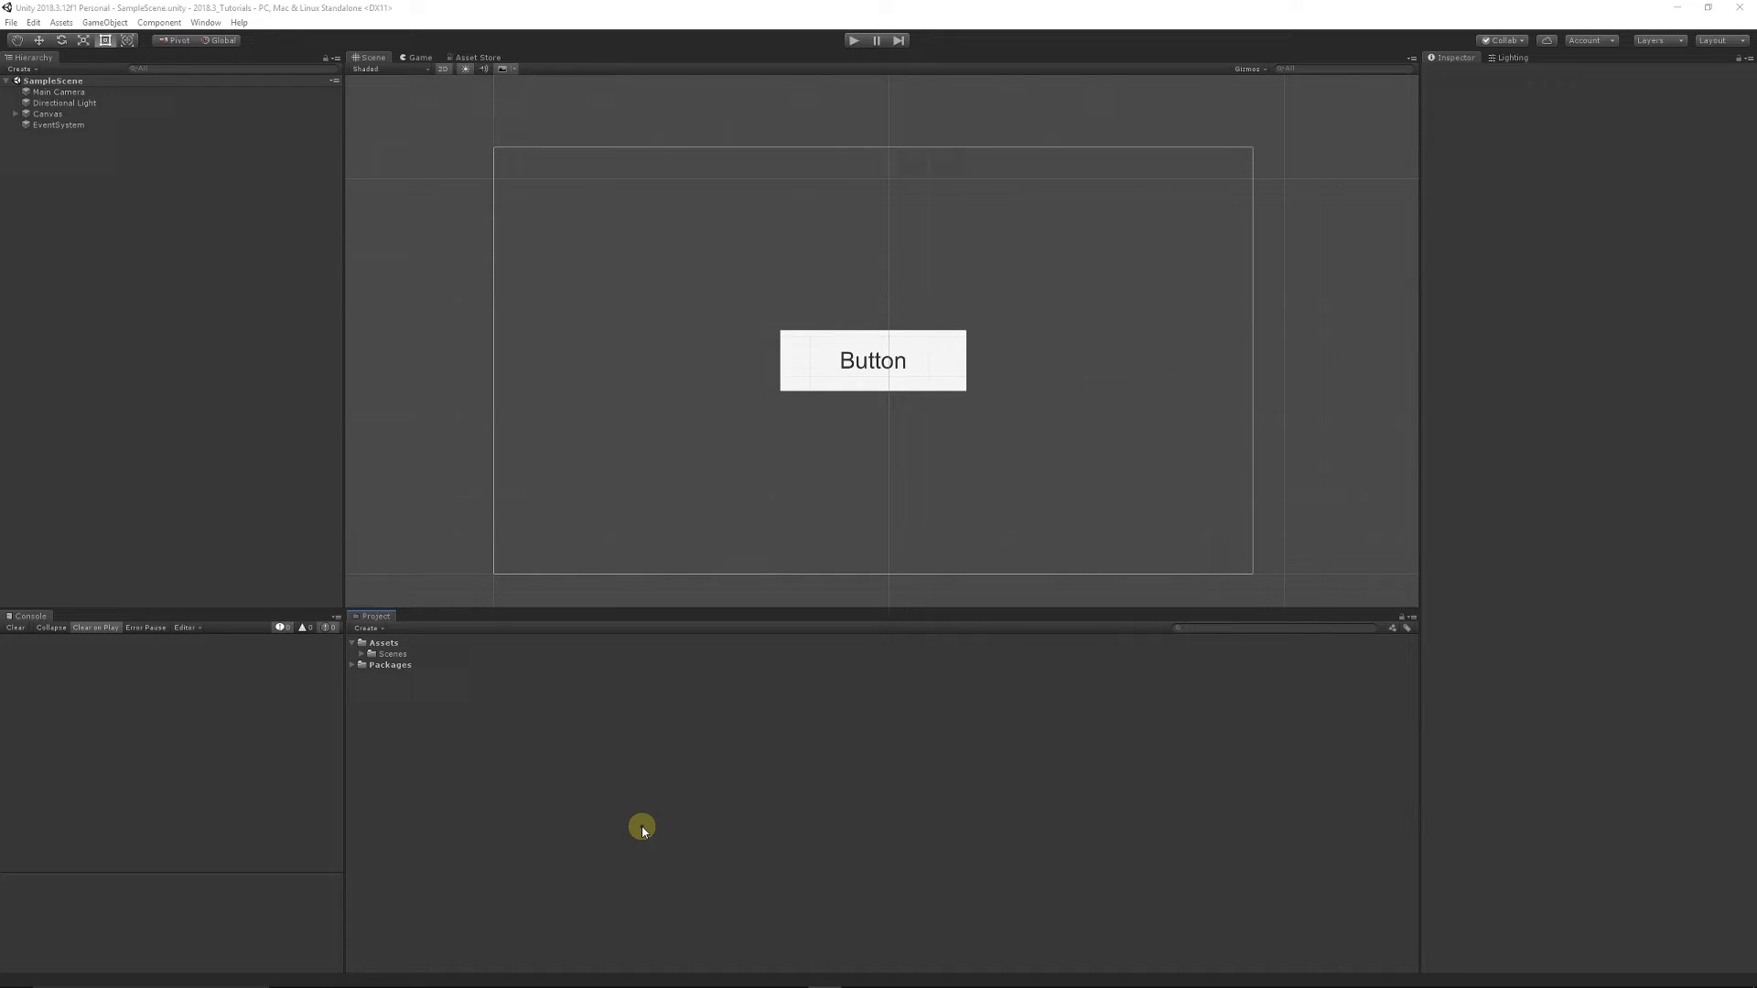
mouse_move(776, 300)
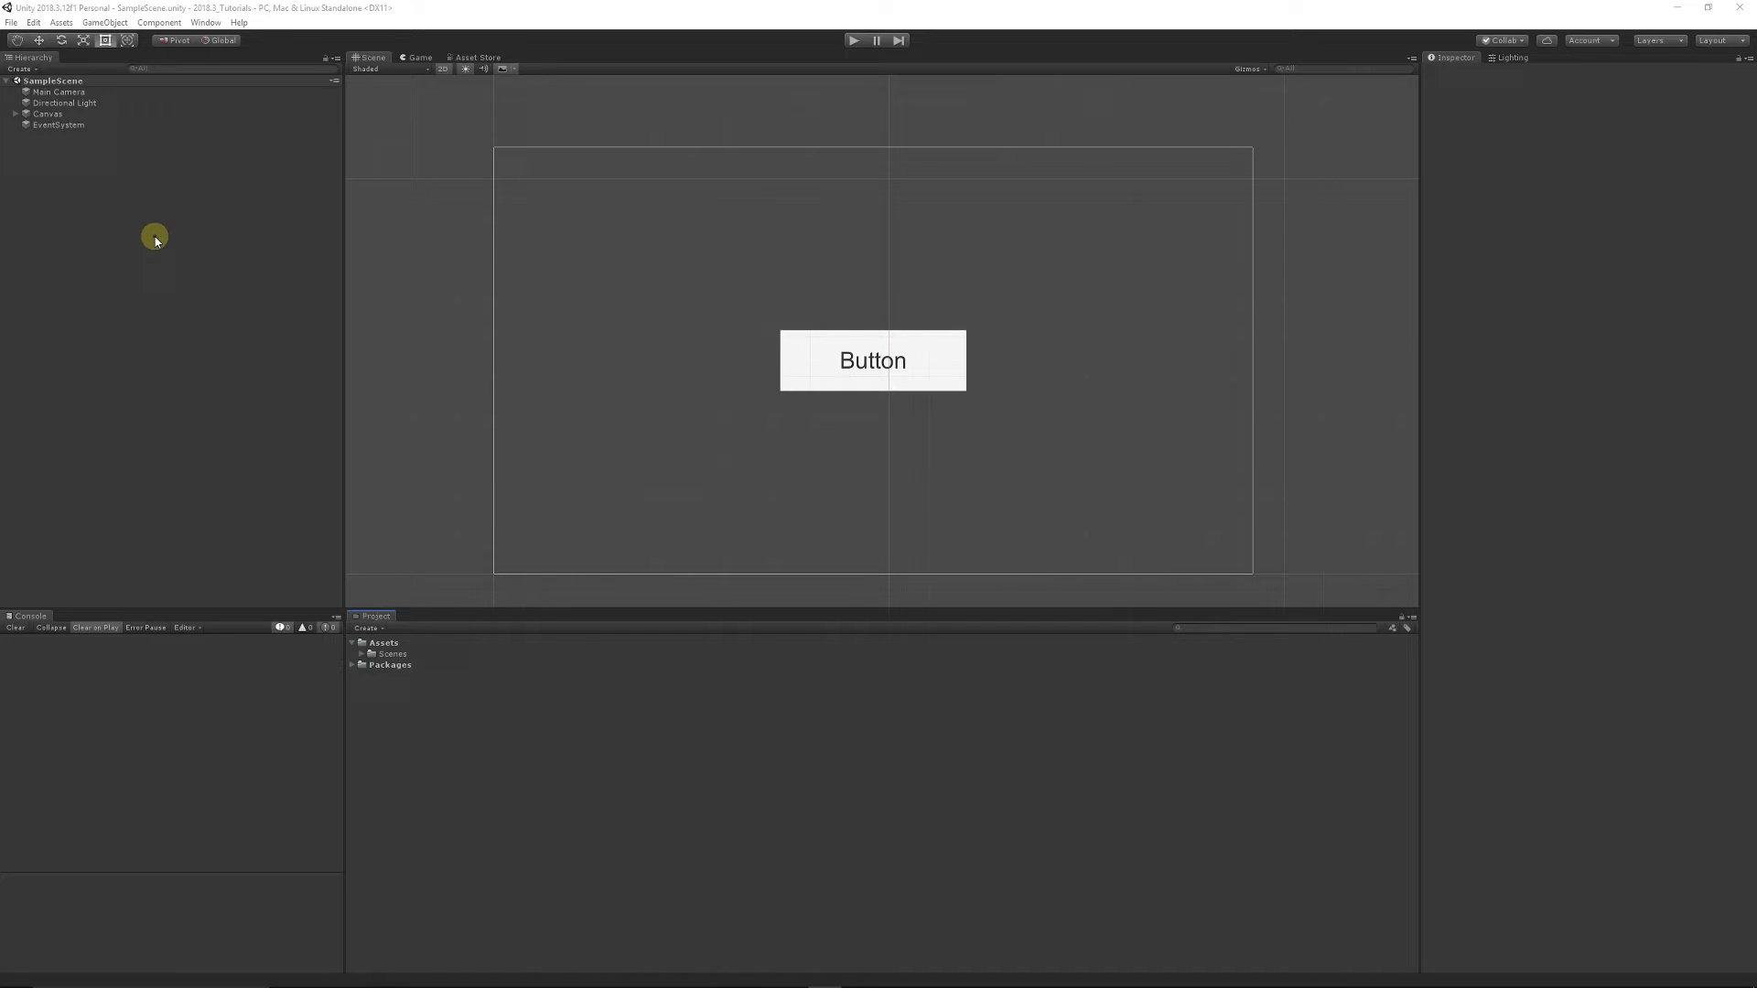
Select the Button under Canvas in the Hierarchy, previewing it briefly in Game view.
right_click(156, 238)
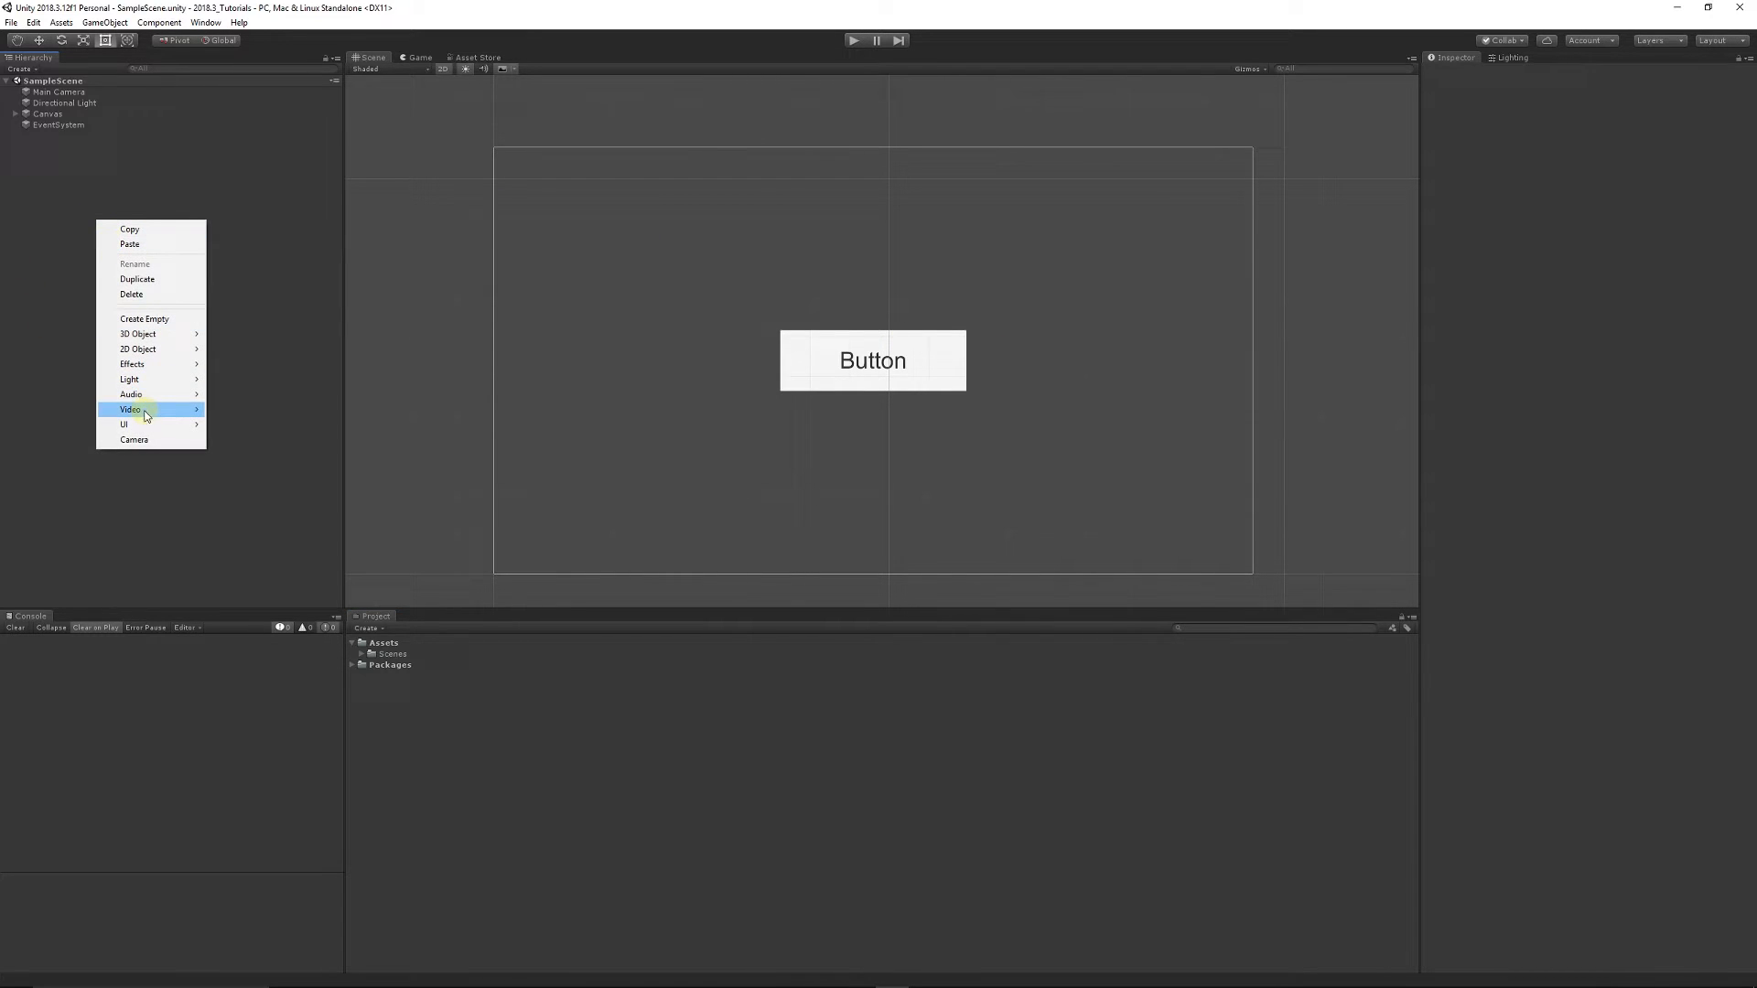
mouse_move(124, 424)
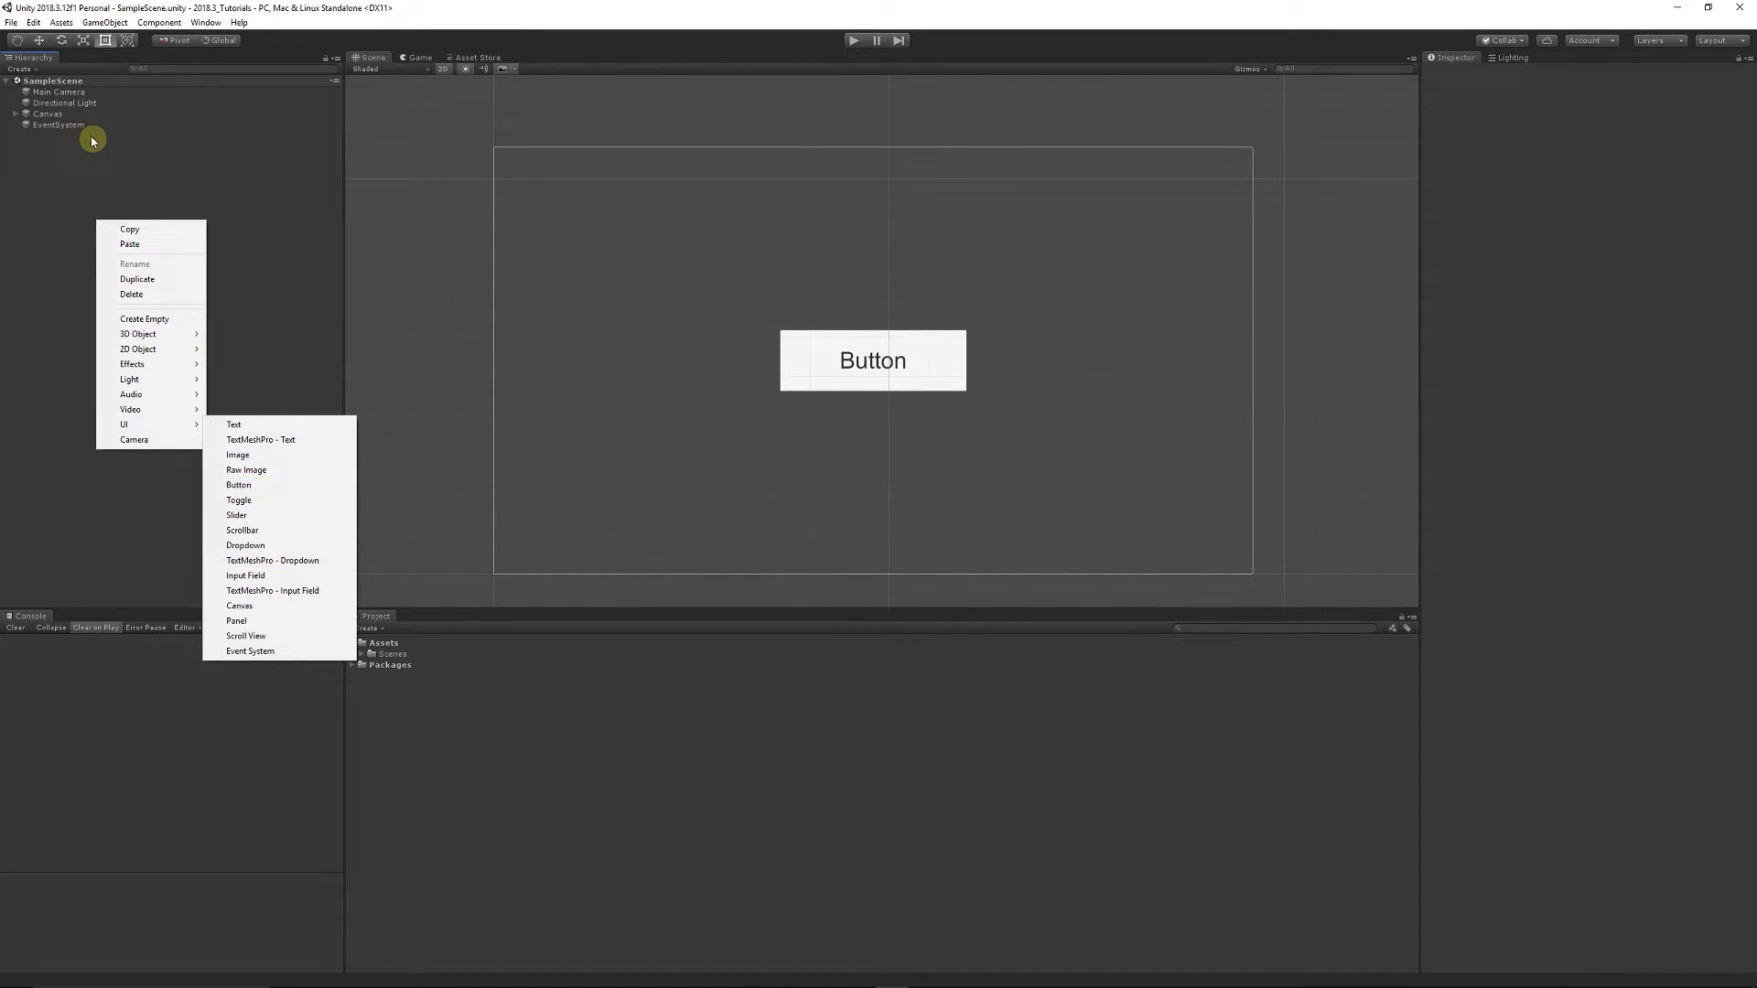
click(238, 485)
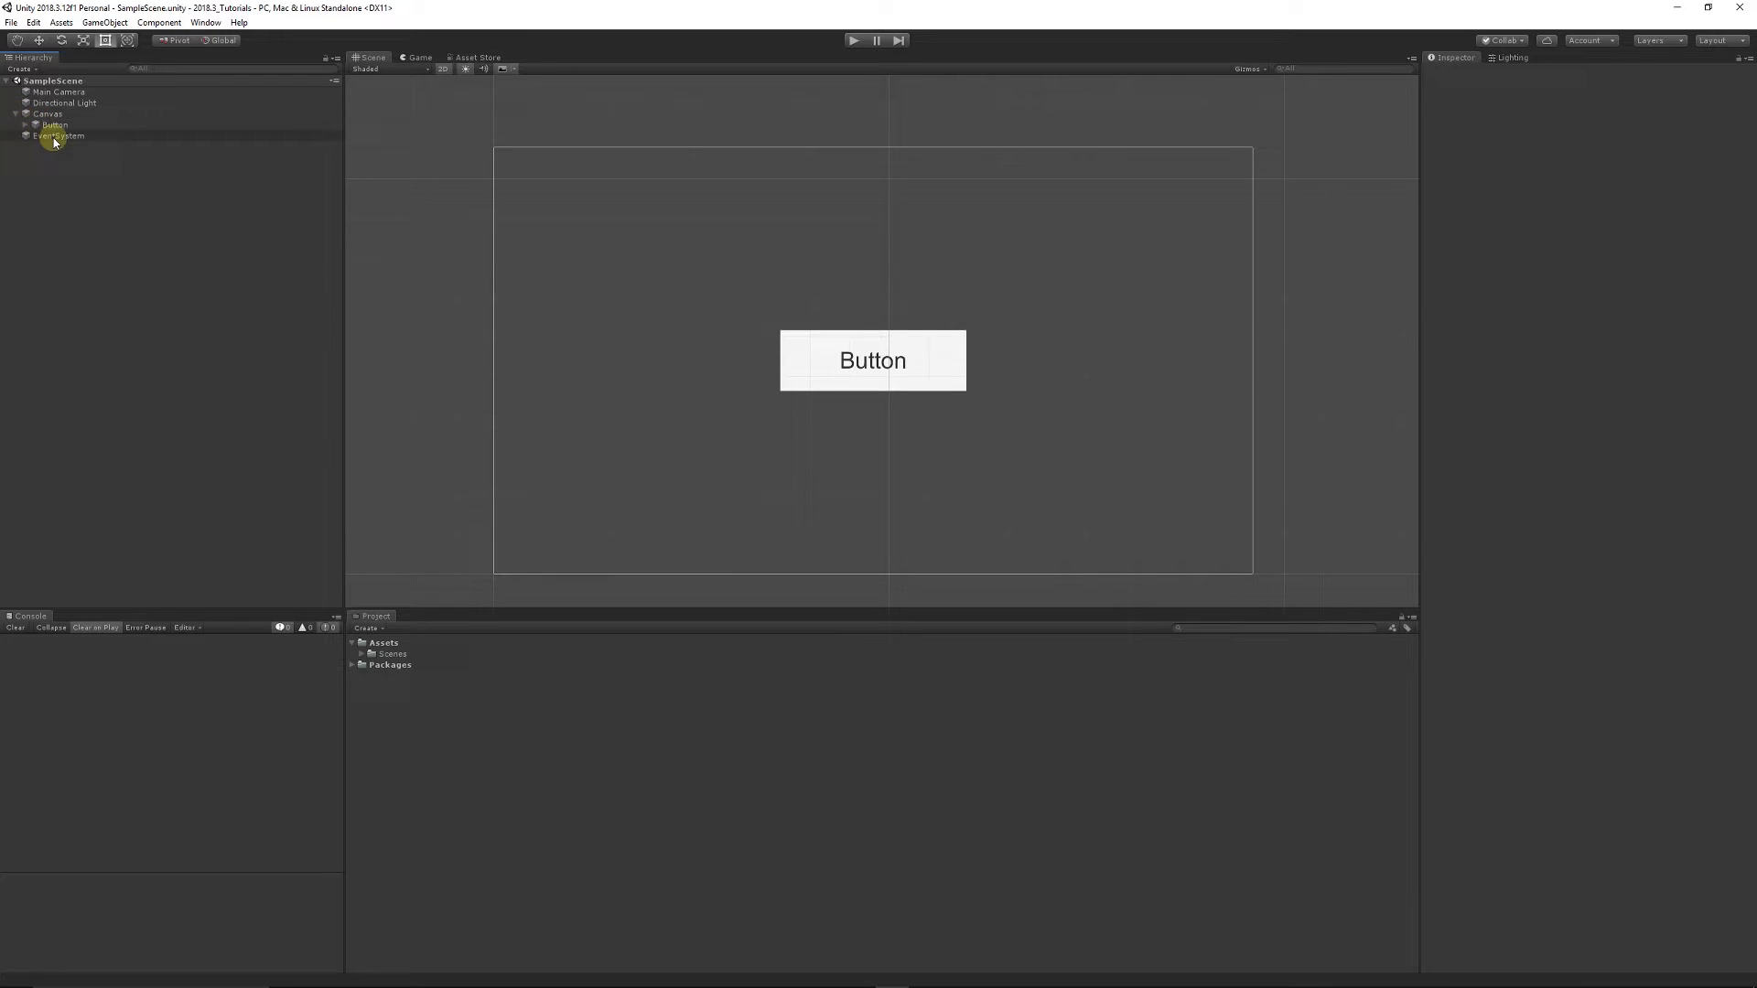
click(47, 125)
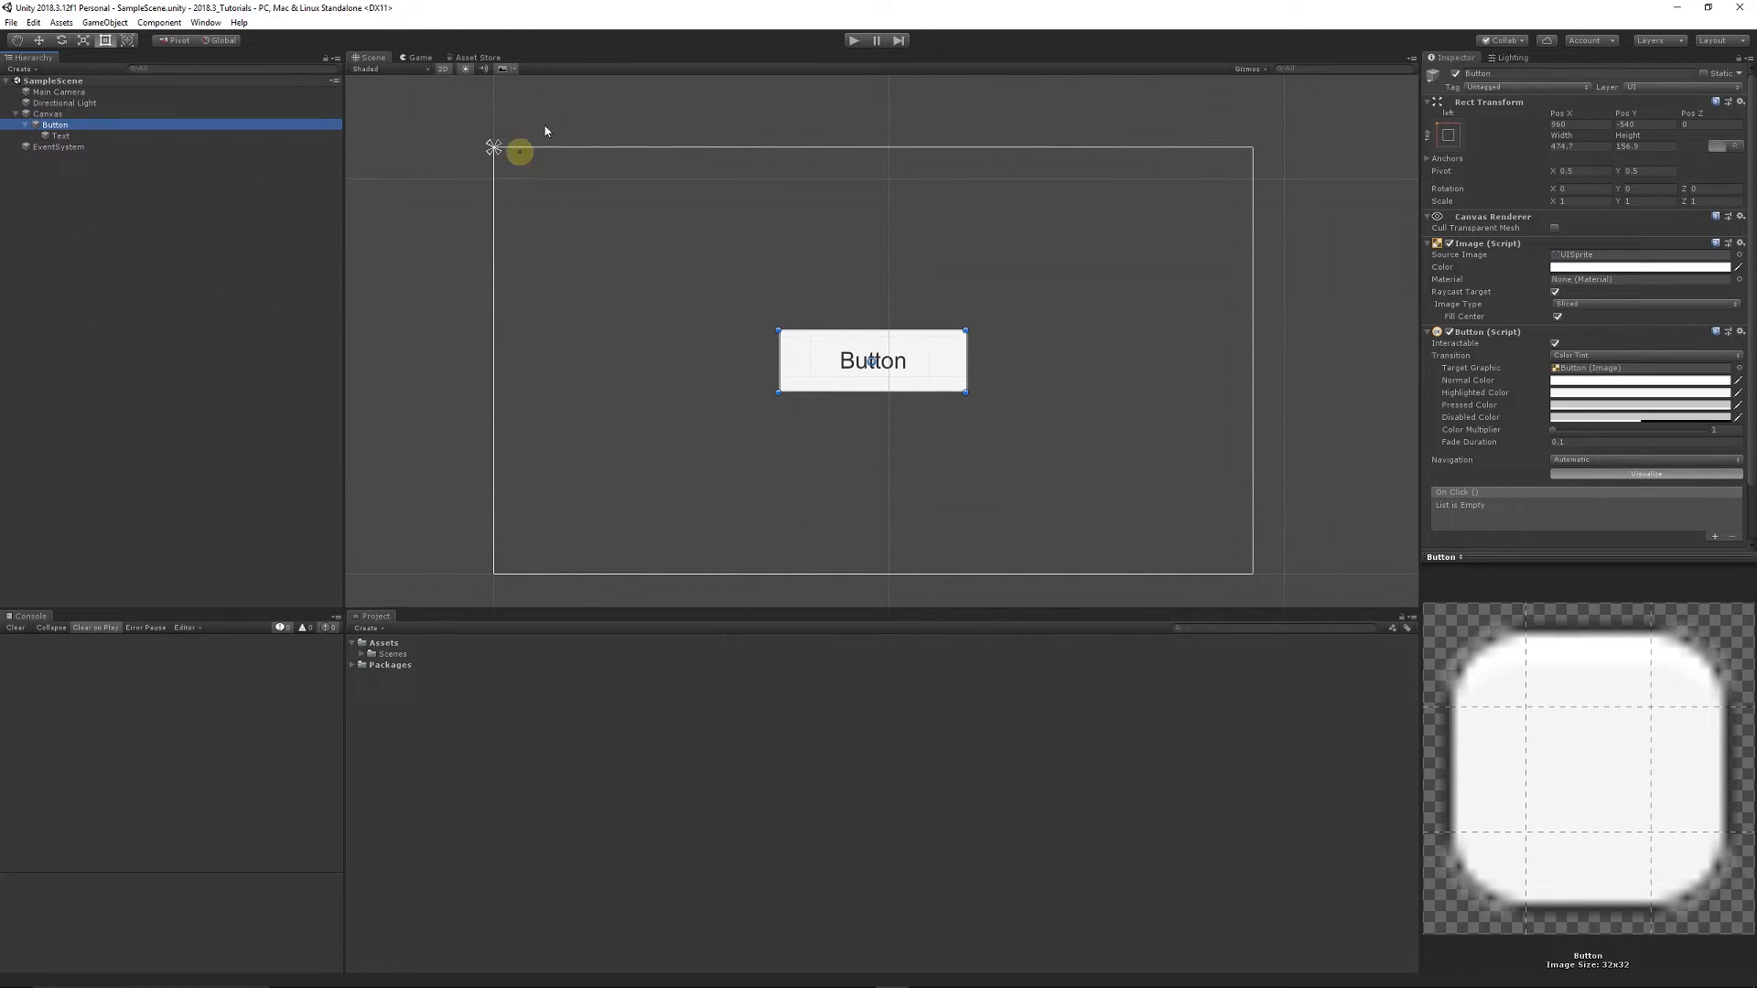
click(417, 57)
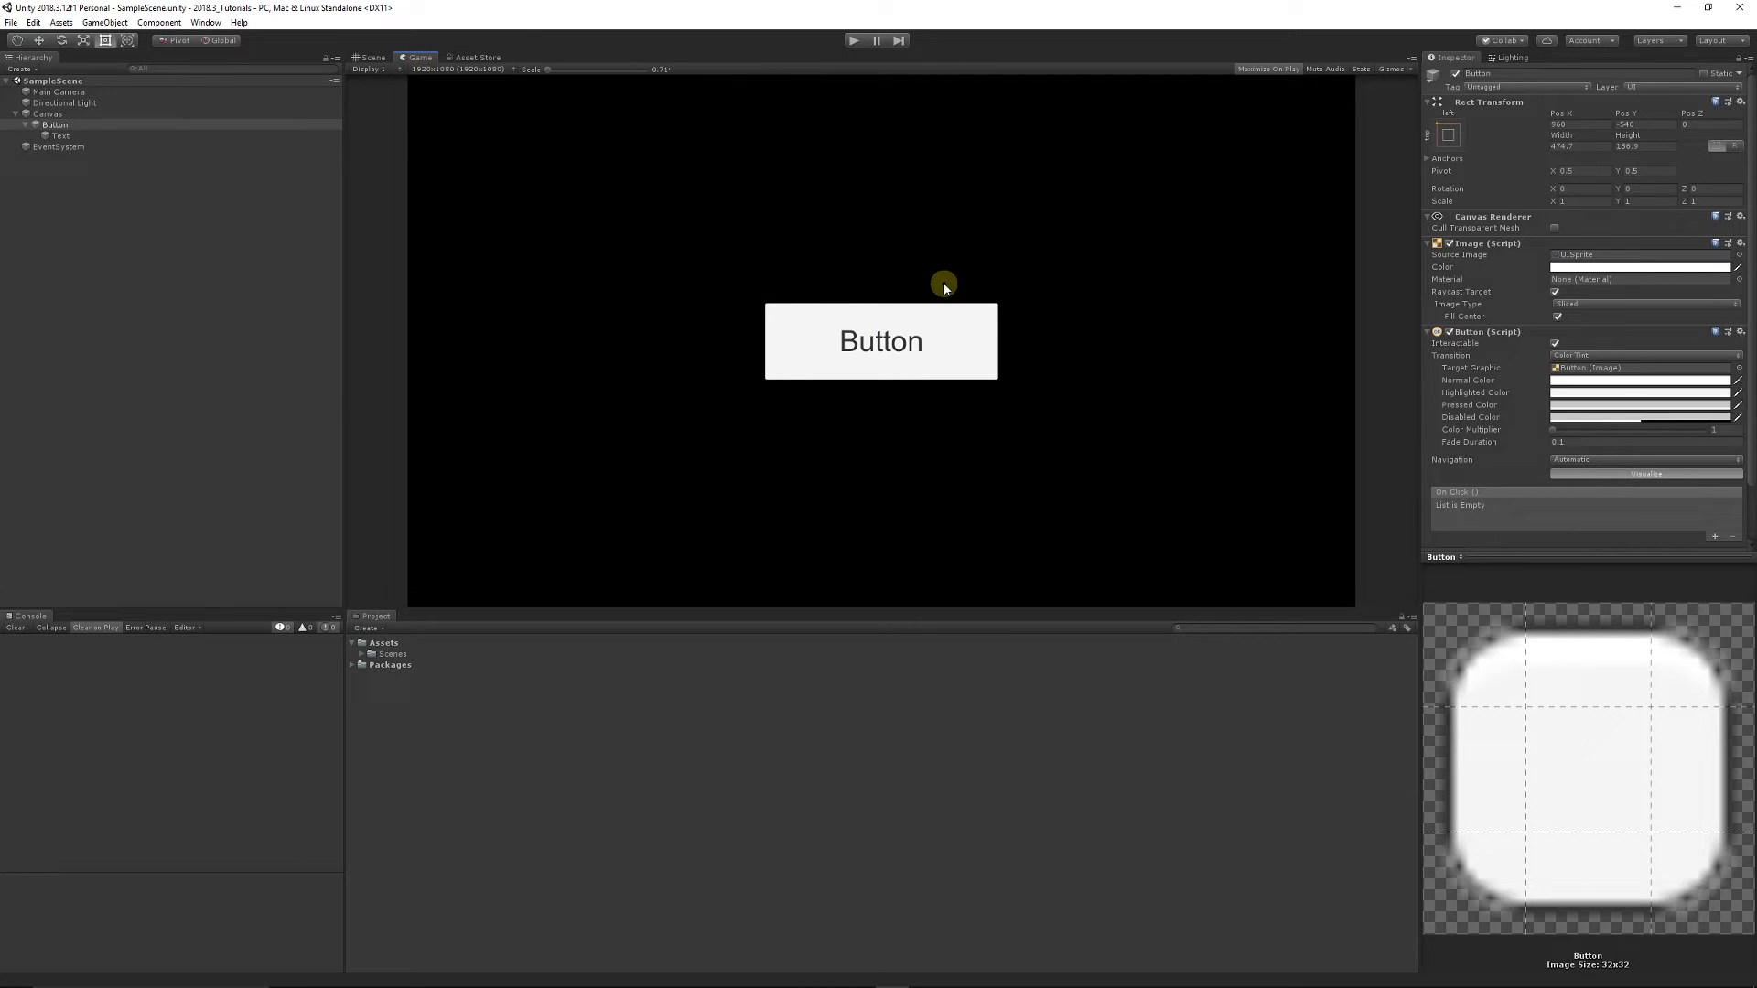
mouse_move(427, 88)
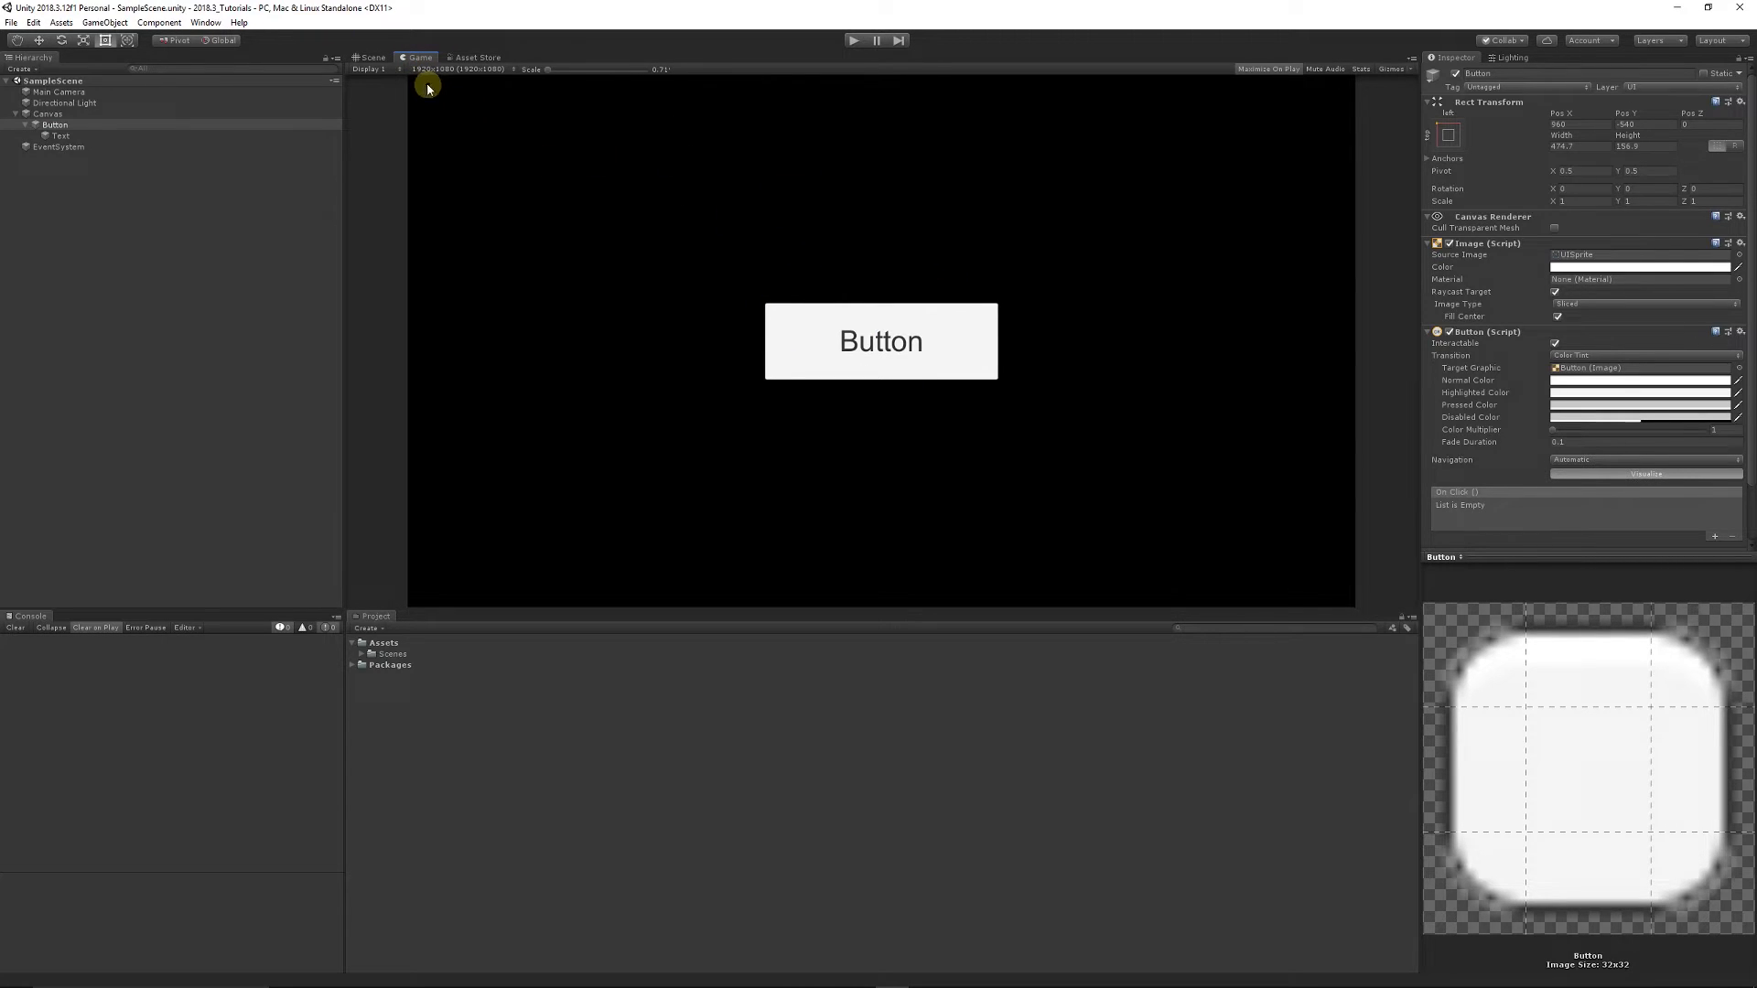
click(373, 57)
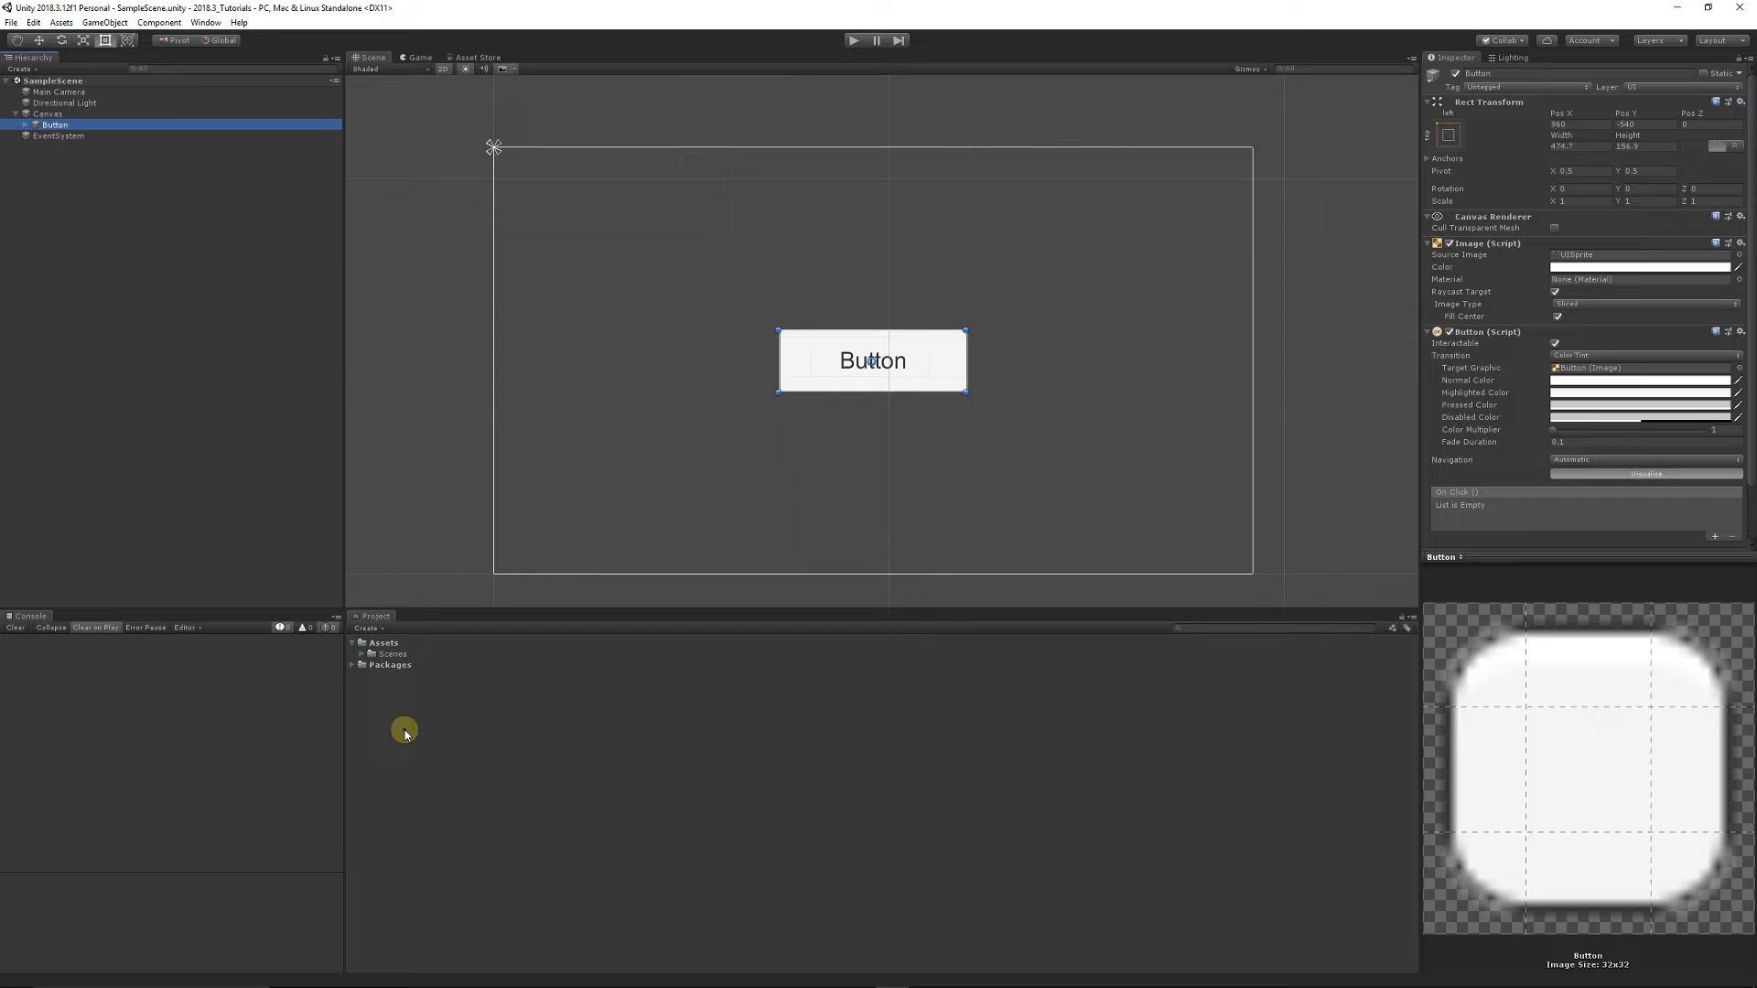
Create a C# script named ButtonManager in Assets and open it in Visual Studio.
right_click(402, 732)
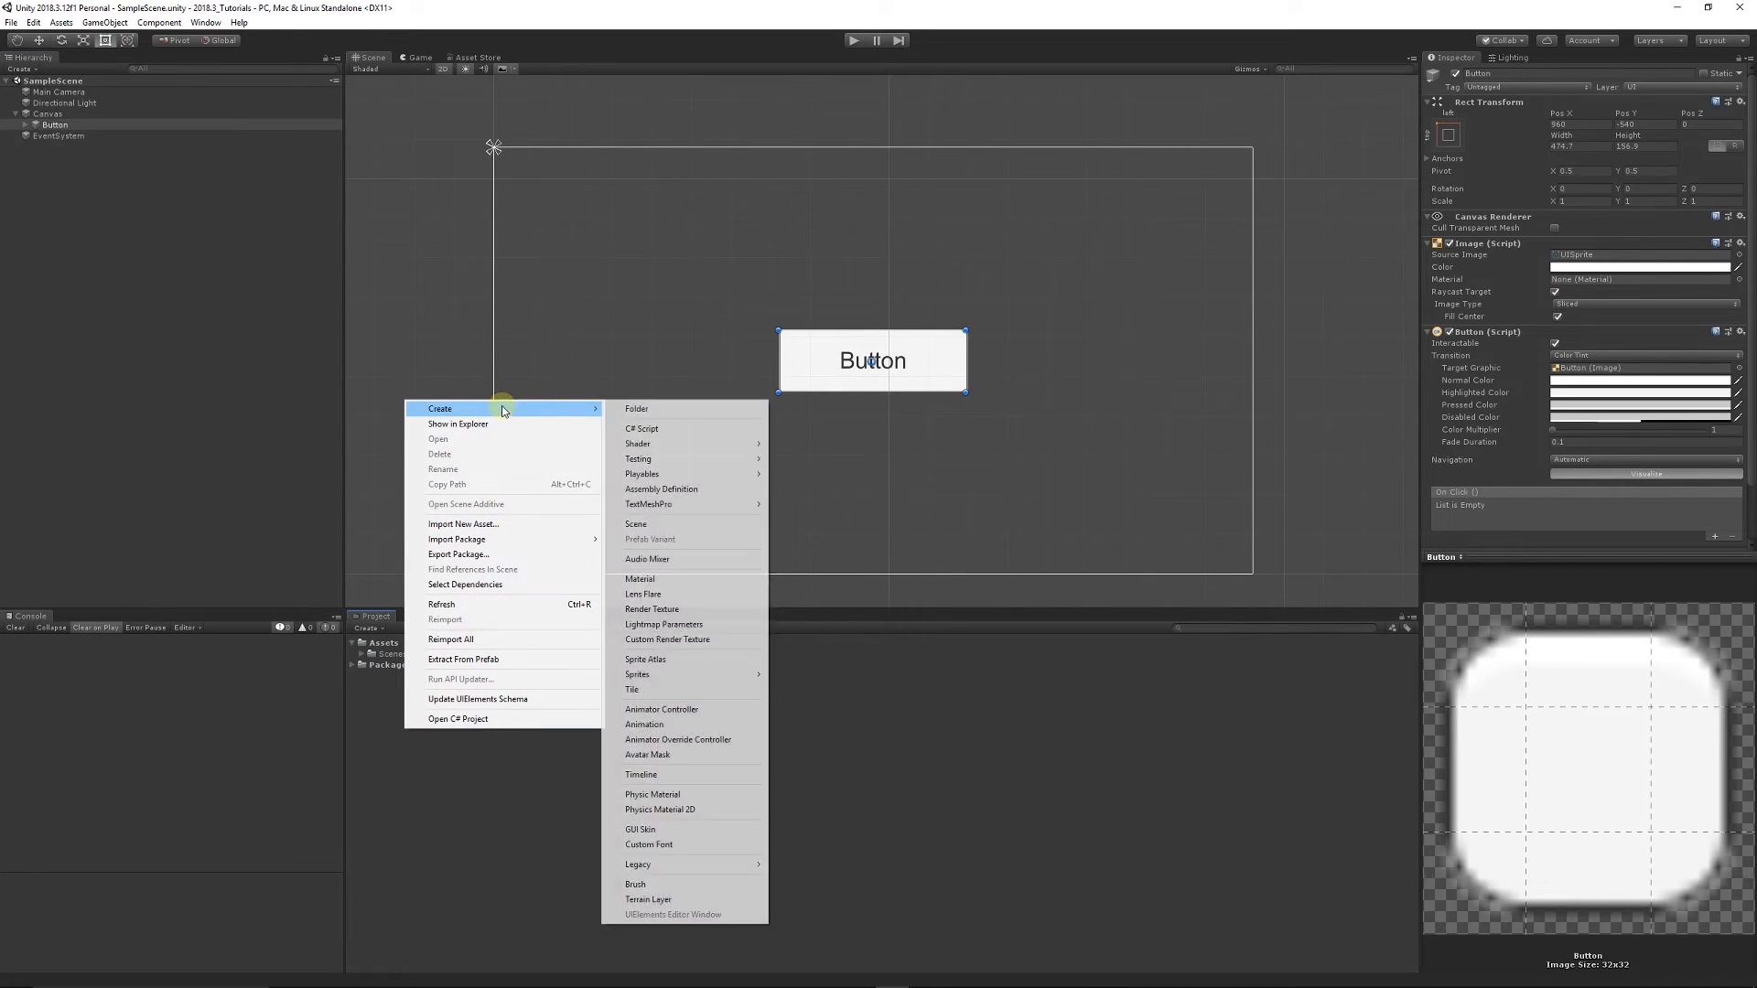
click(640, 428)
text(Bt)
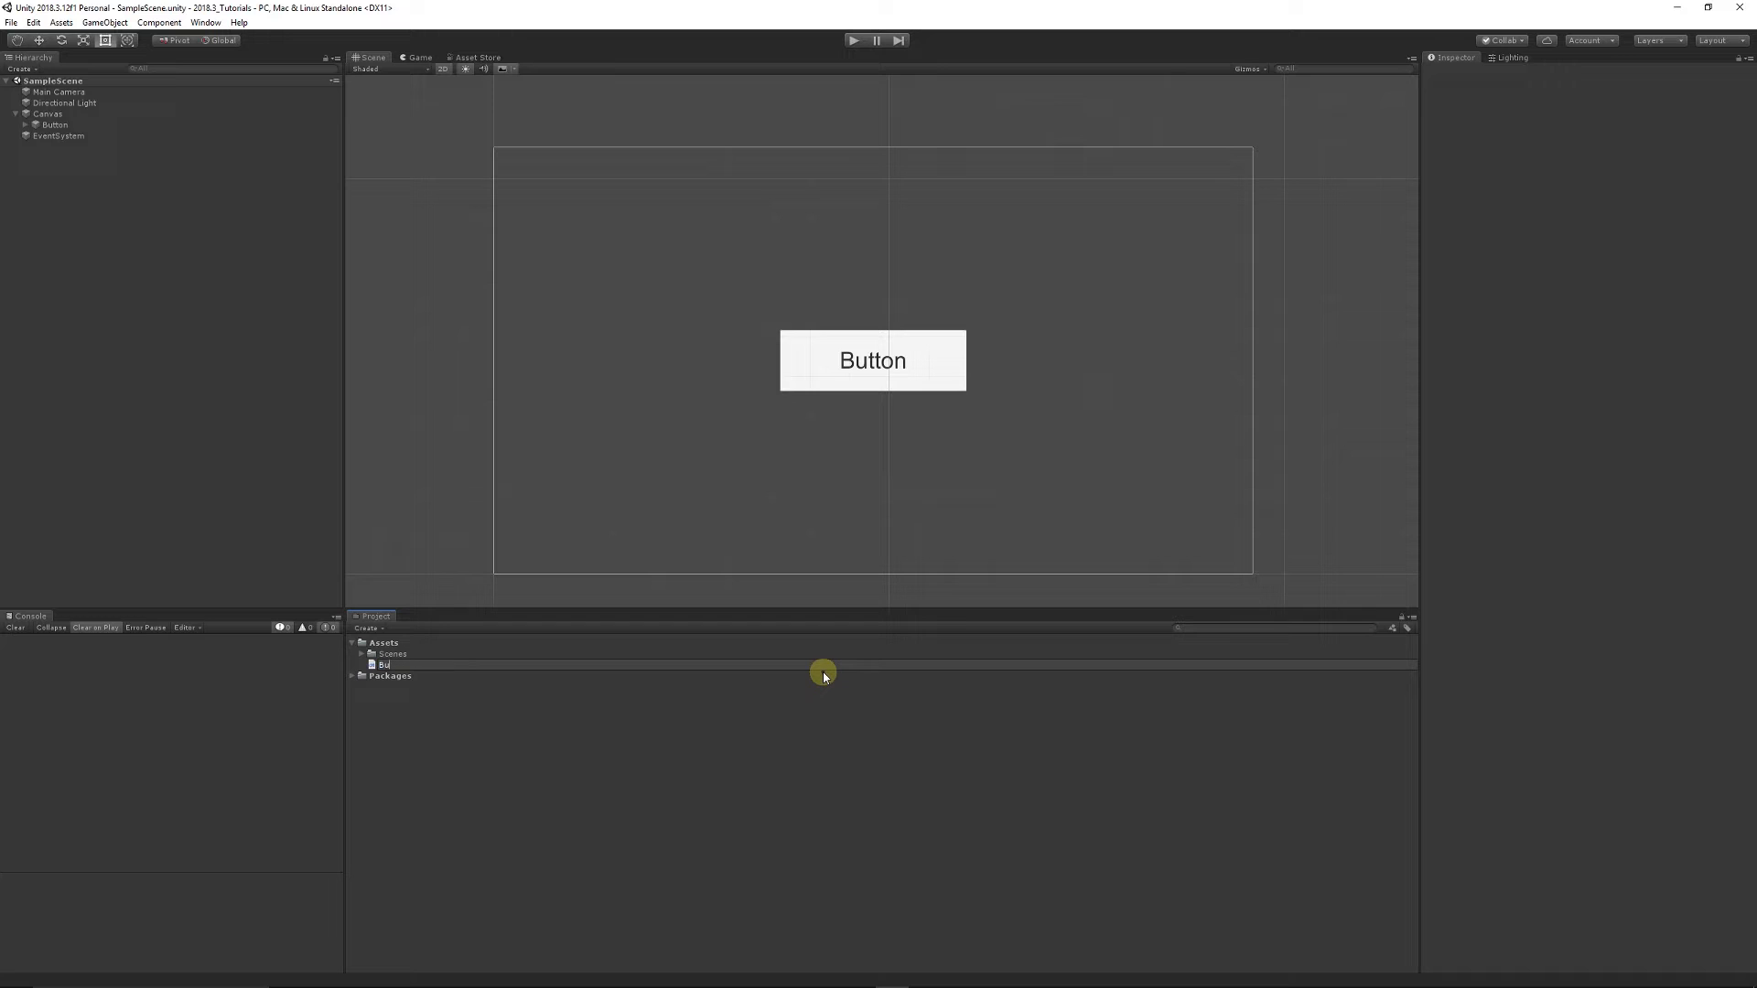
click(388, 664)
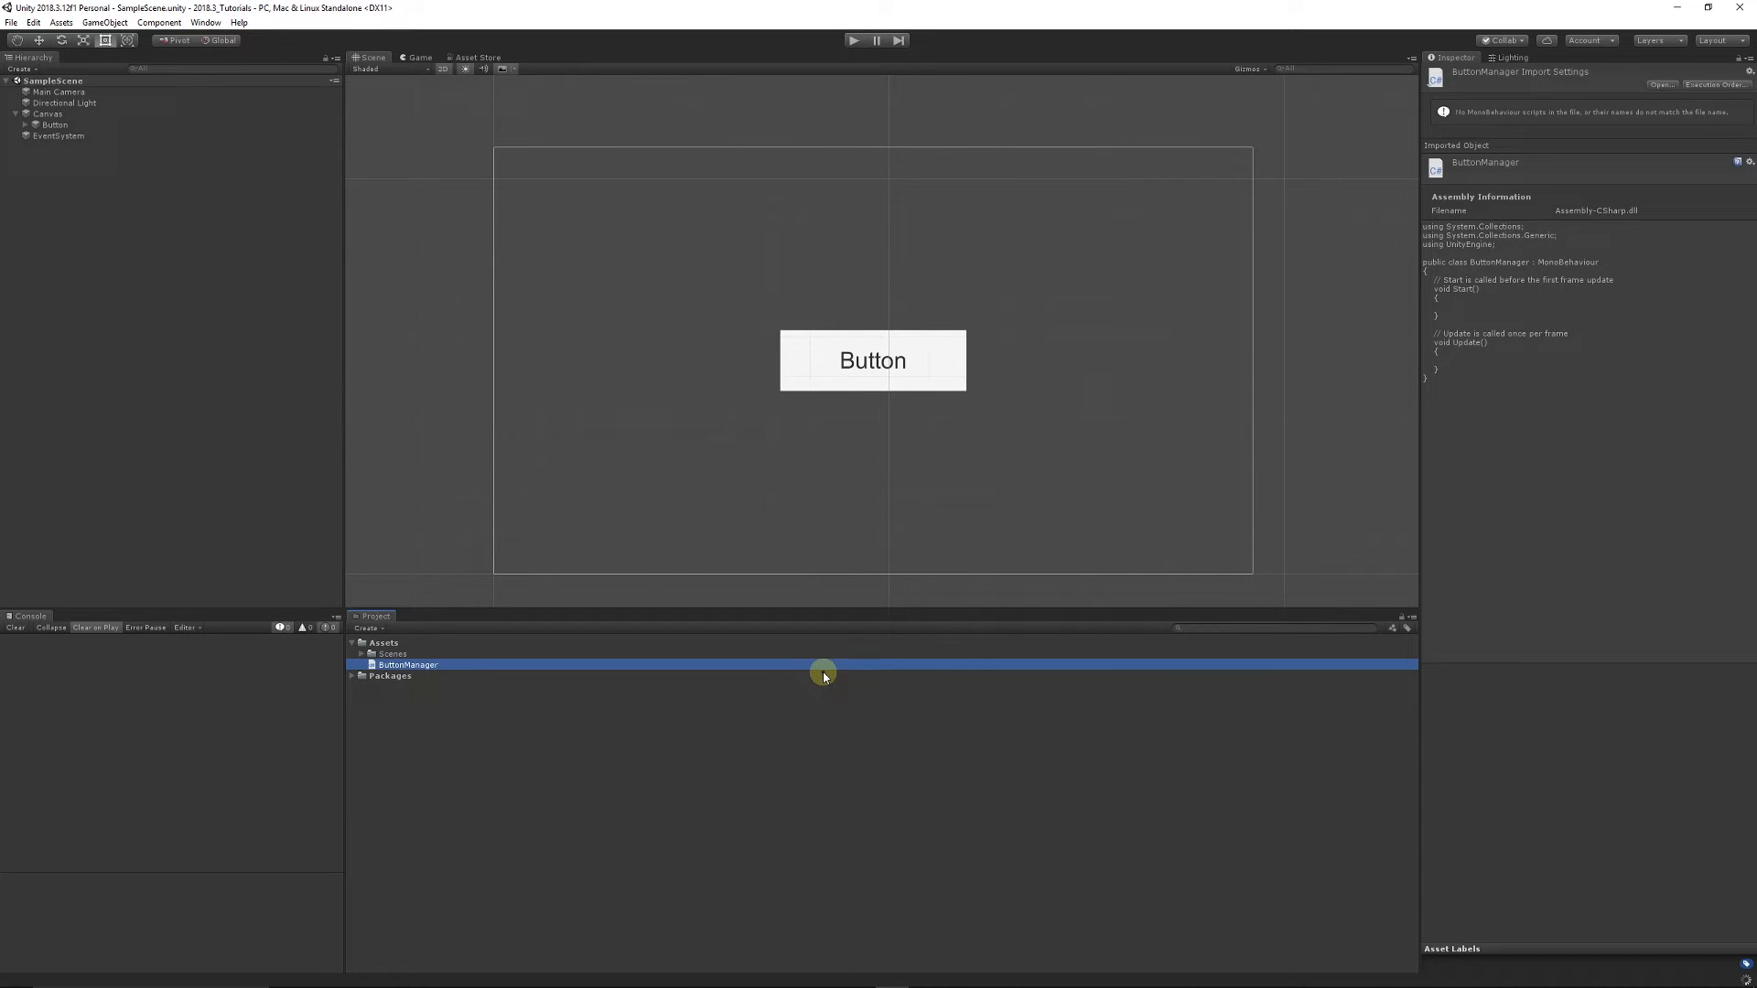
mouse_move(408, 670)
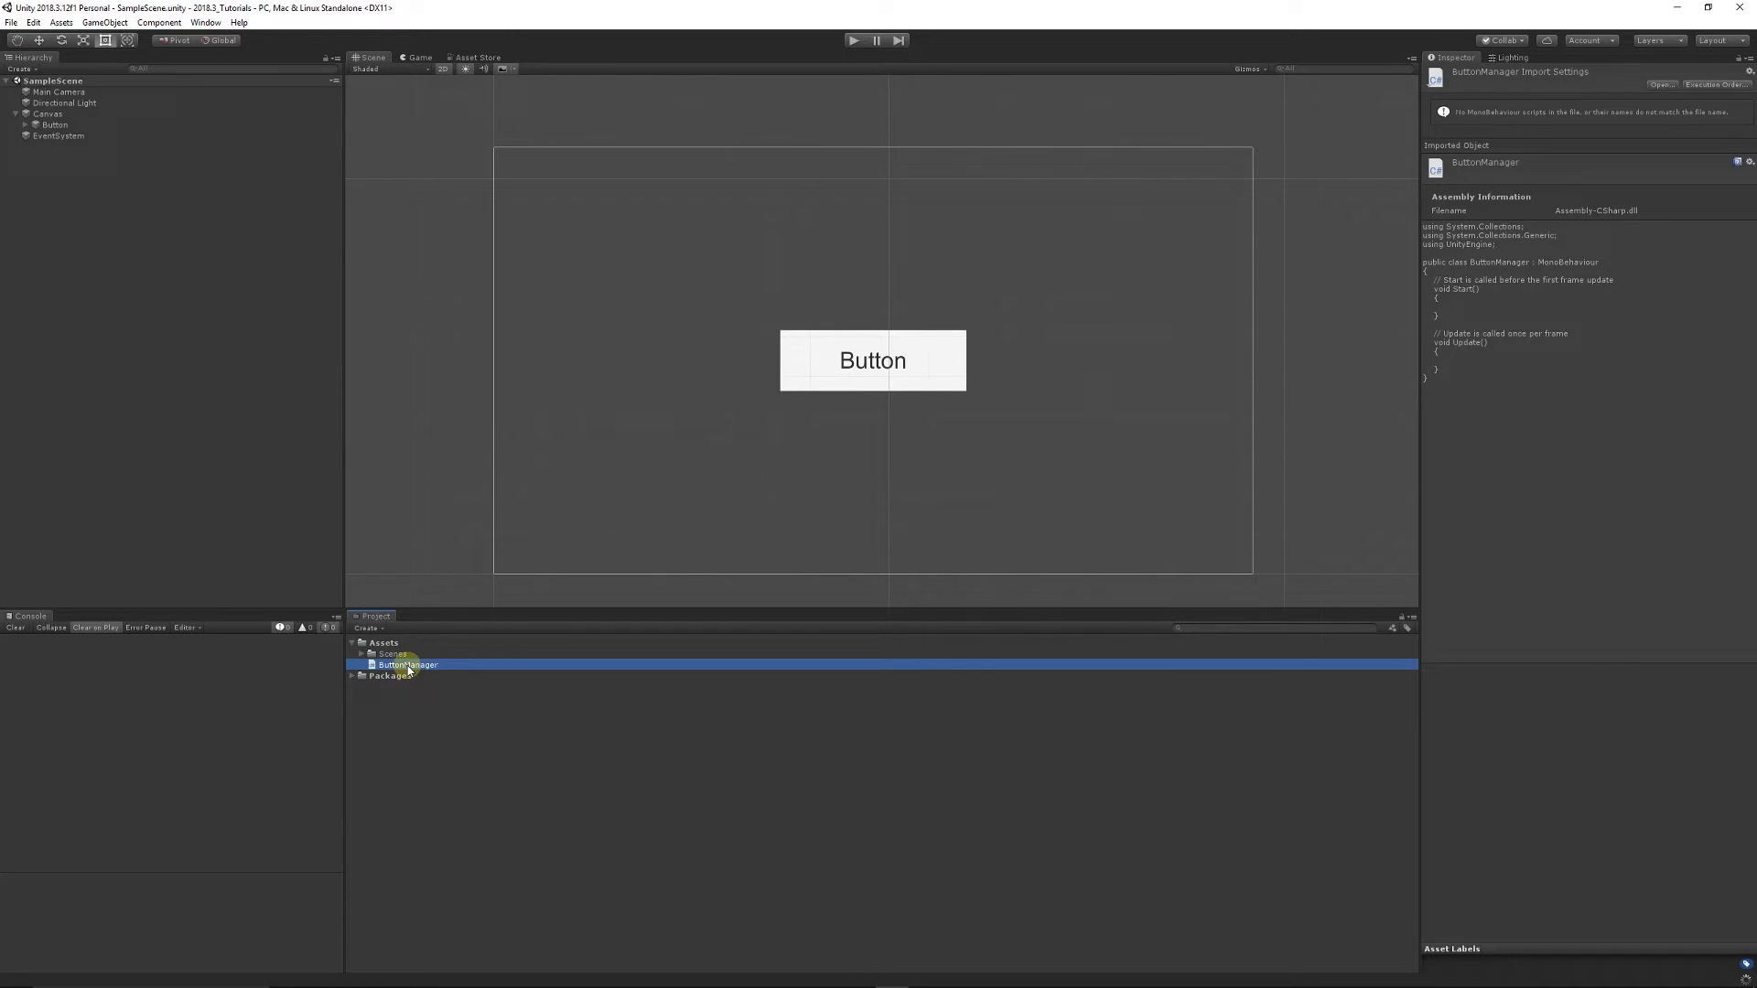
double_click(406, 666)
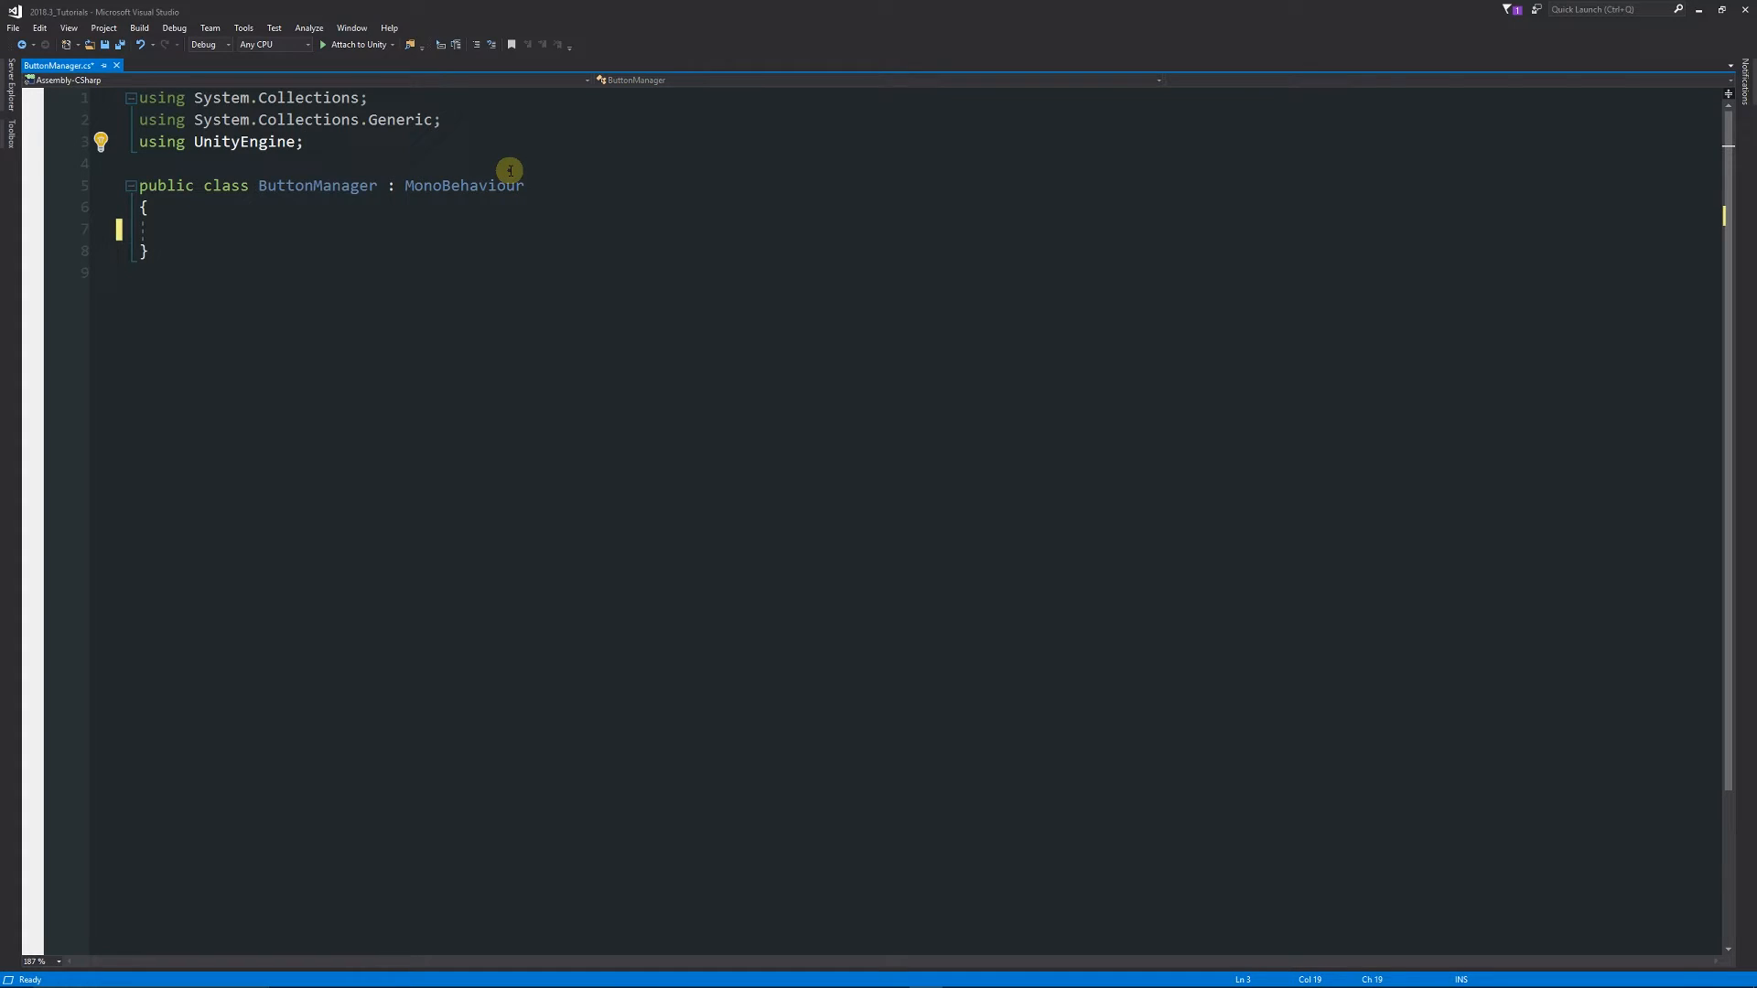
Add 'using UnityEngine.SceneManagement;' to ButtonManager and save the file.
text(u)
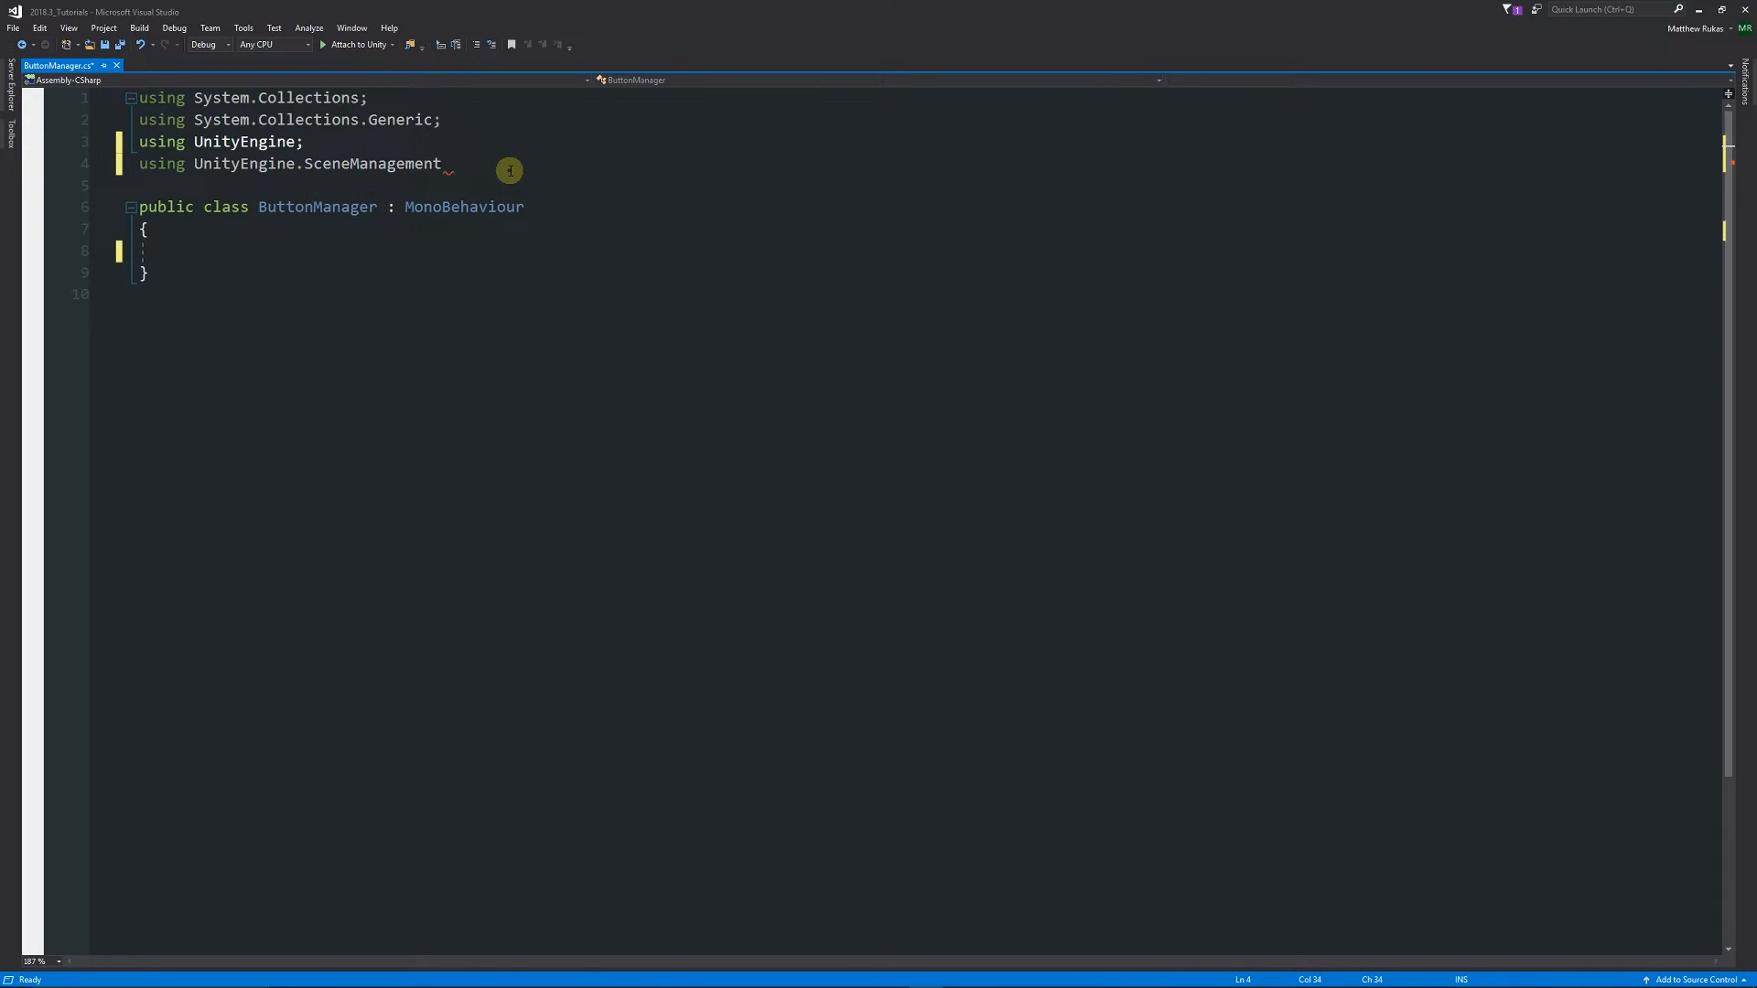
text(;)
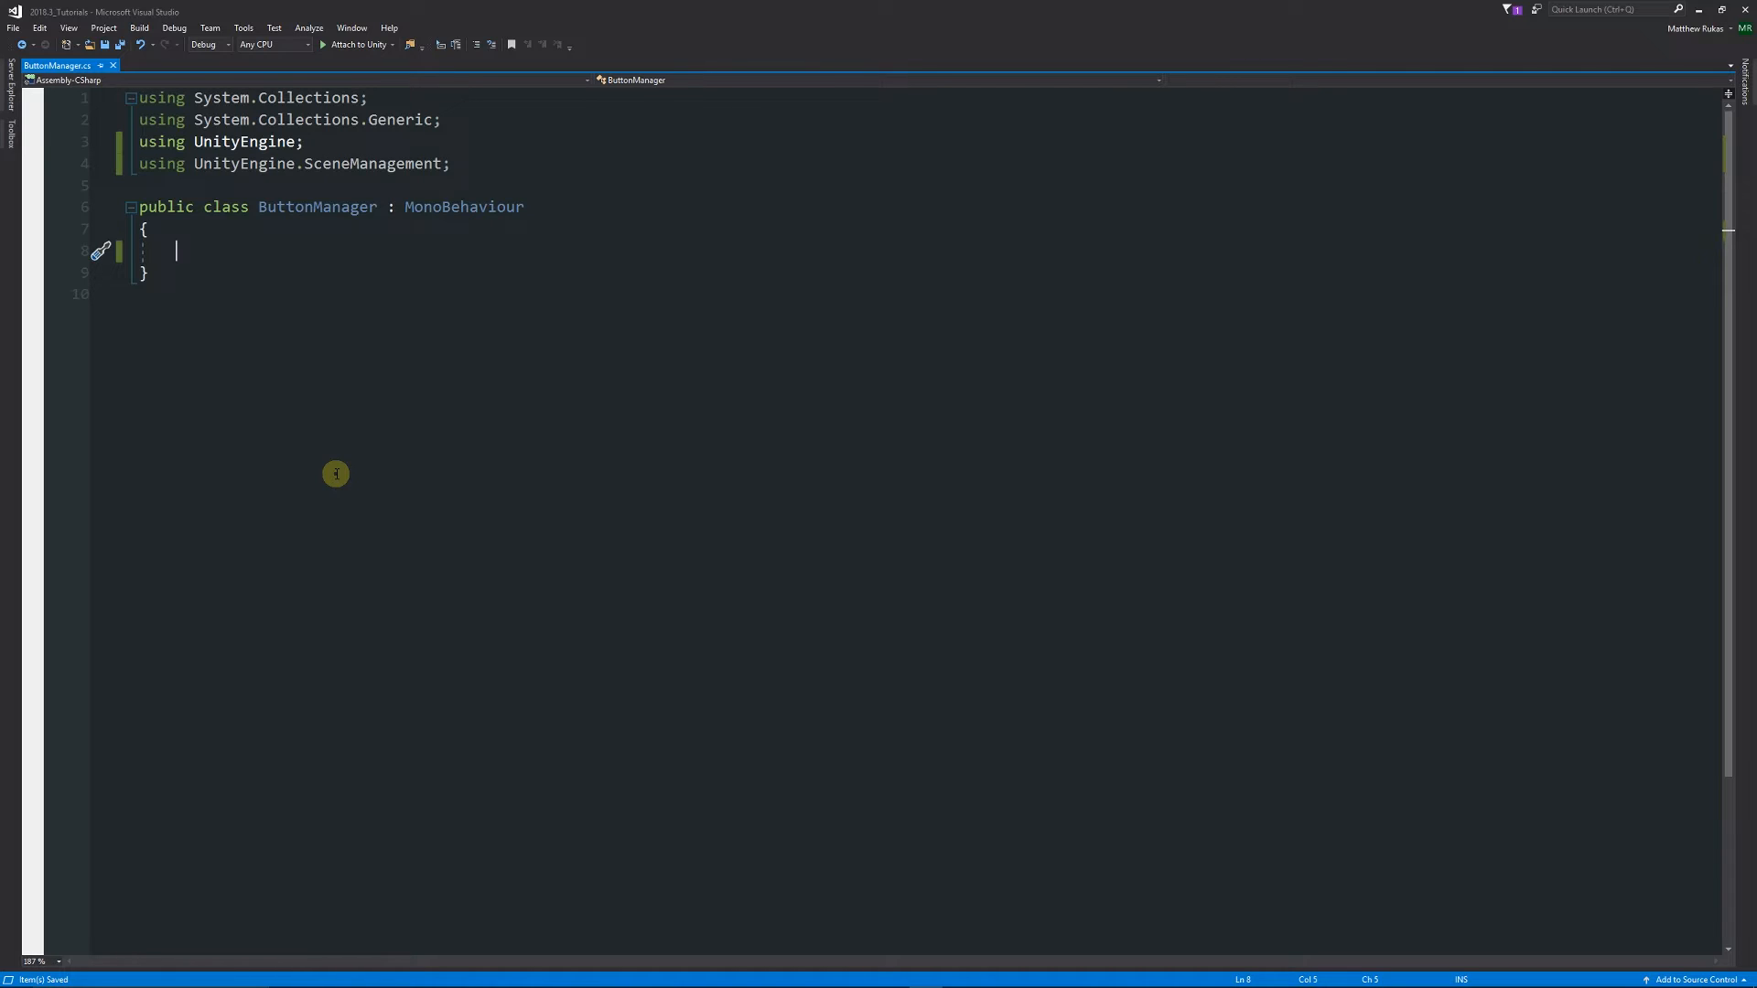
mouse_move(330, 481)
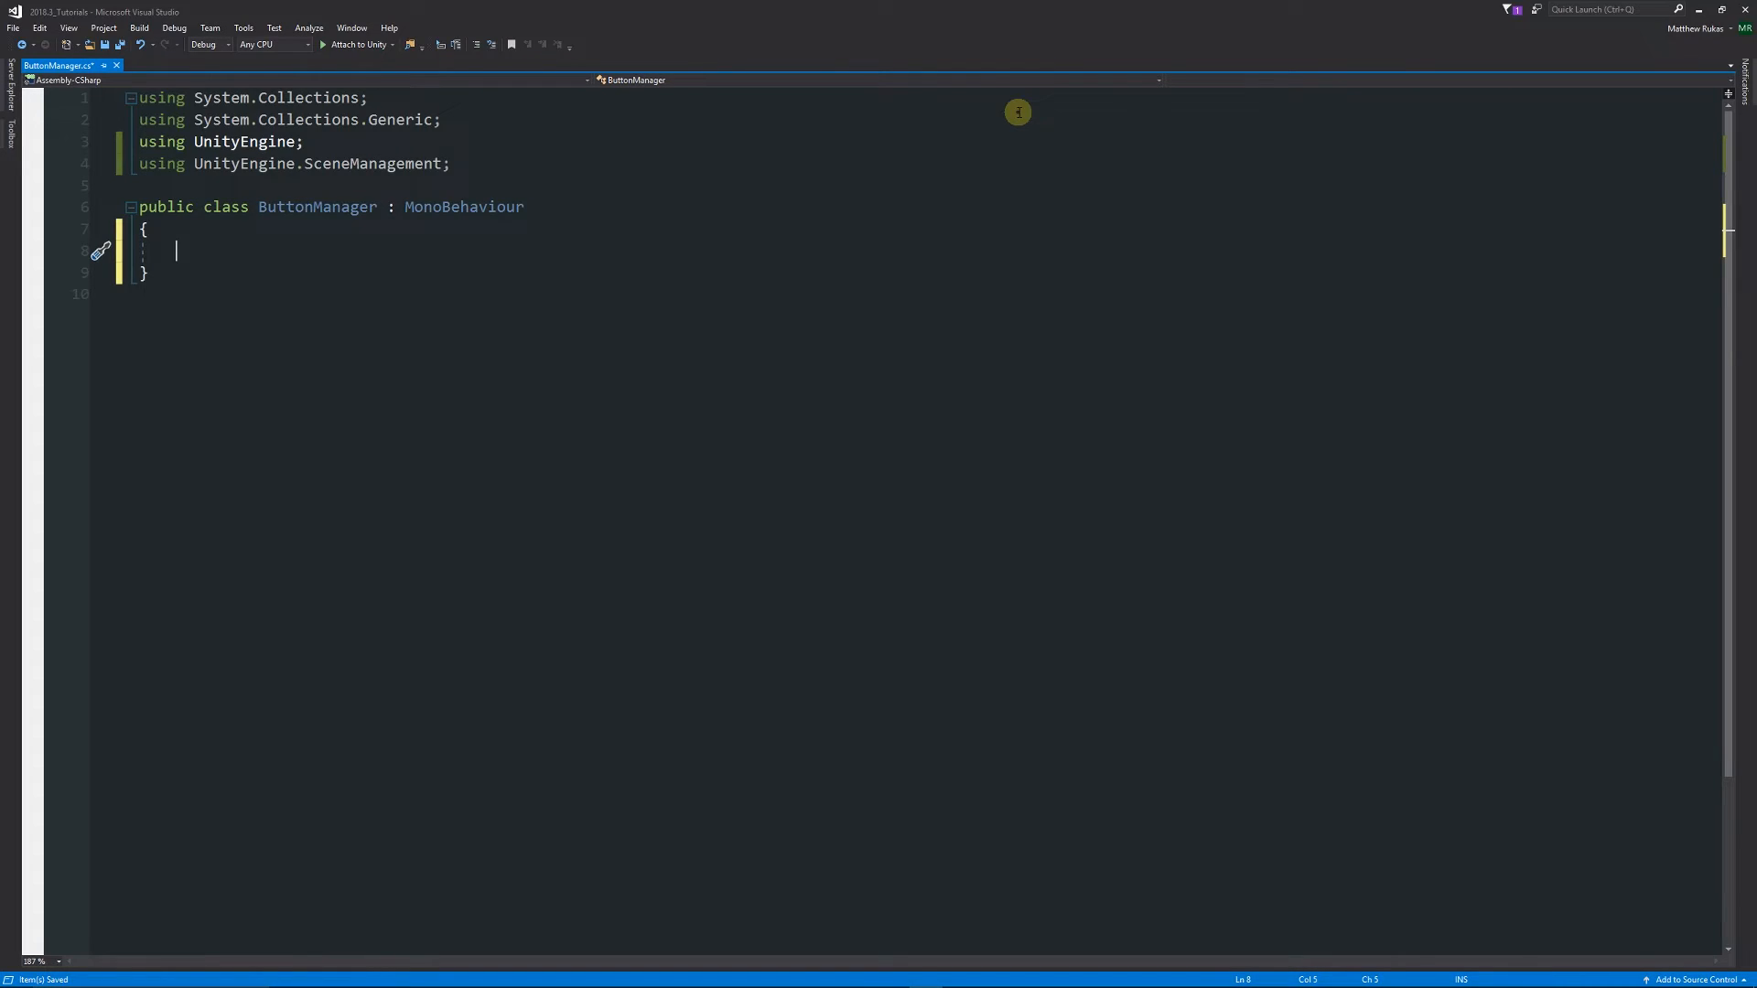
Declare a public void ButtonMoveScene(string level) method in ButtonManager.
text(public)
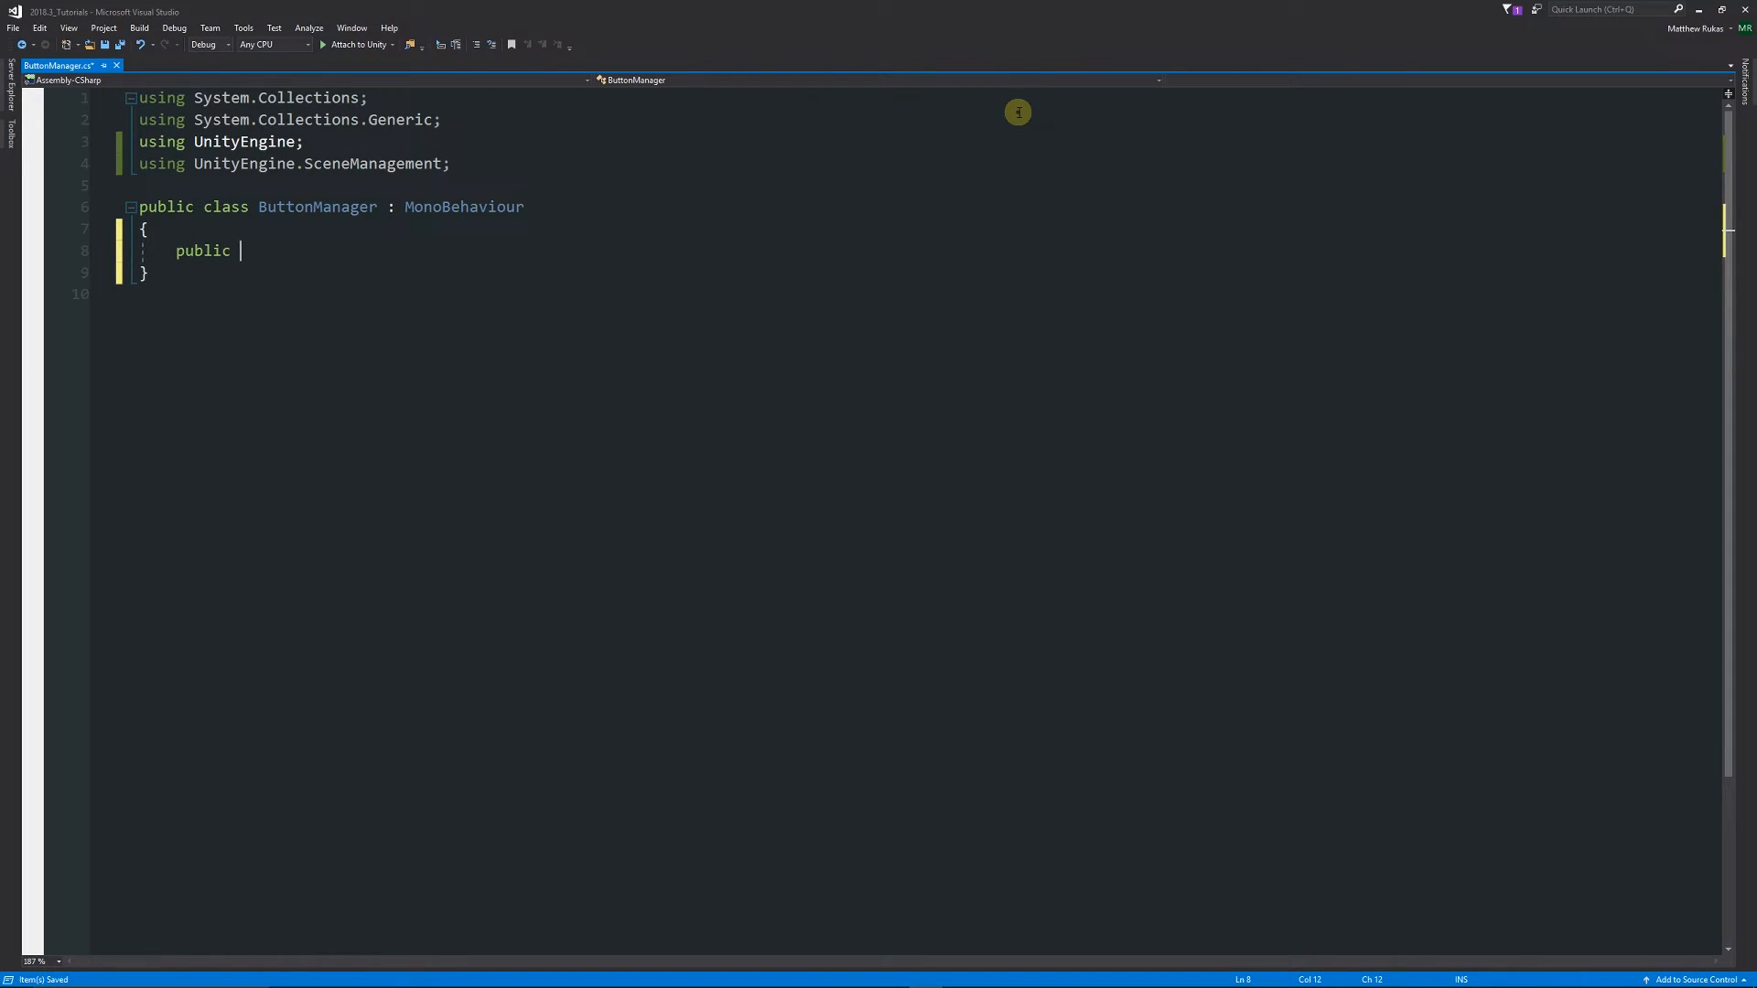
text(void ButtonM)
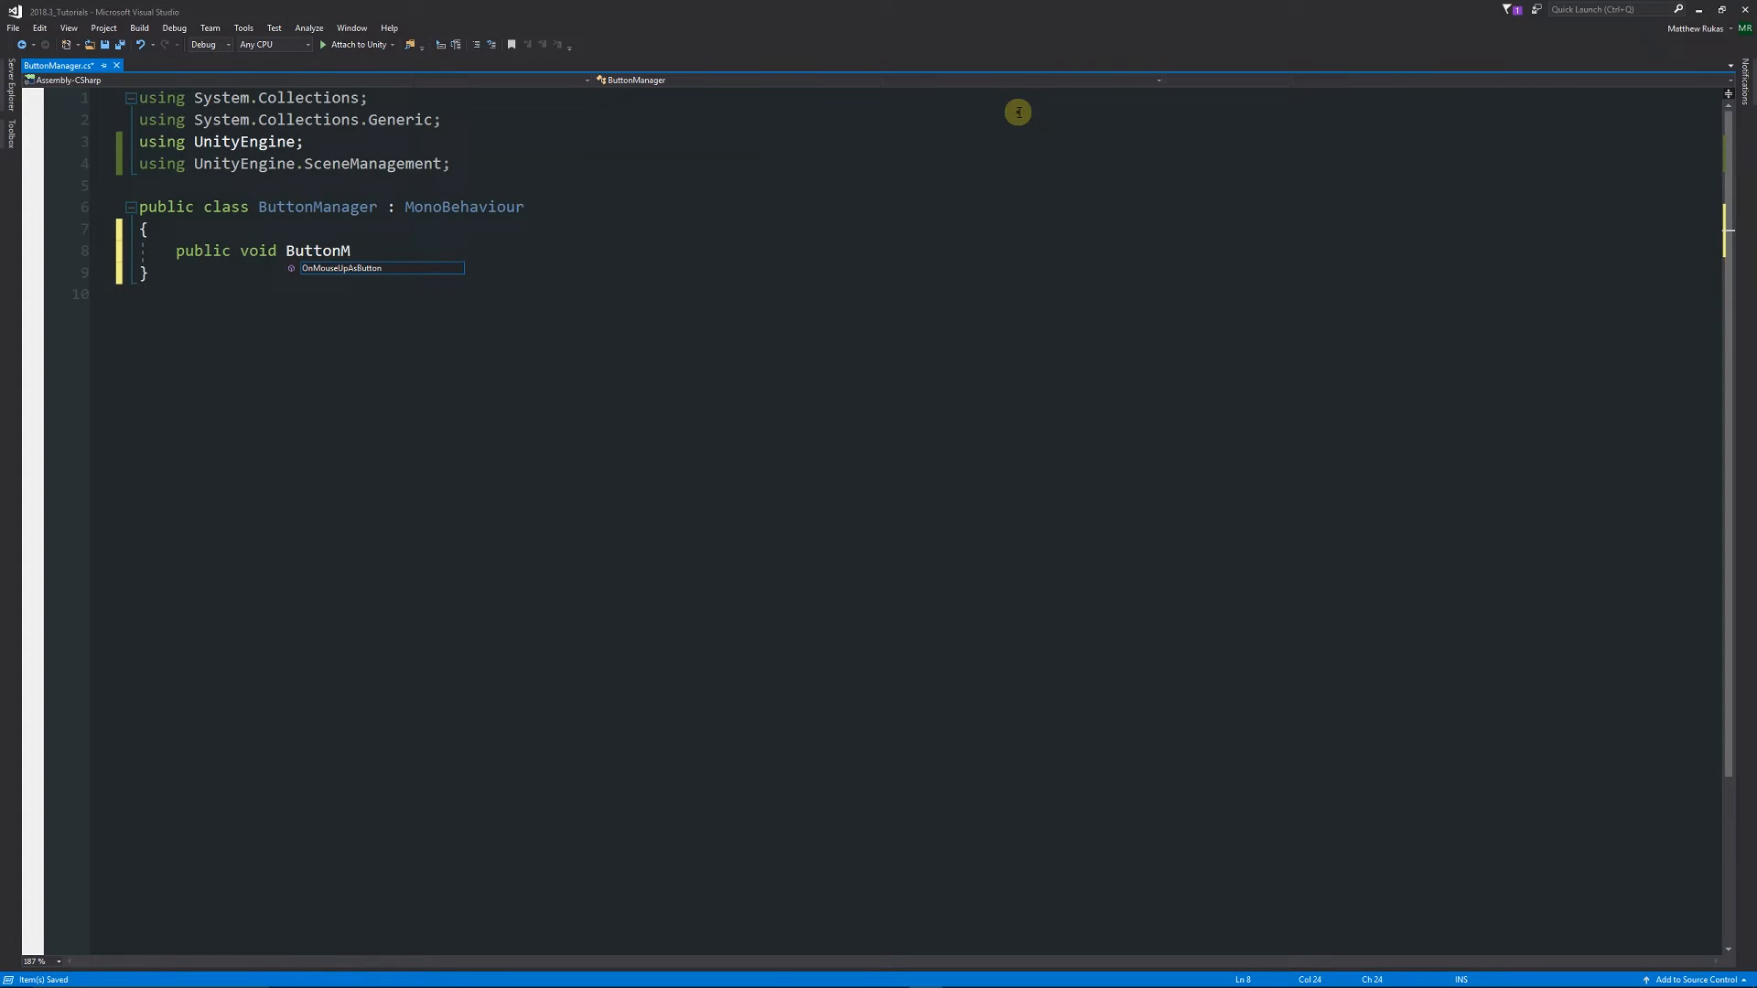
text(oveScene)
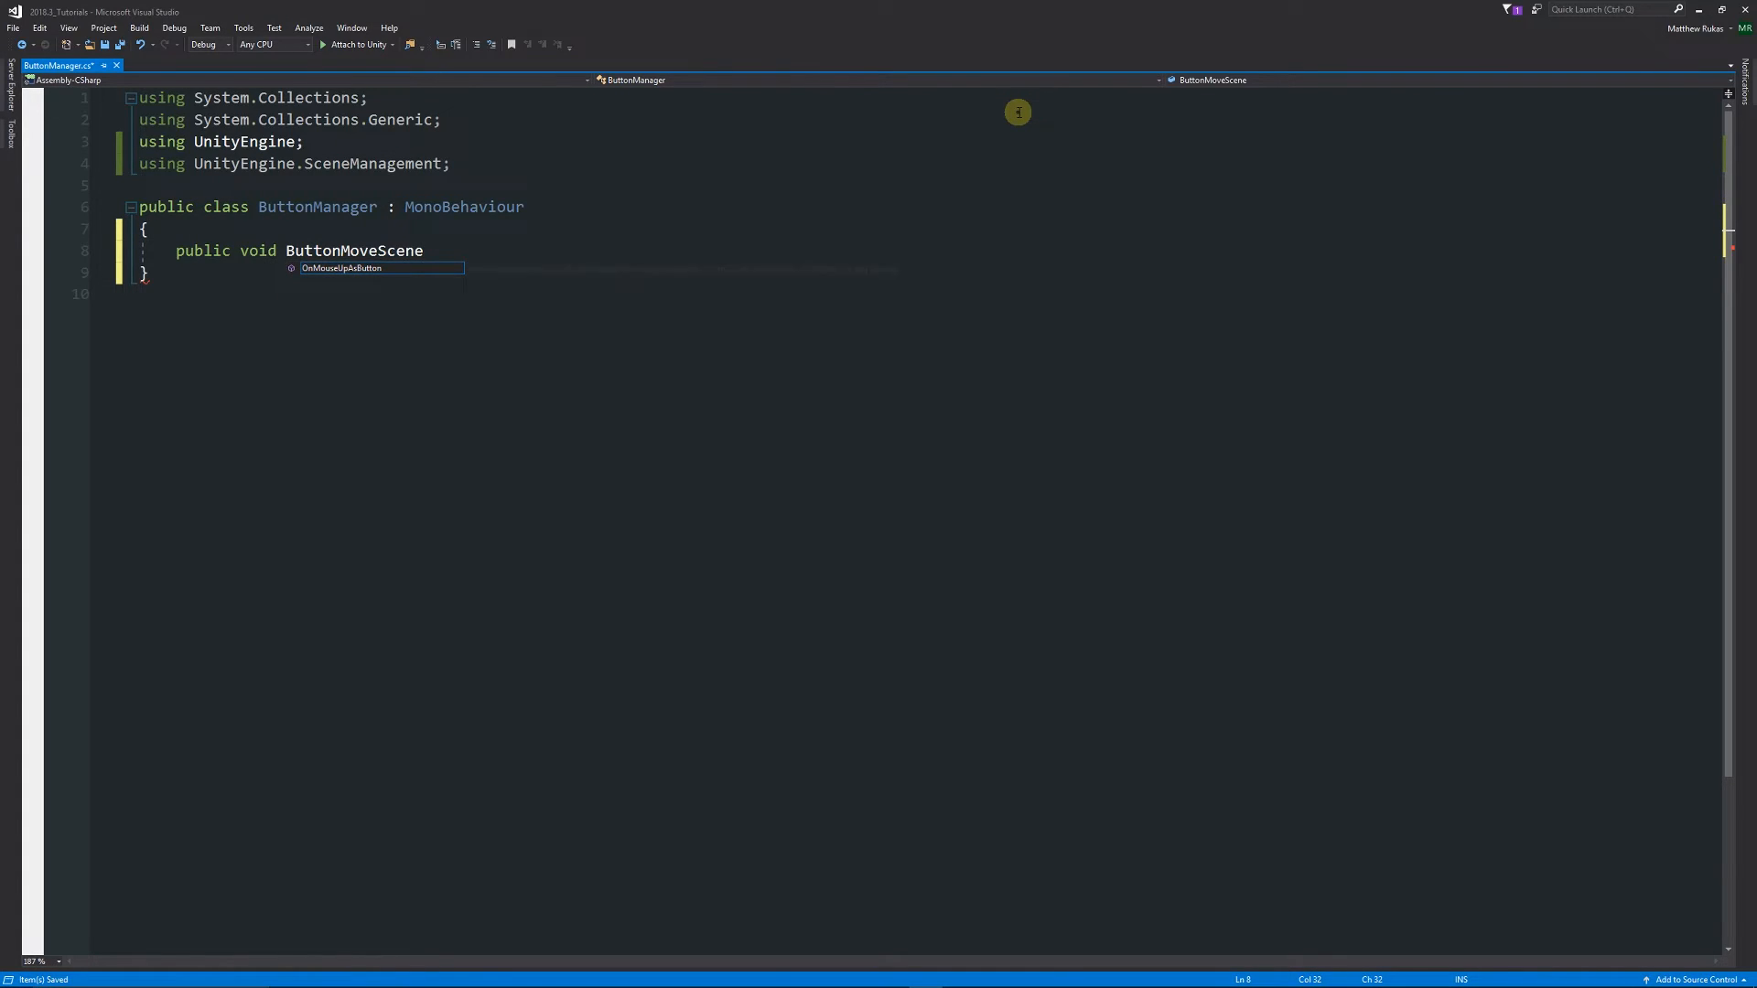
text(())
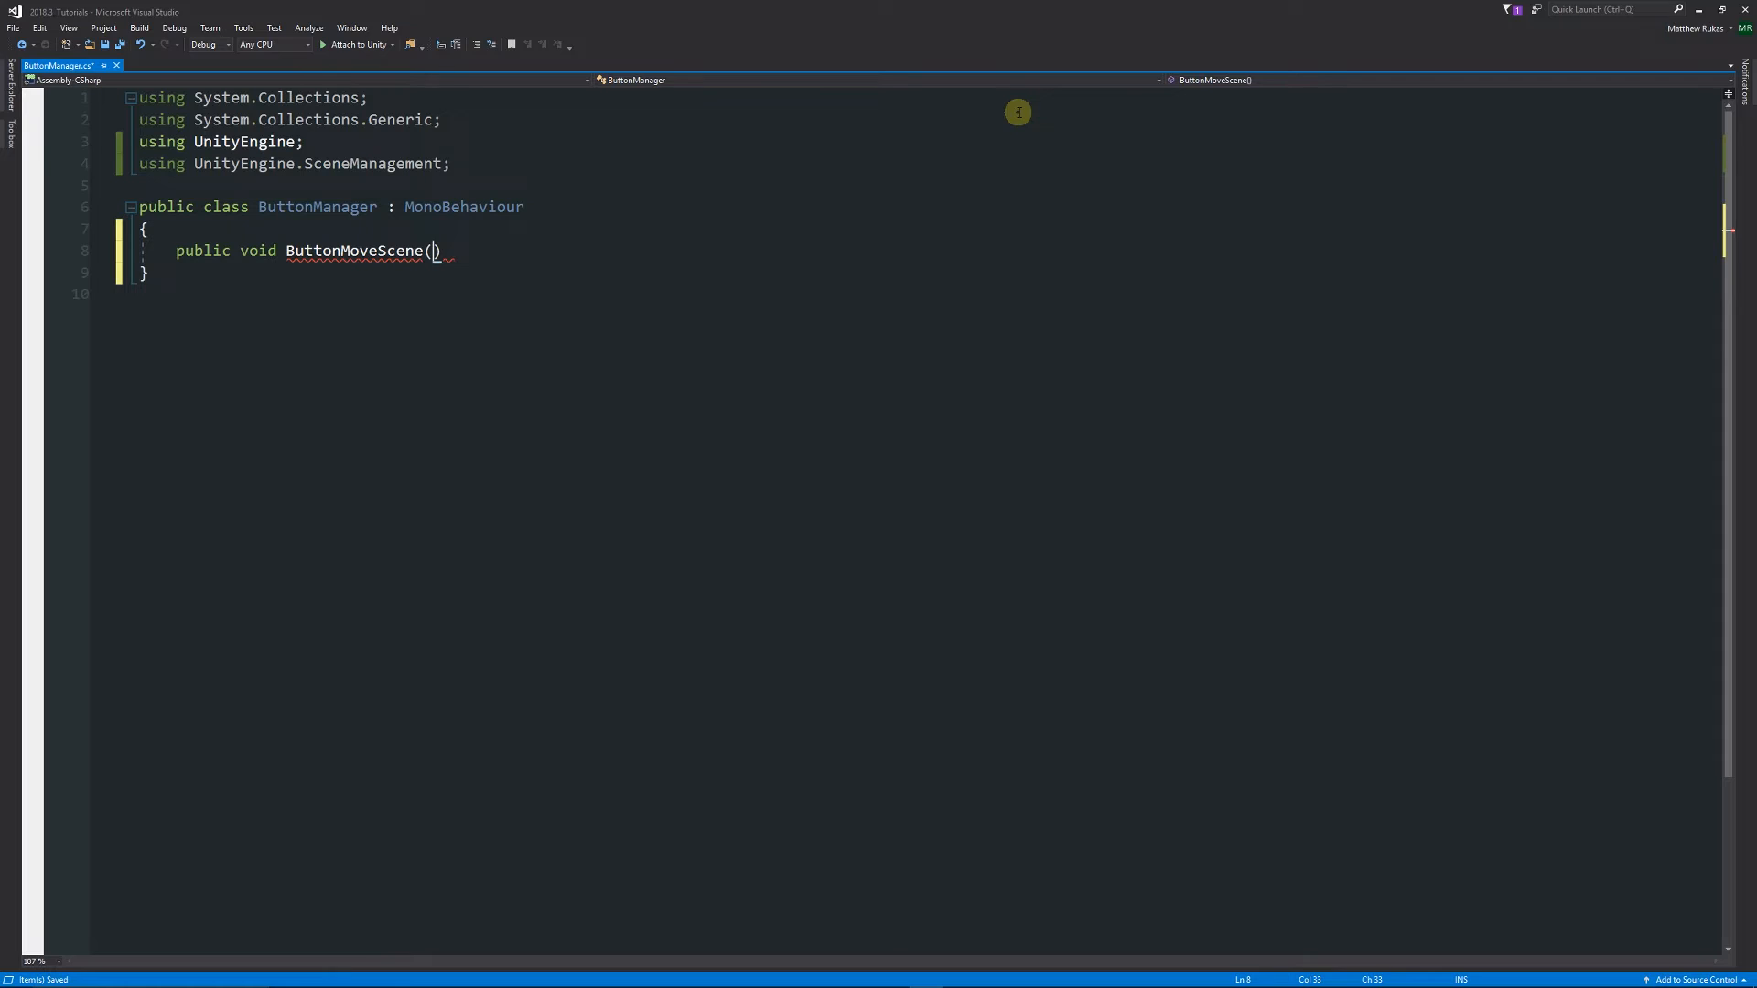
text(st)
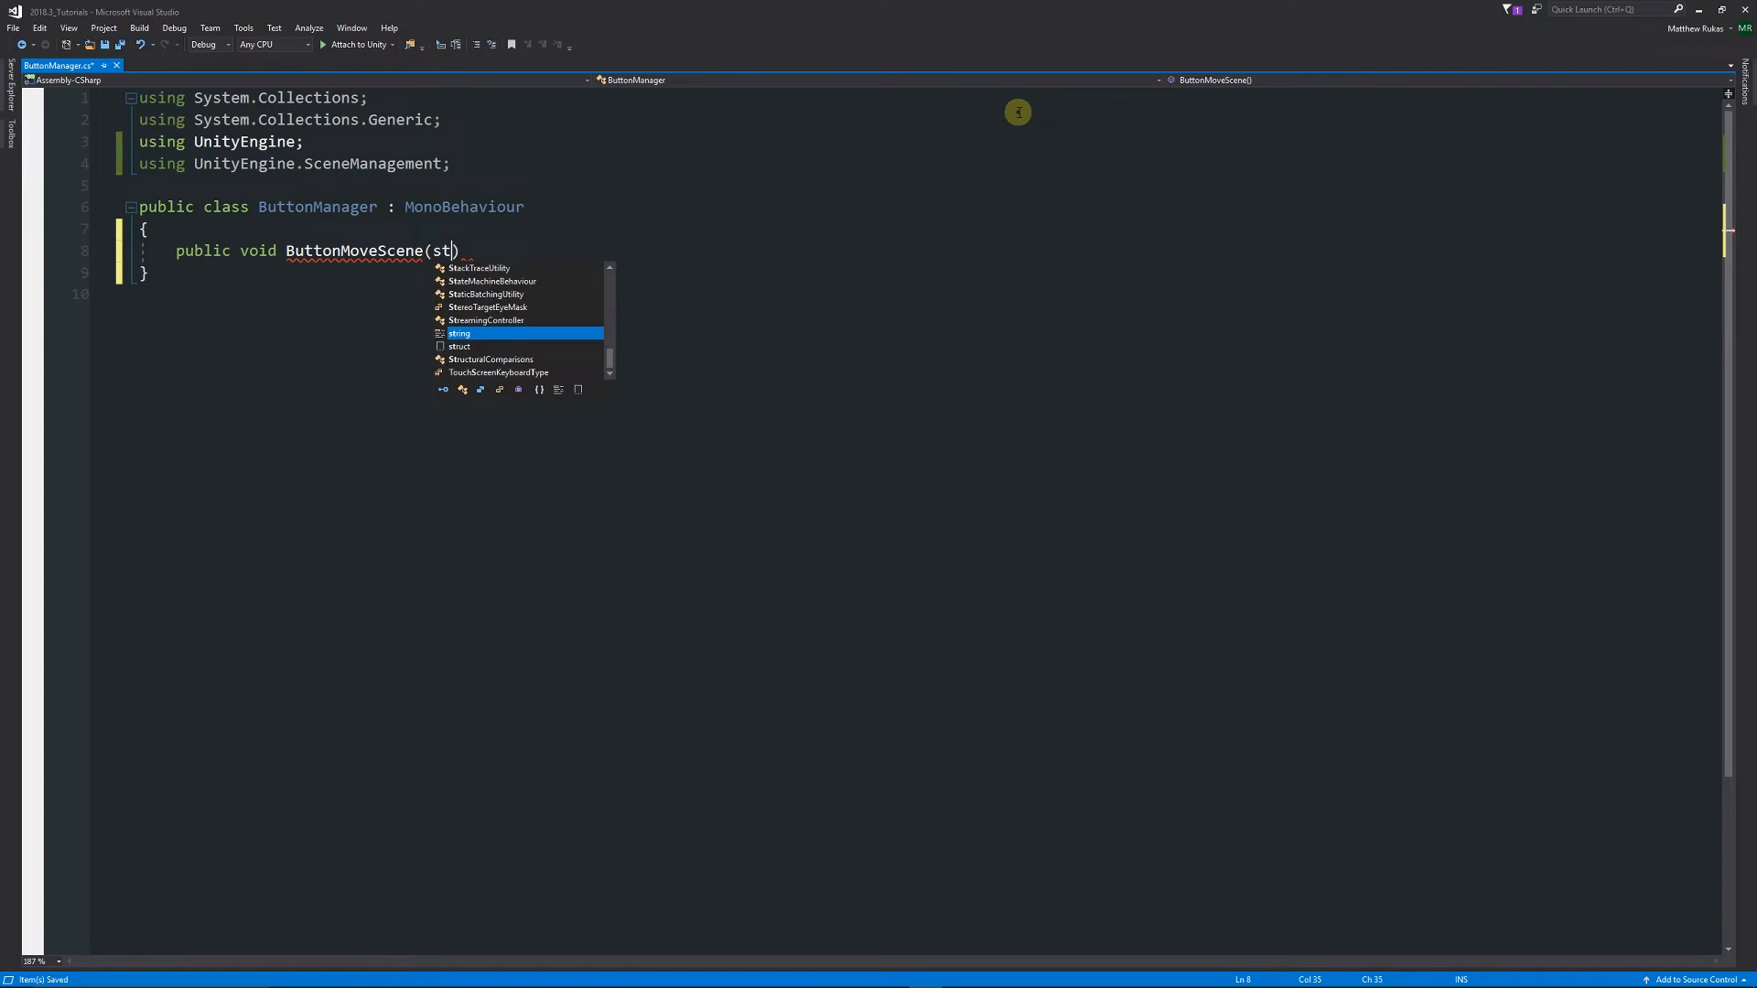
text(ring level)
text({)
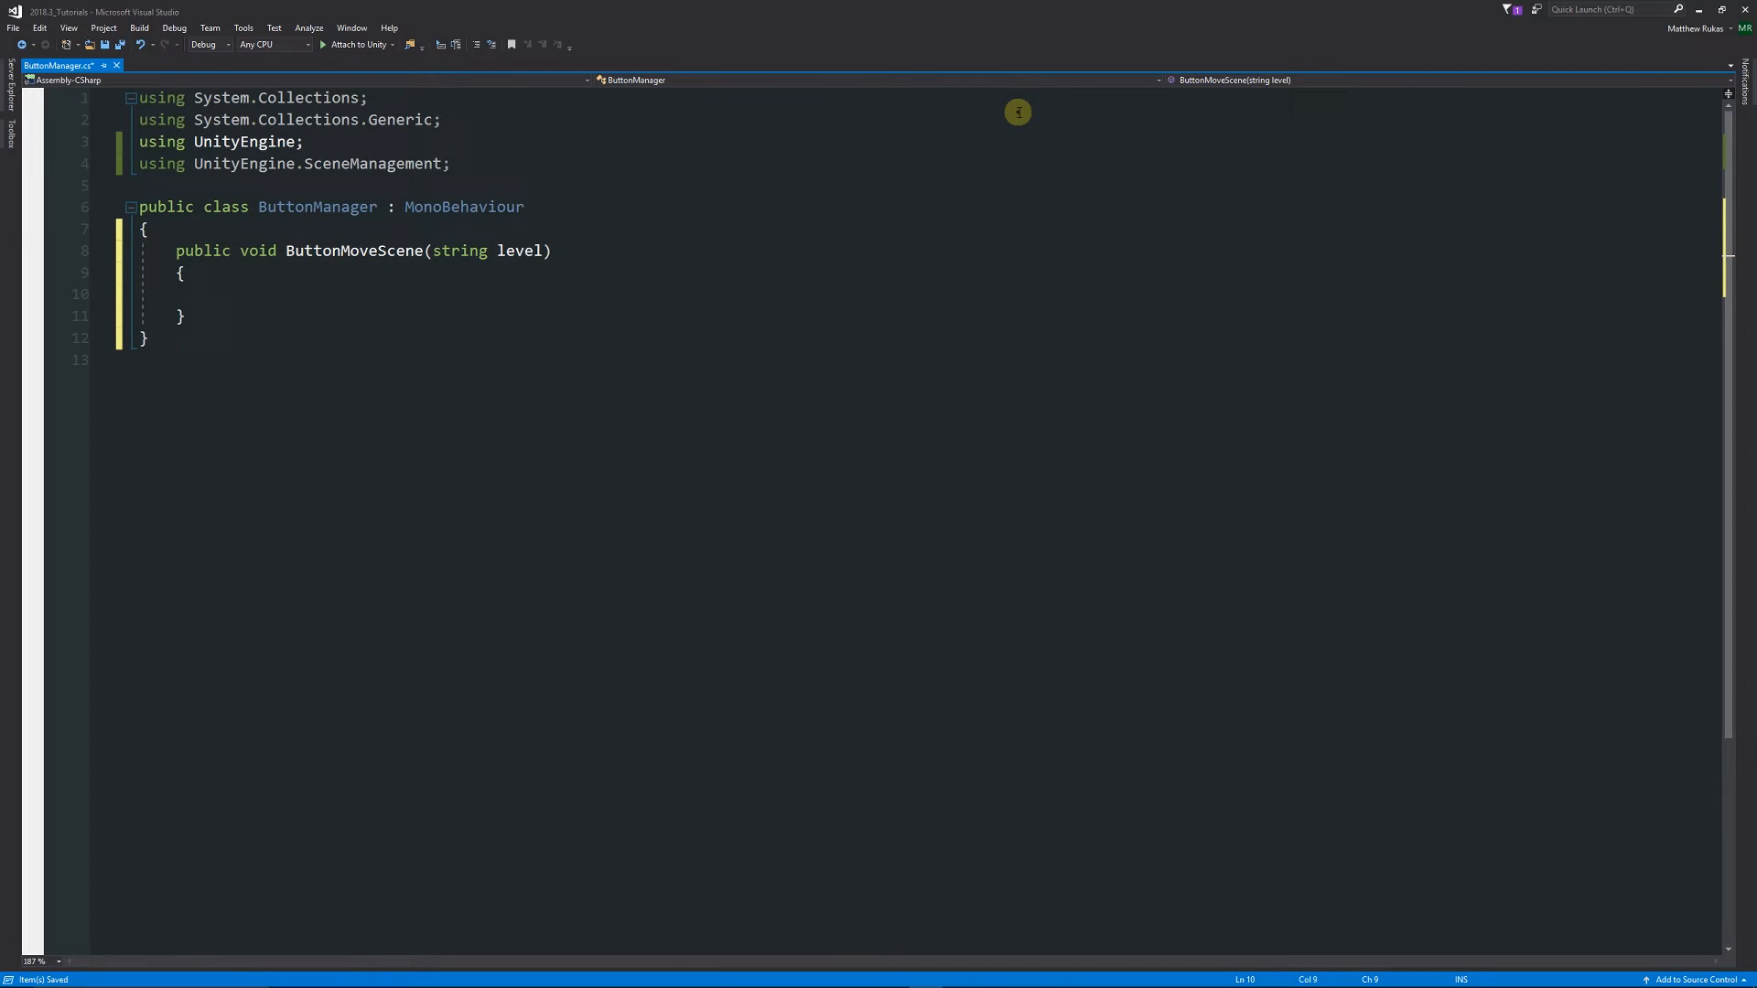
Make the method body call SceneManager.LoadScene(level);.
text(SceneManager)
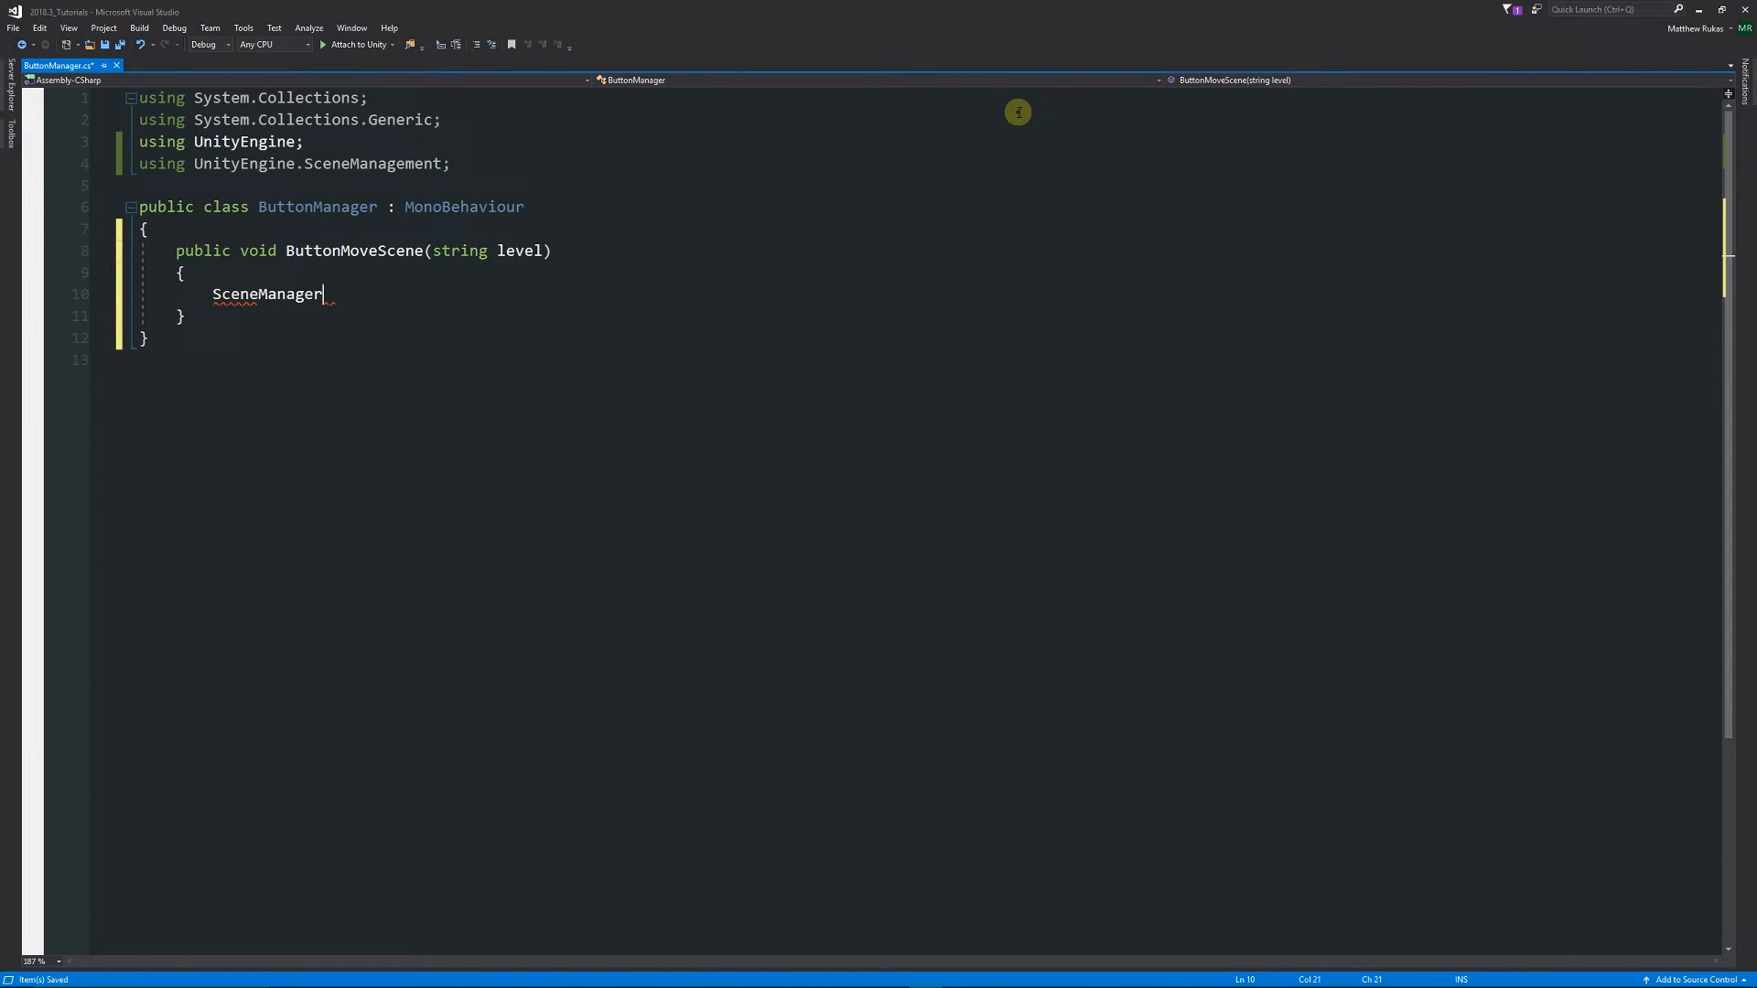
text(.LoadScene()
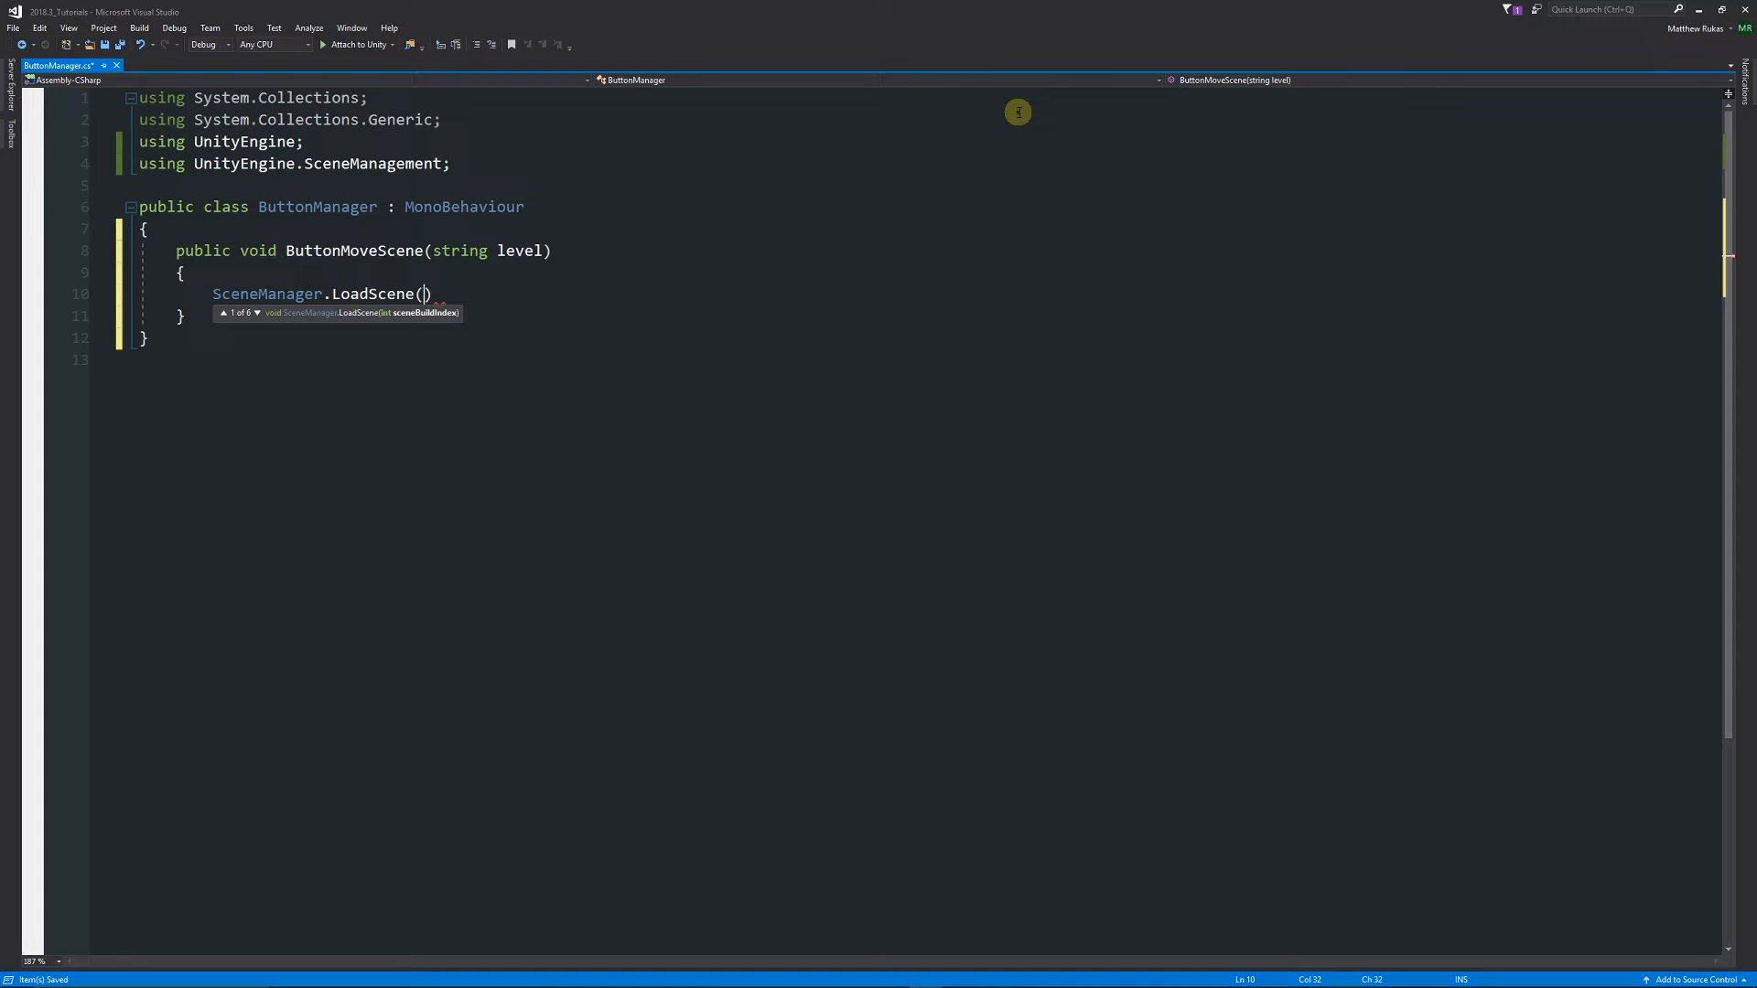
text(level);)
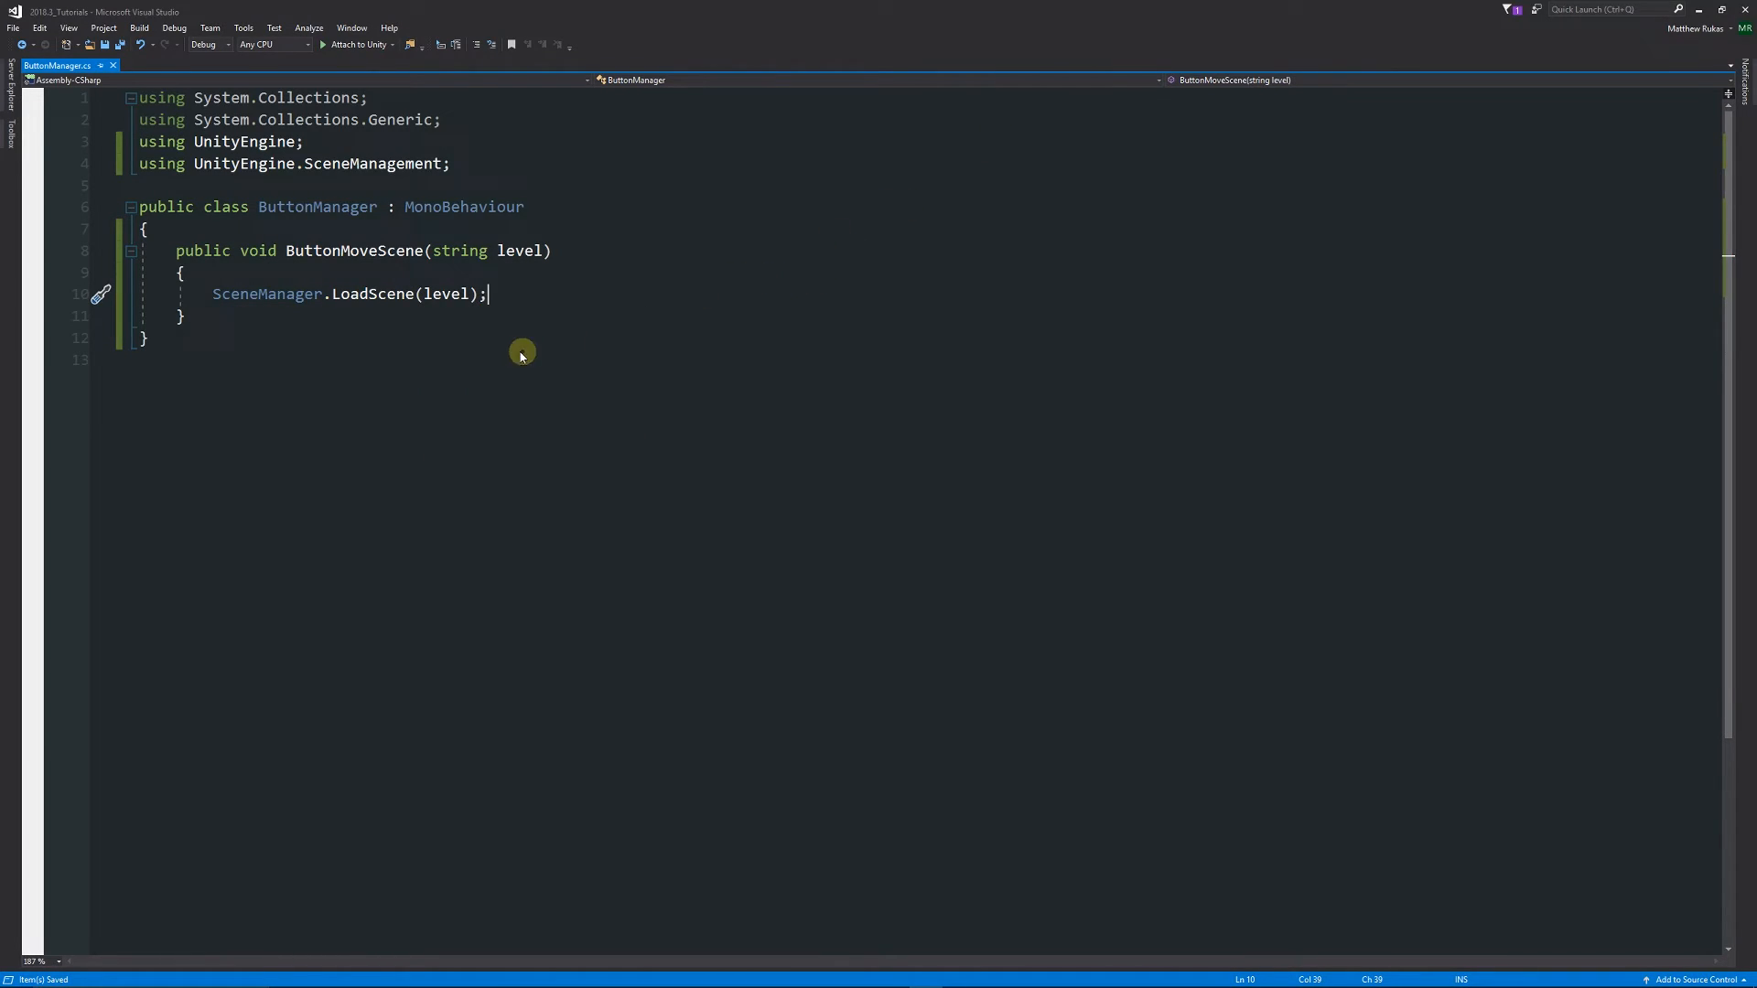
mouse_move(298, 280)
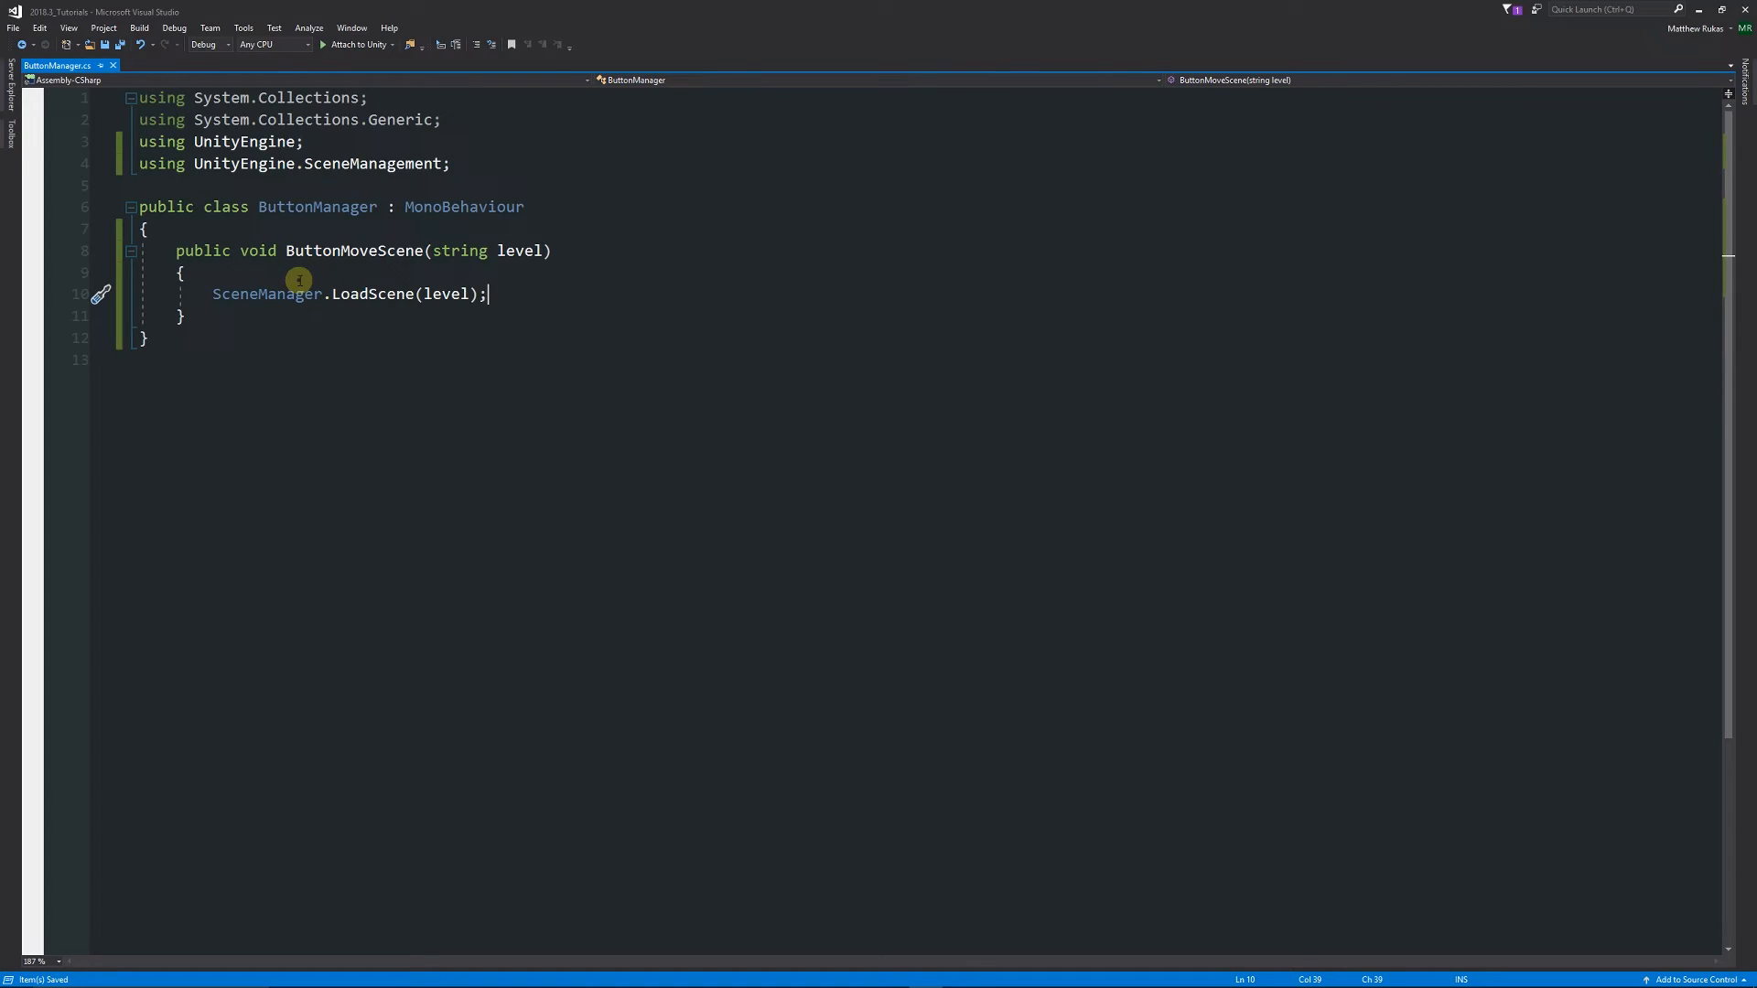
mouse_move(220, 260)
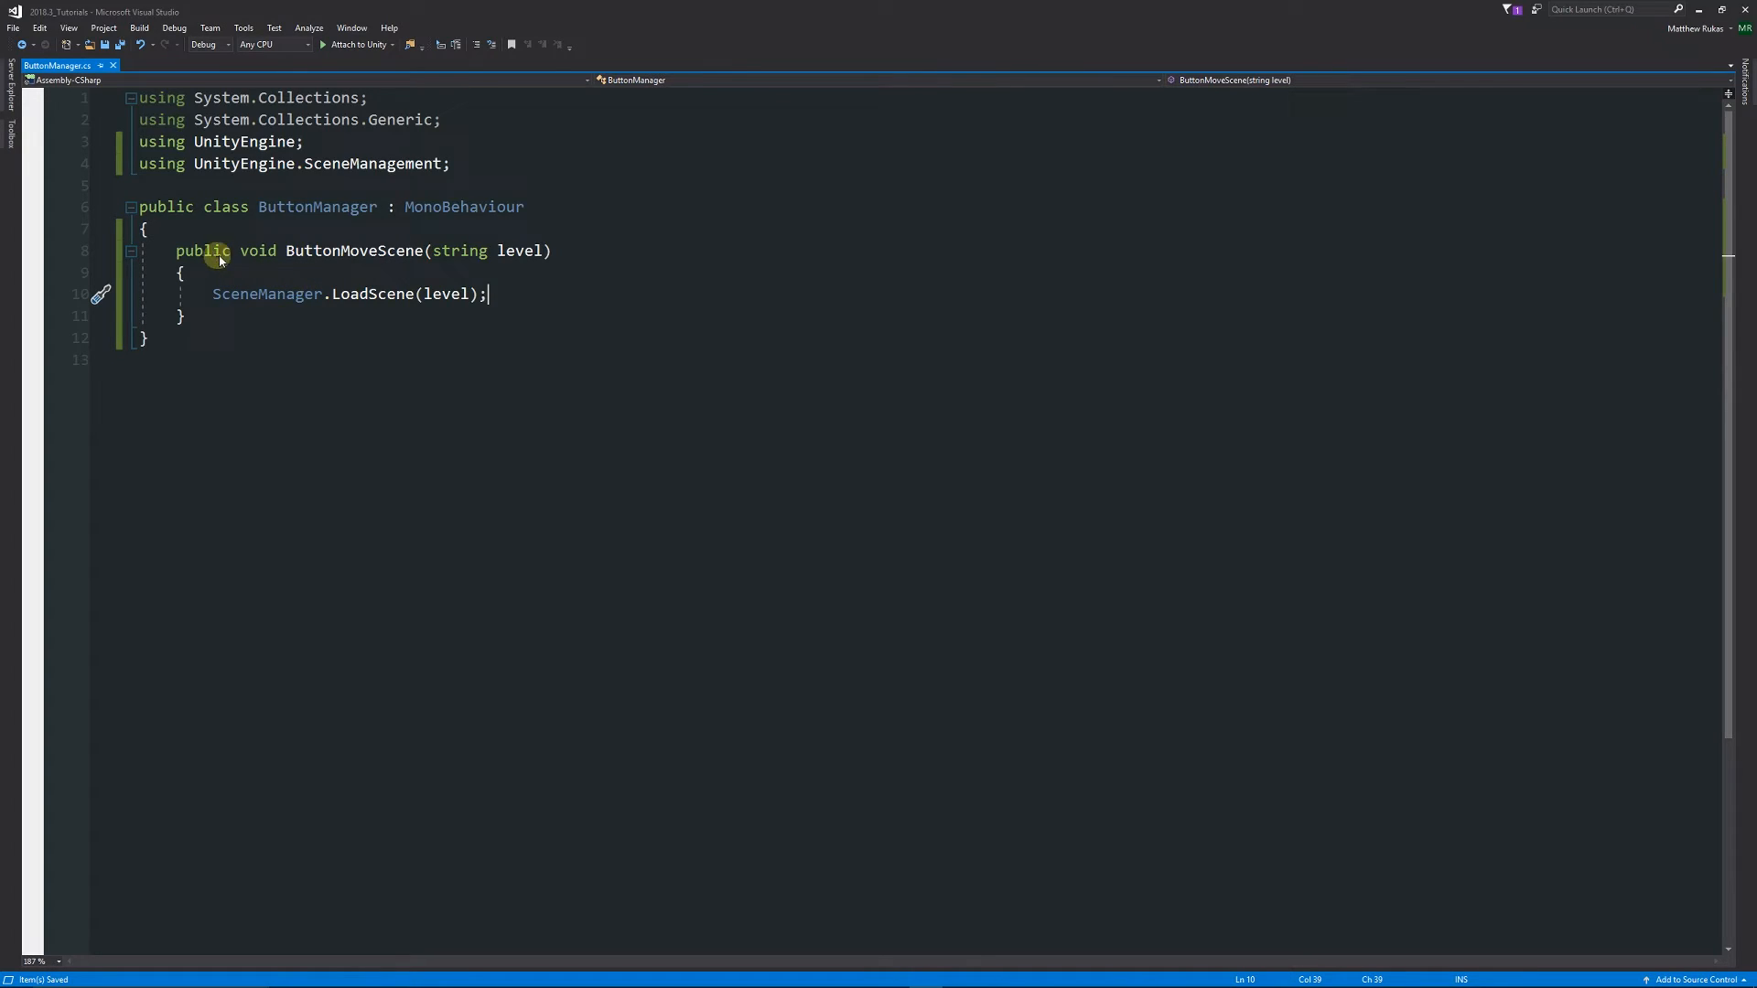
mouse_move(312, 293)
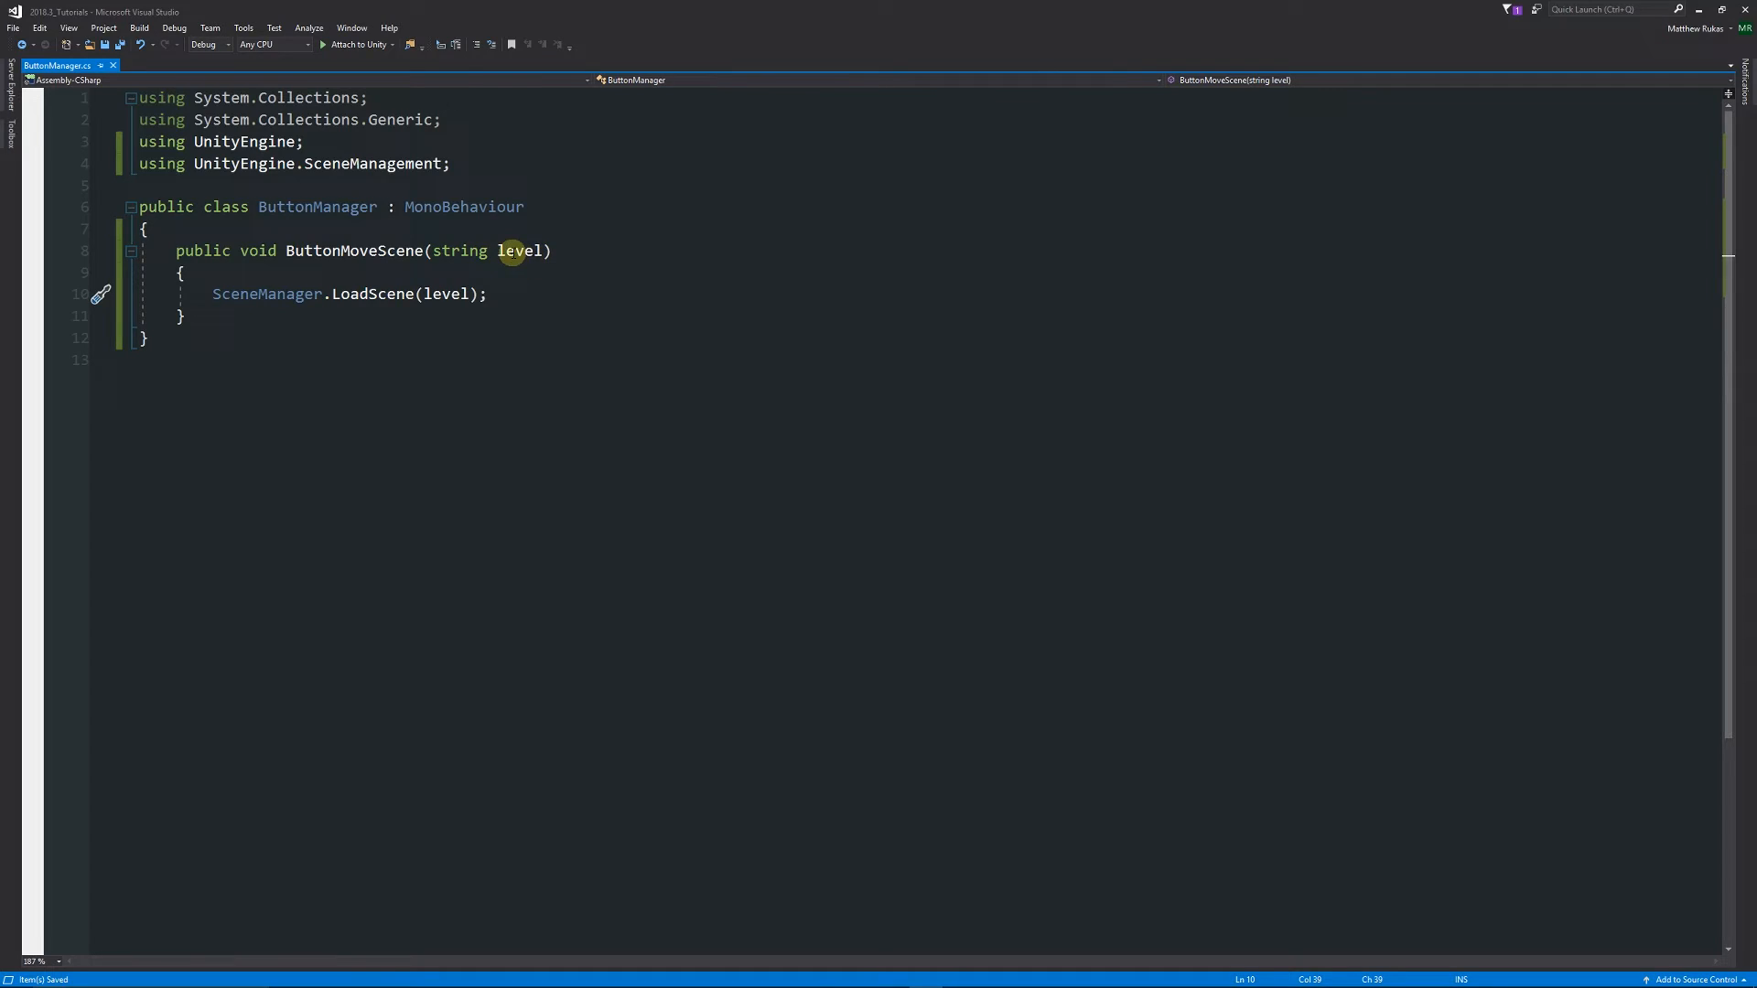
mouse_move(758, 344)
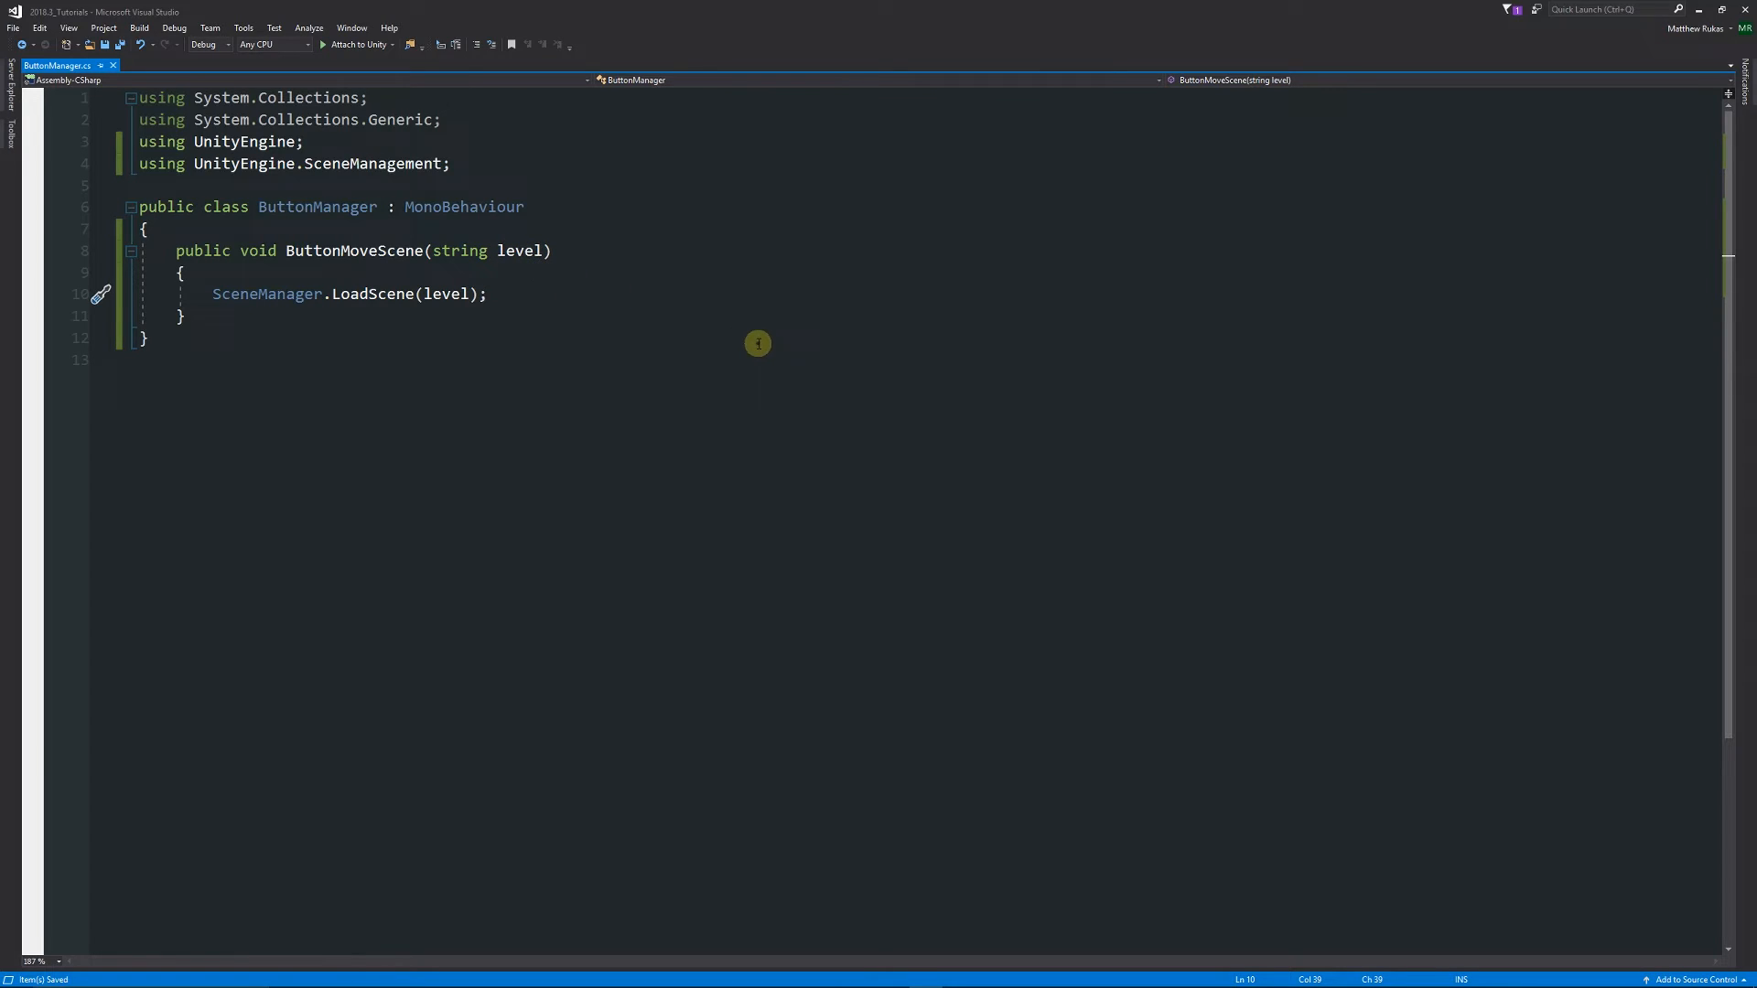
mouse_move(513, 272)
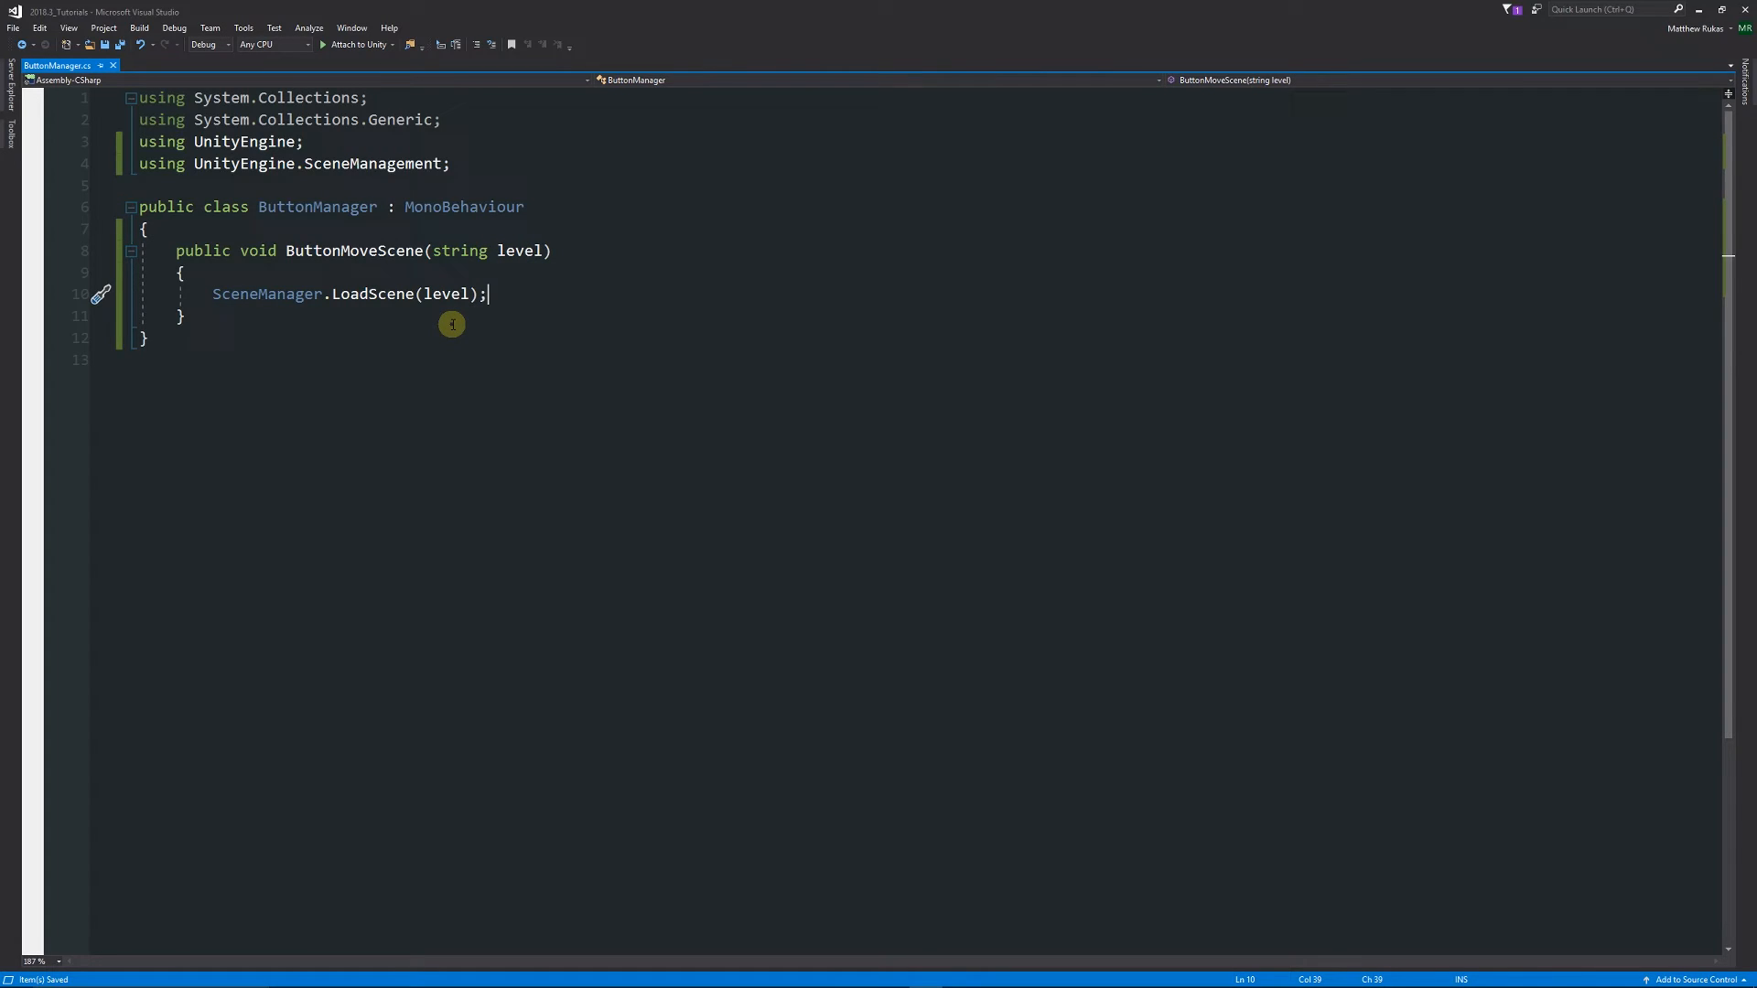
mouse_move(212, 267)
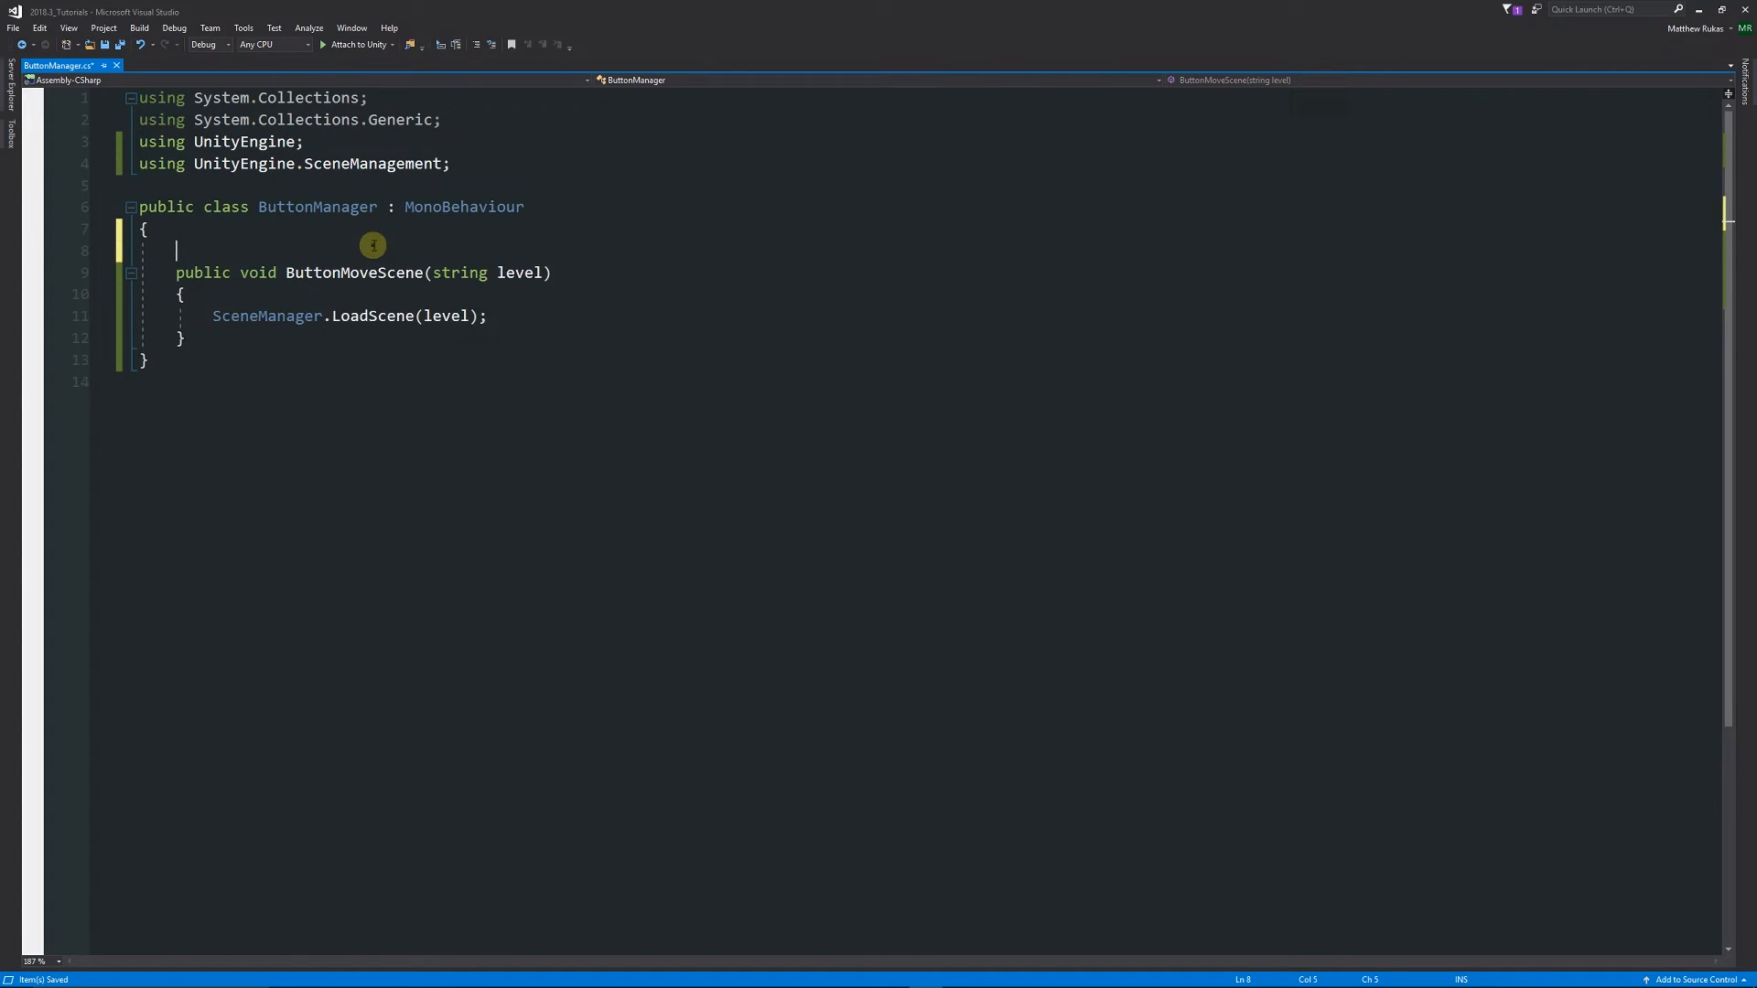
text(pub)
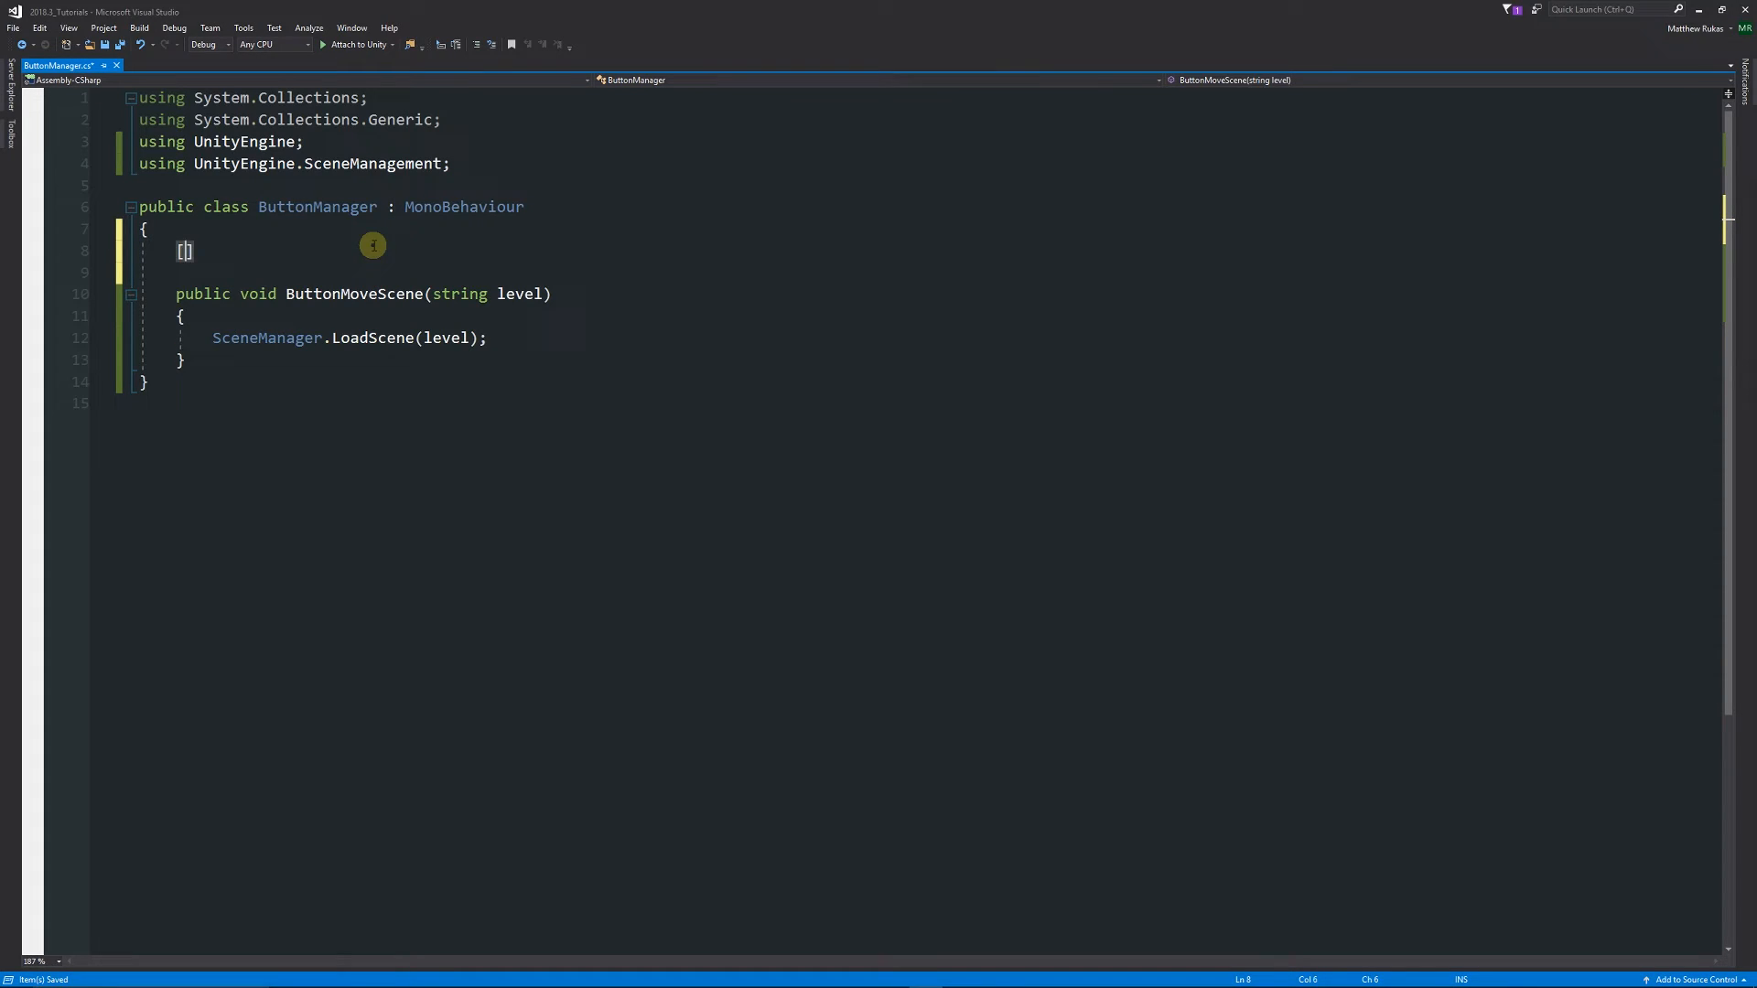
text([SerializeField] pri)
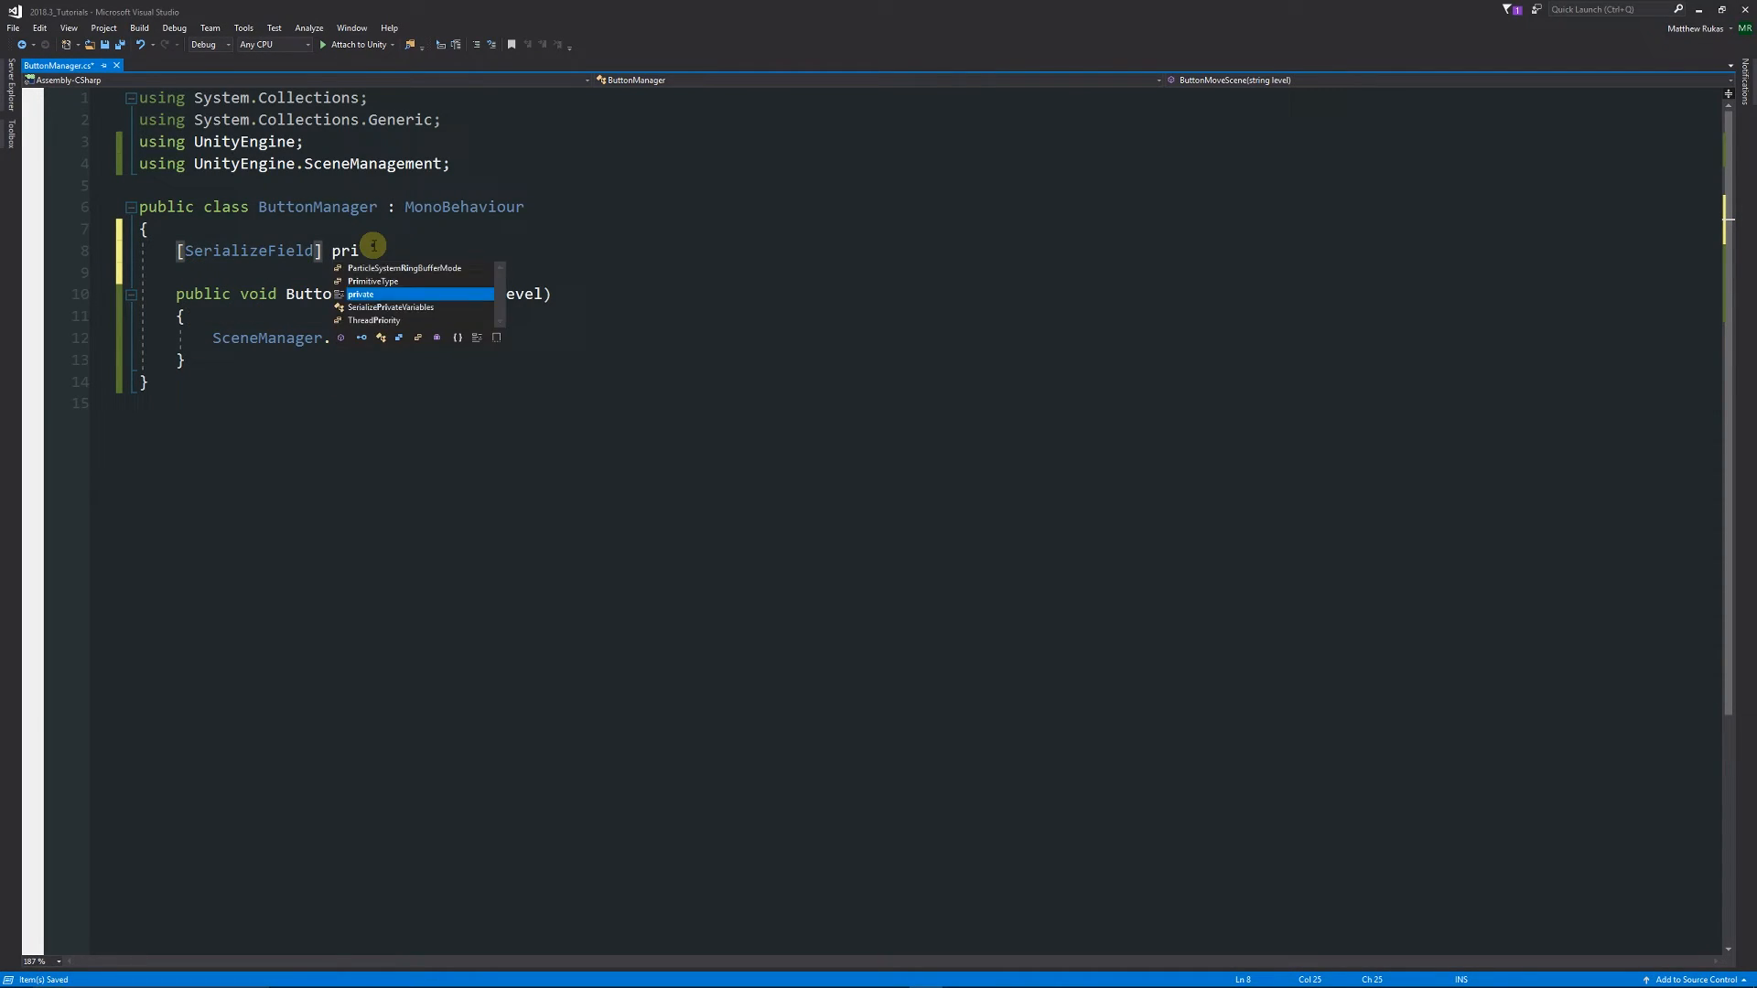
text(vate le)
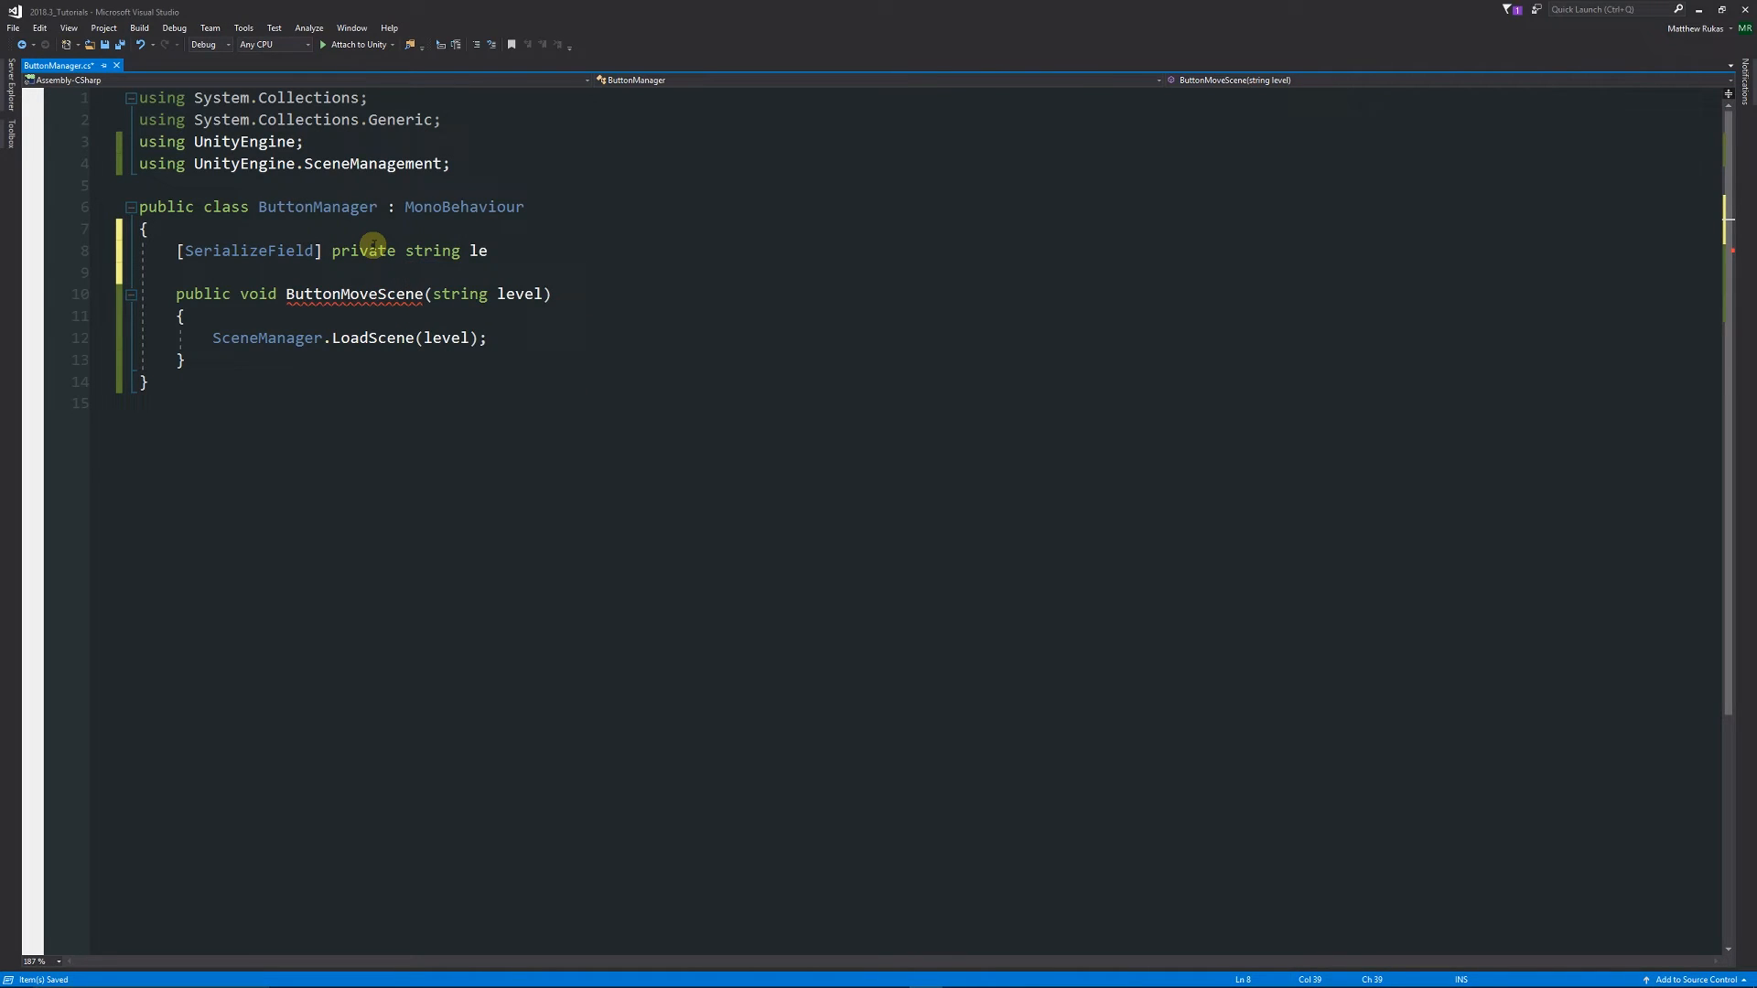
text(vel;)
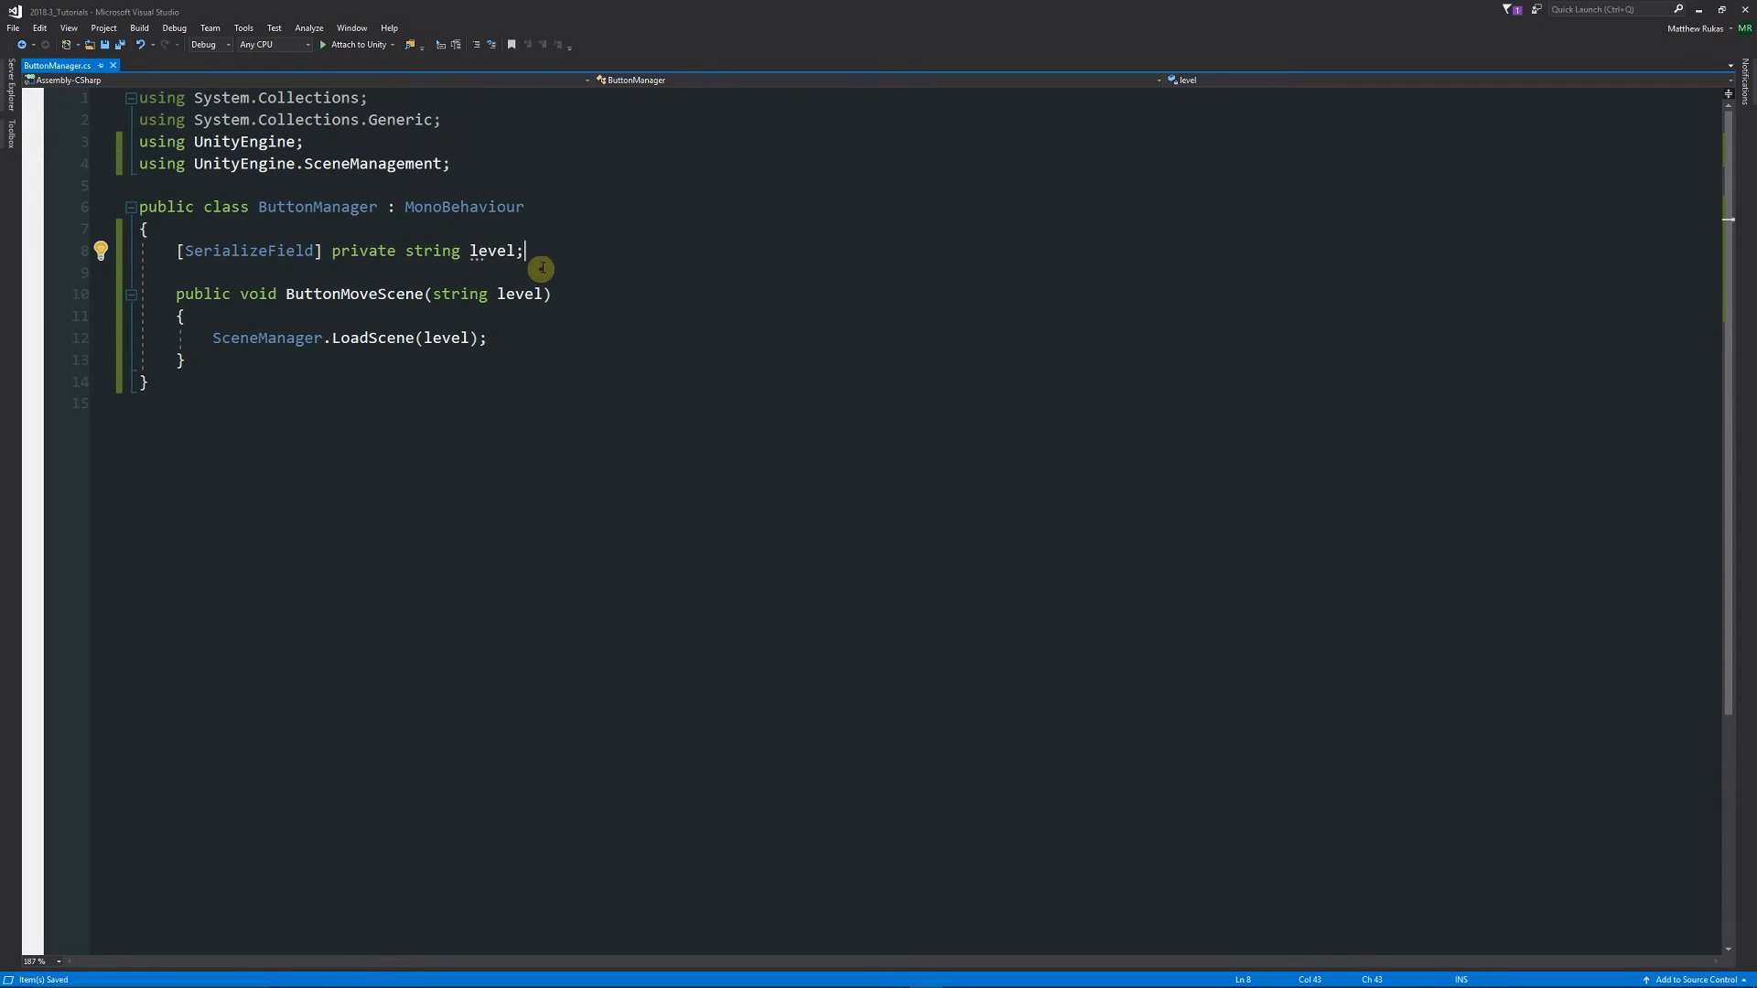
mouse_move(743, 261)
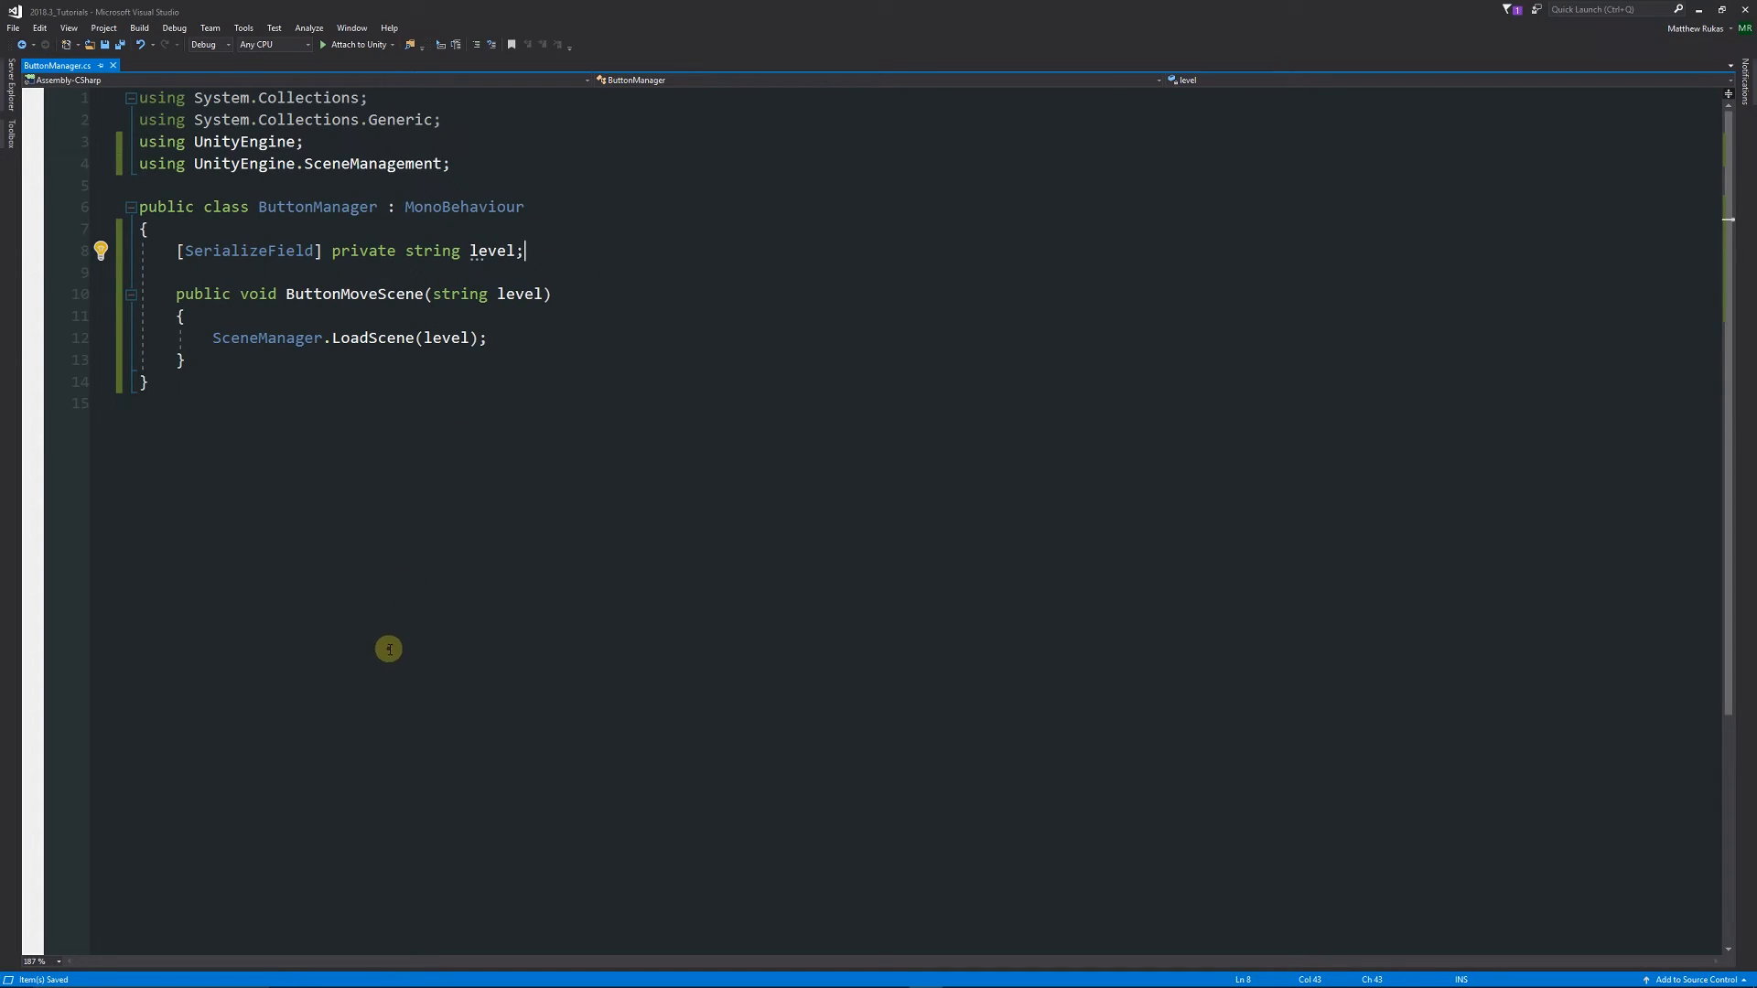
mouse_move(412, 349)
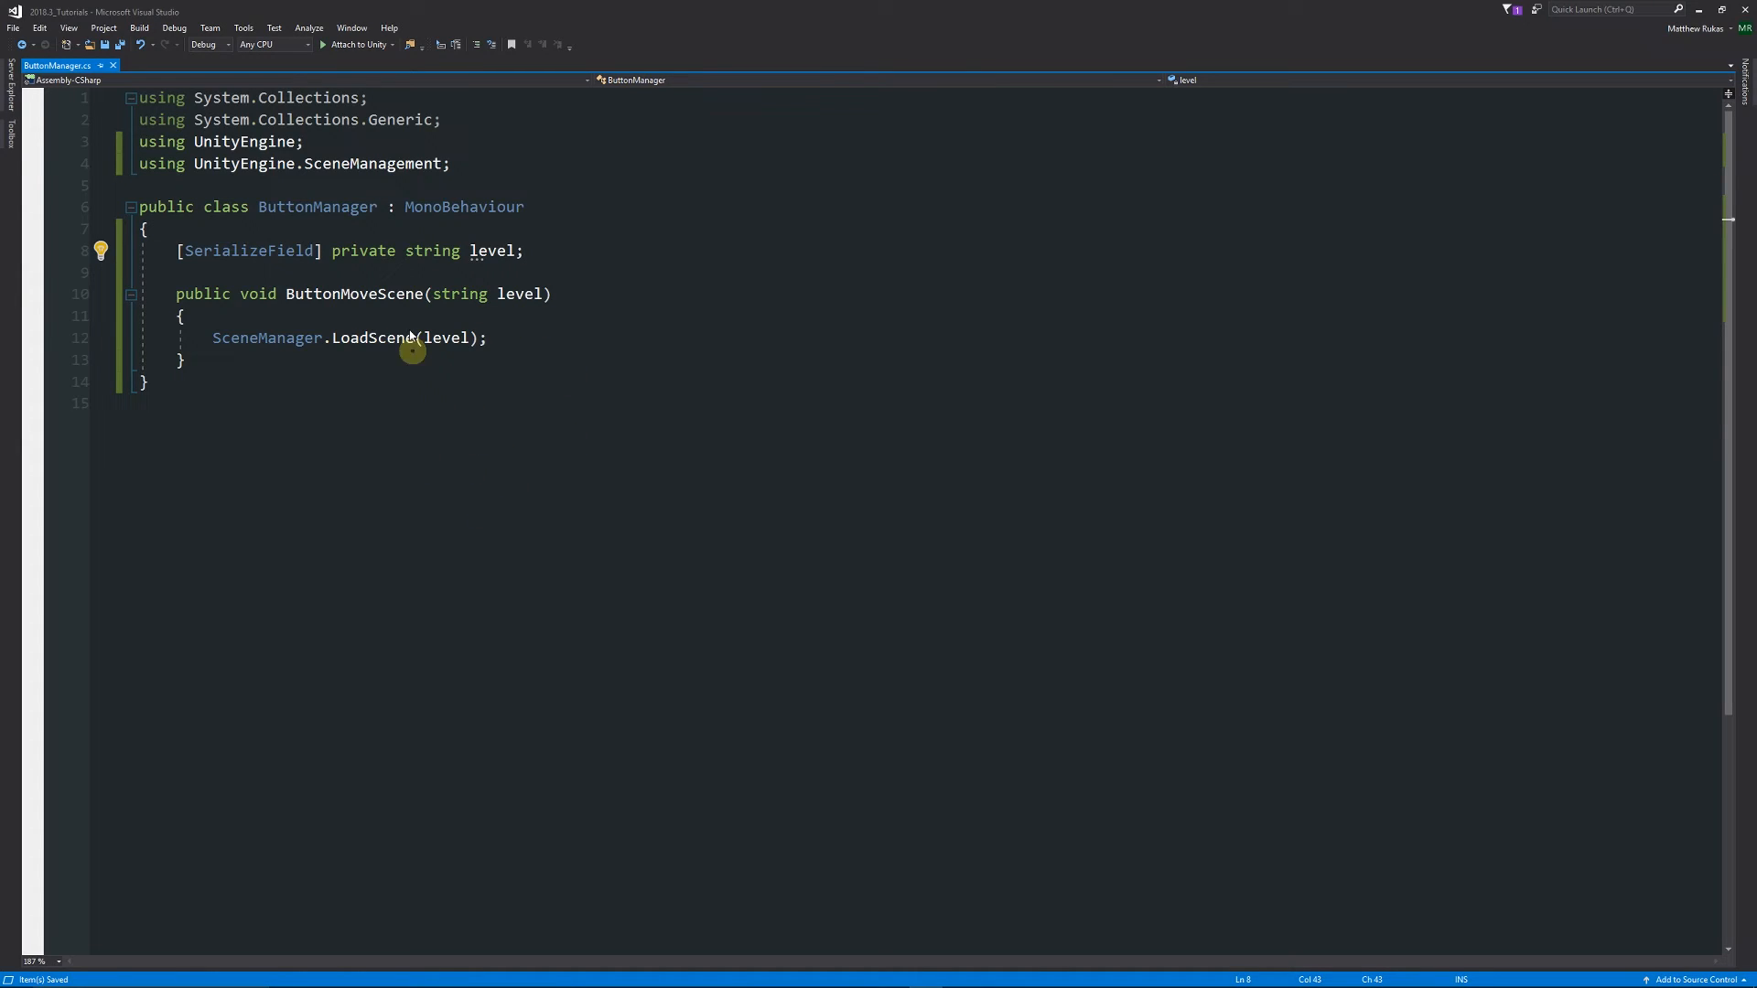
mouse_move(508, 290)
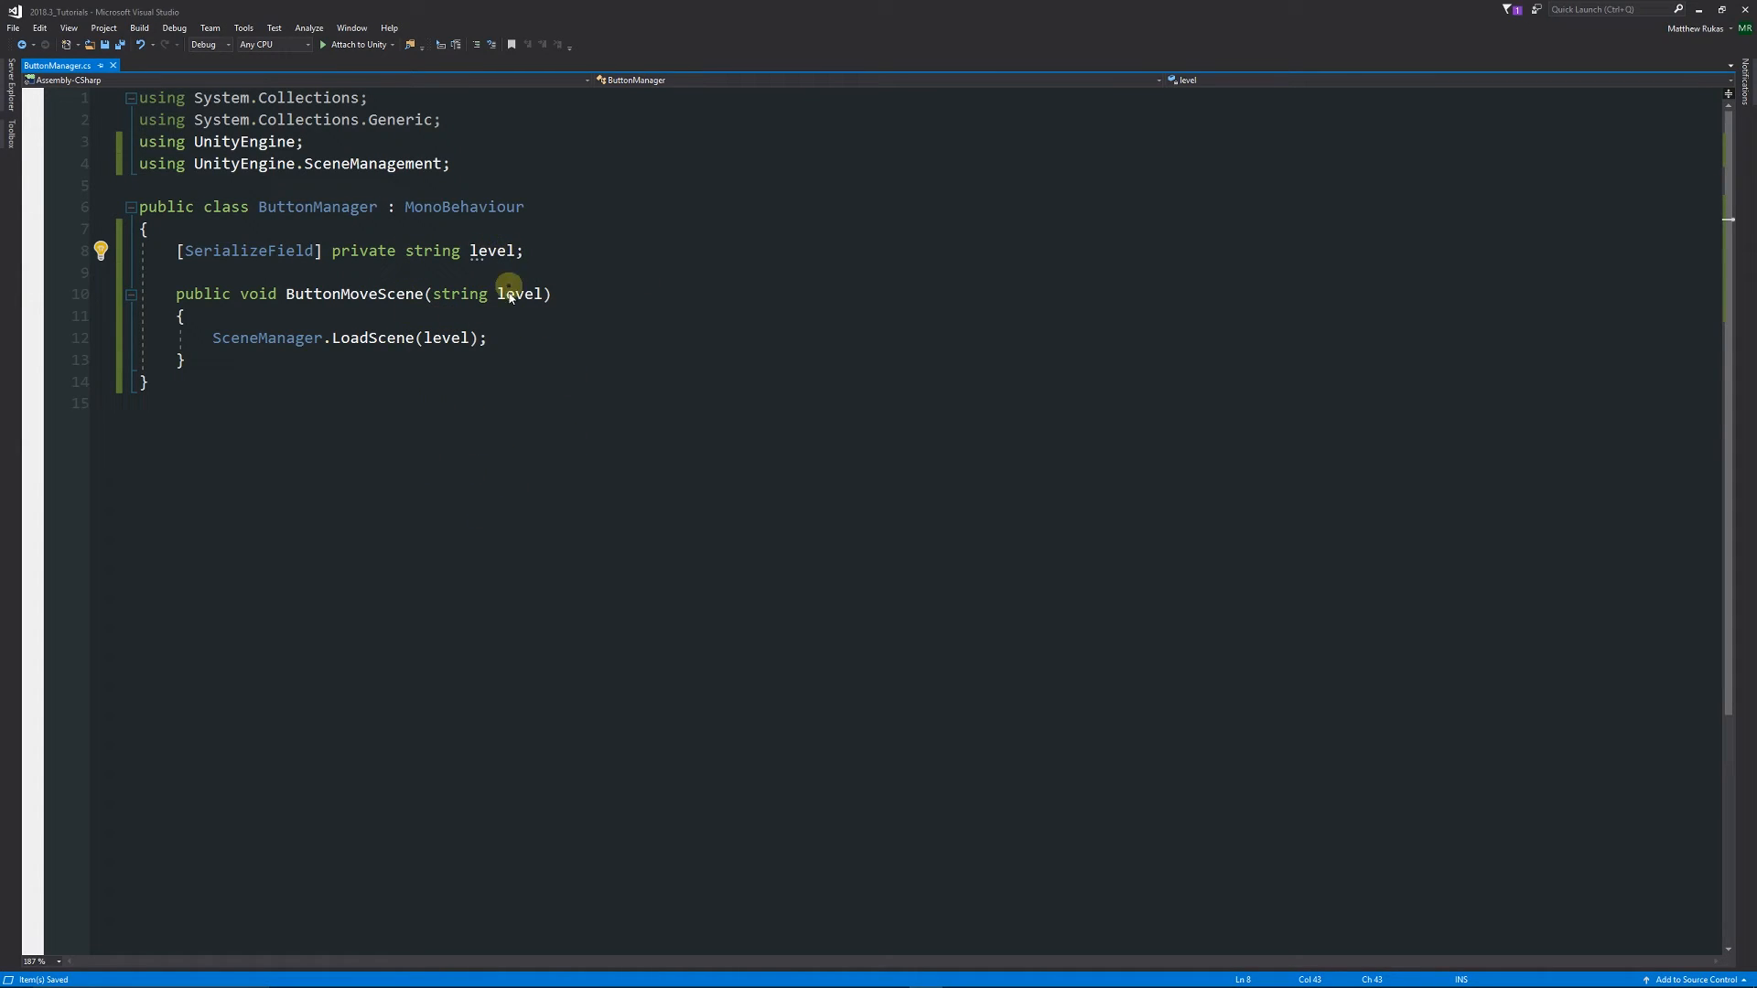
mouse_move(248, 246)
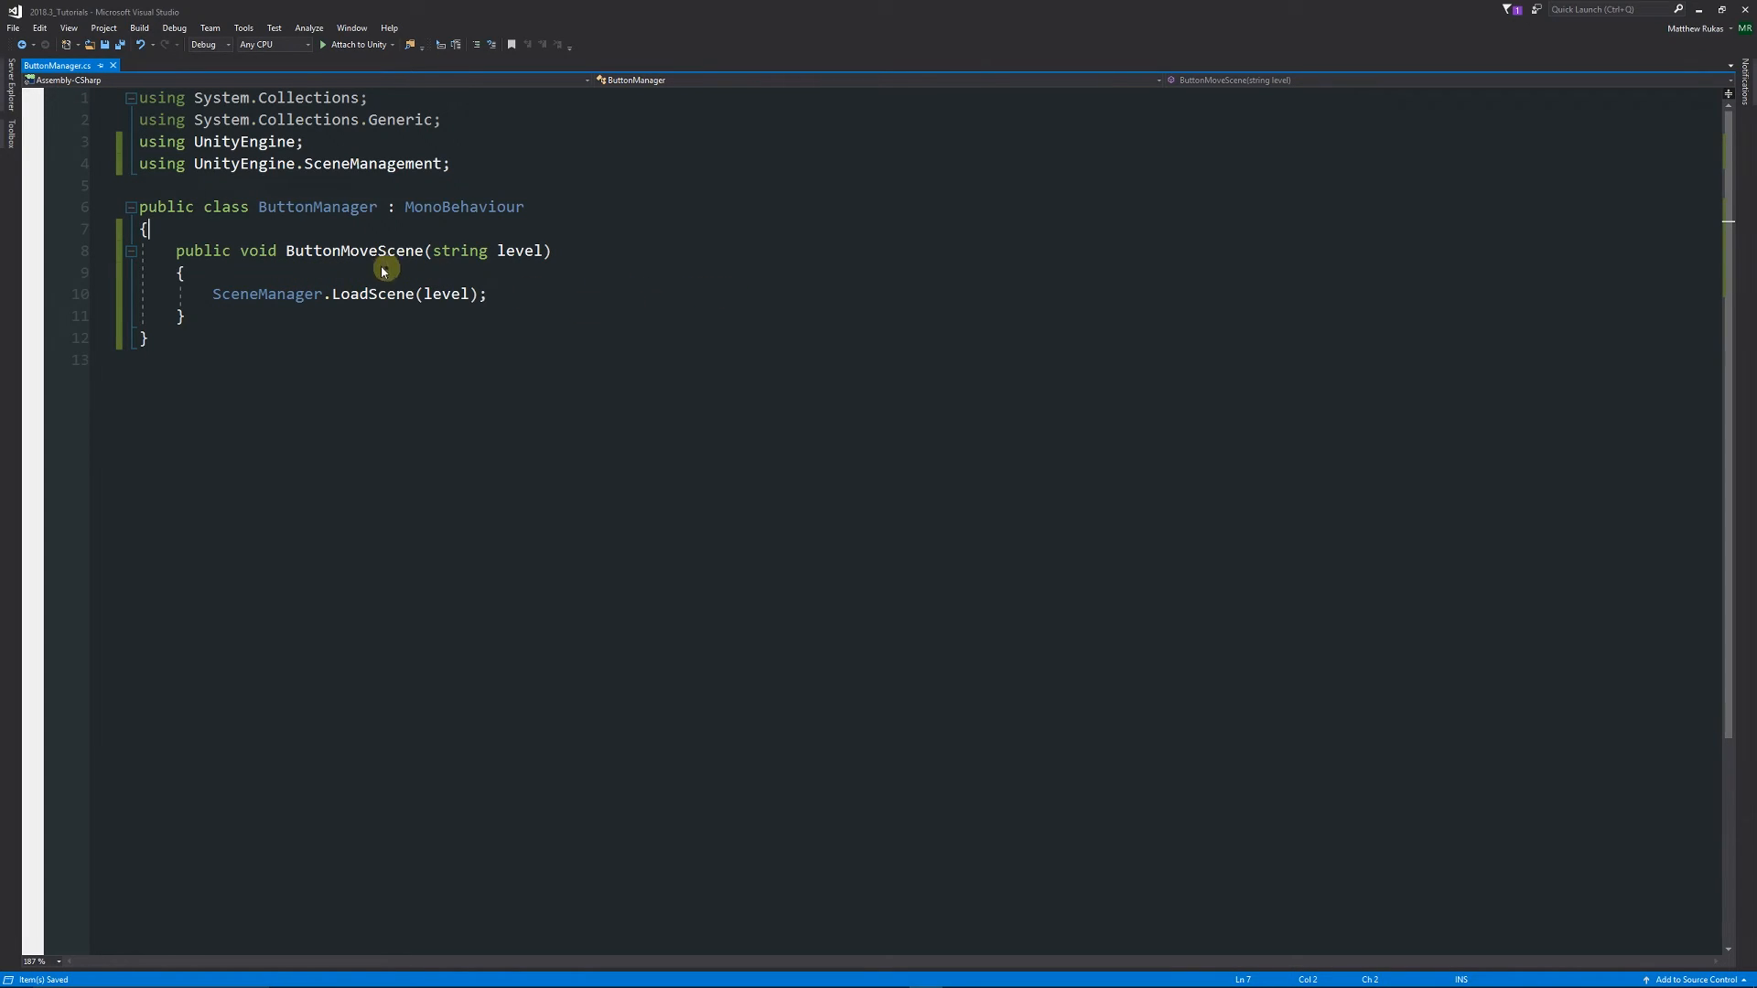
mouse_move(530, 370)
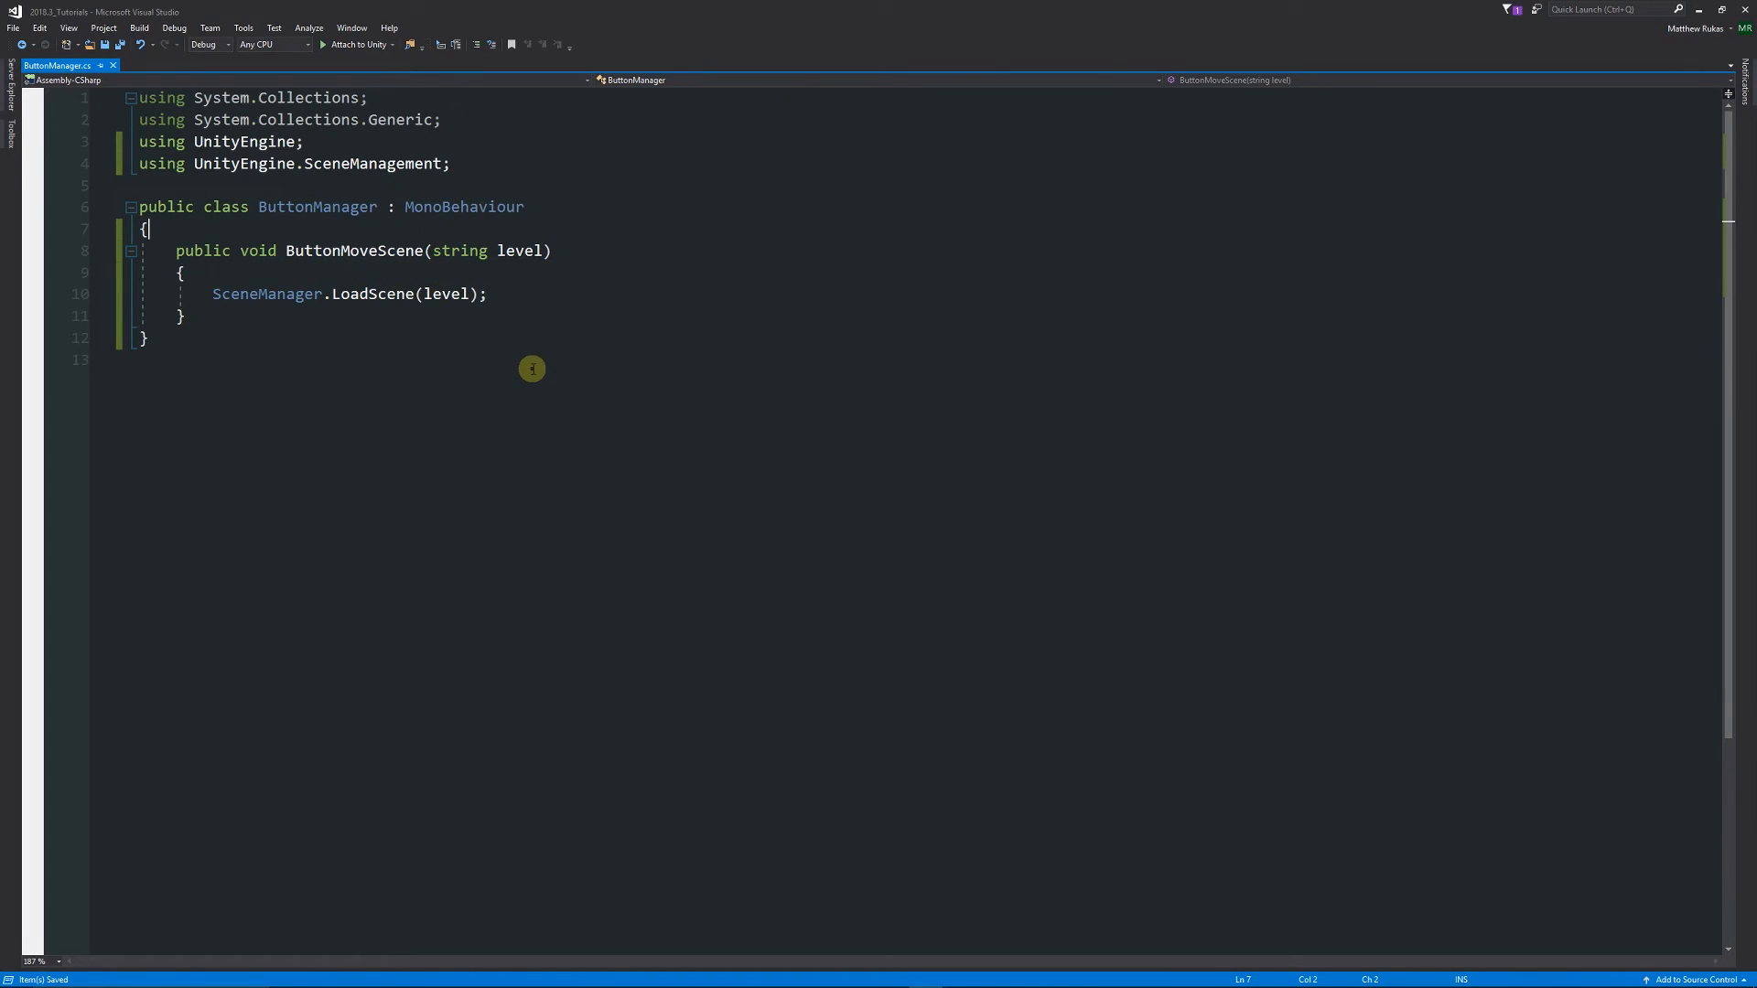
mouse_move(527, 368)
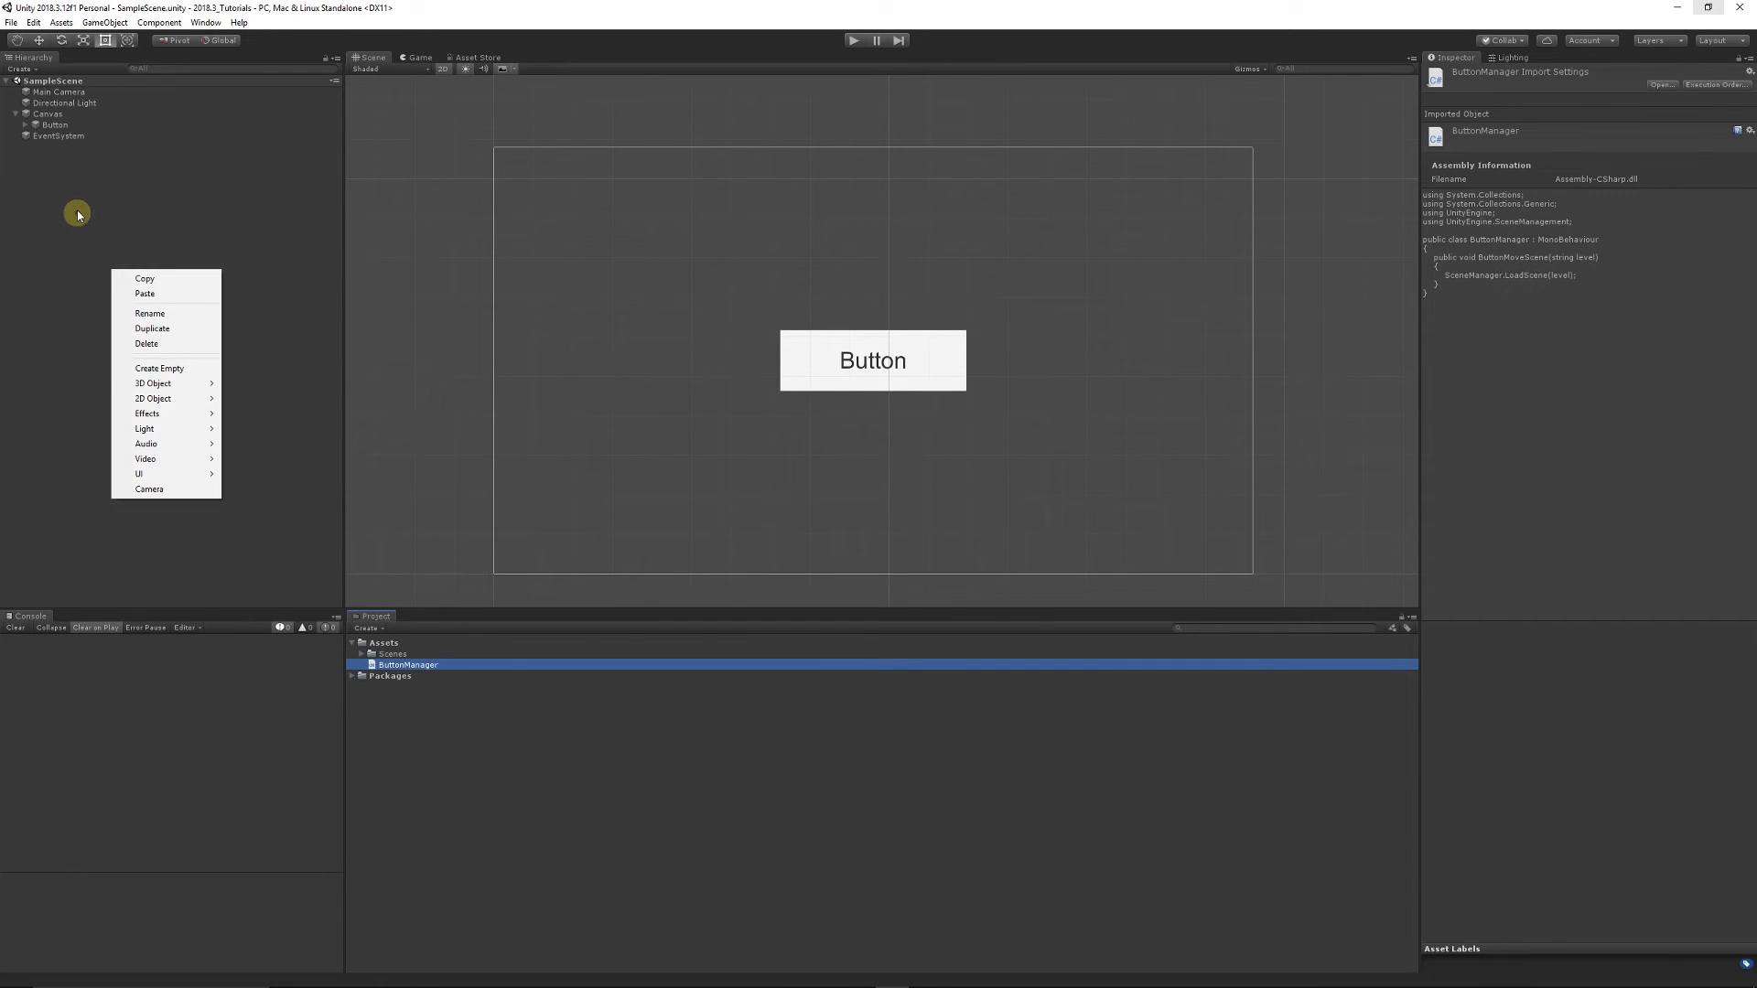
mouse_move(176, 315)
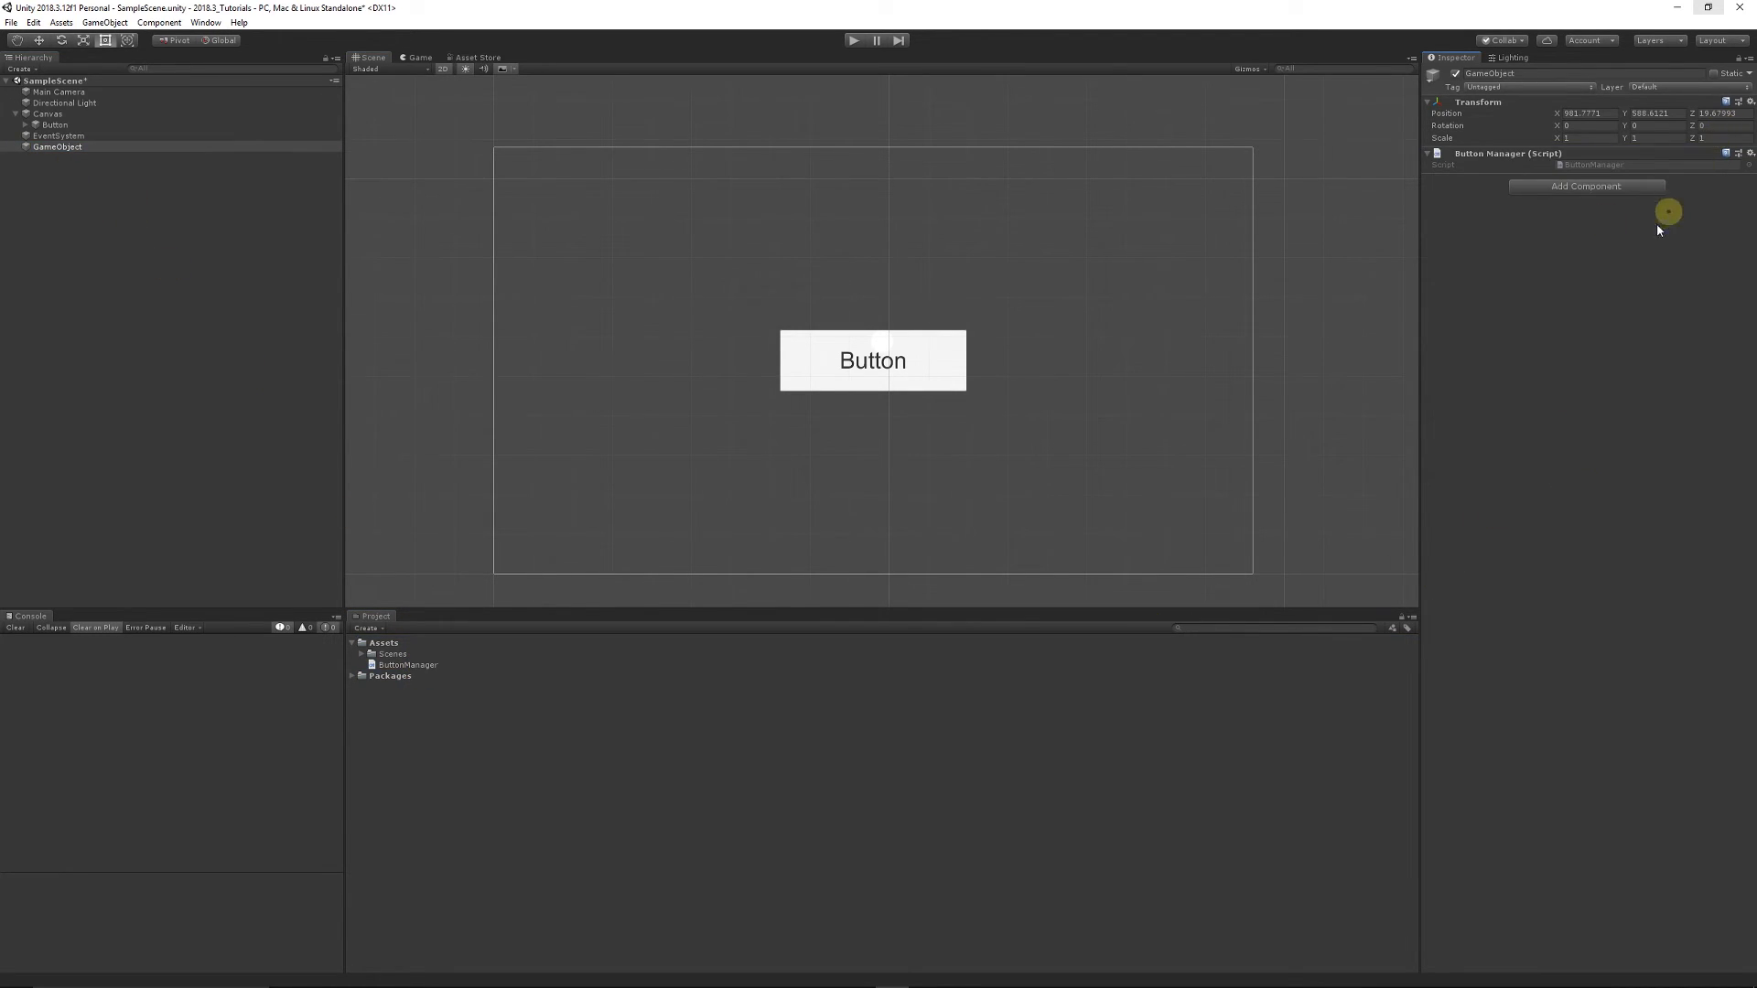
mouse_move(1446, 338)
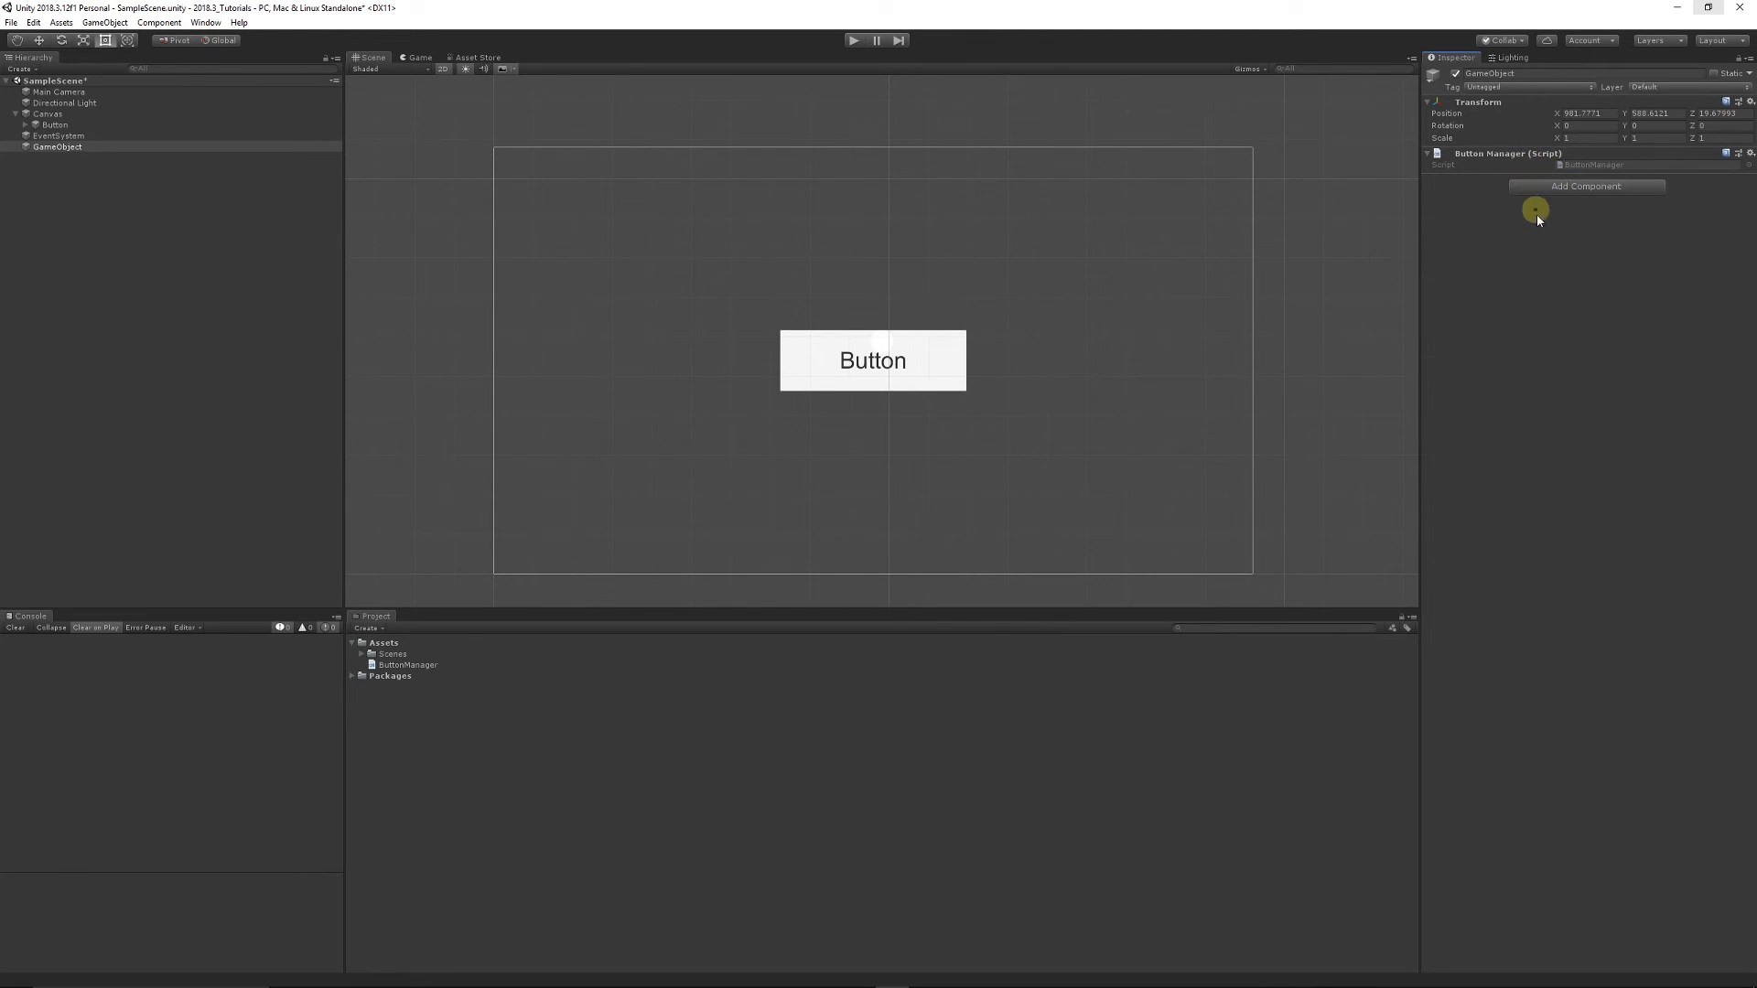
mouse_move(1532, 606)
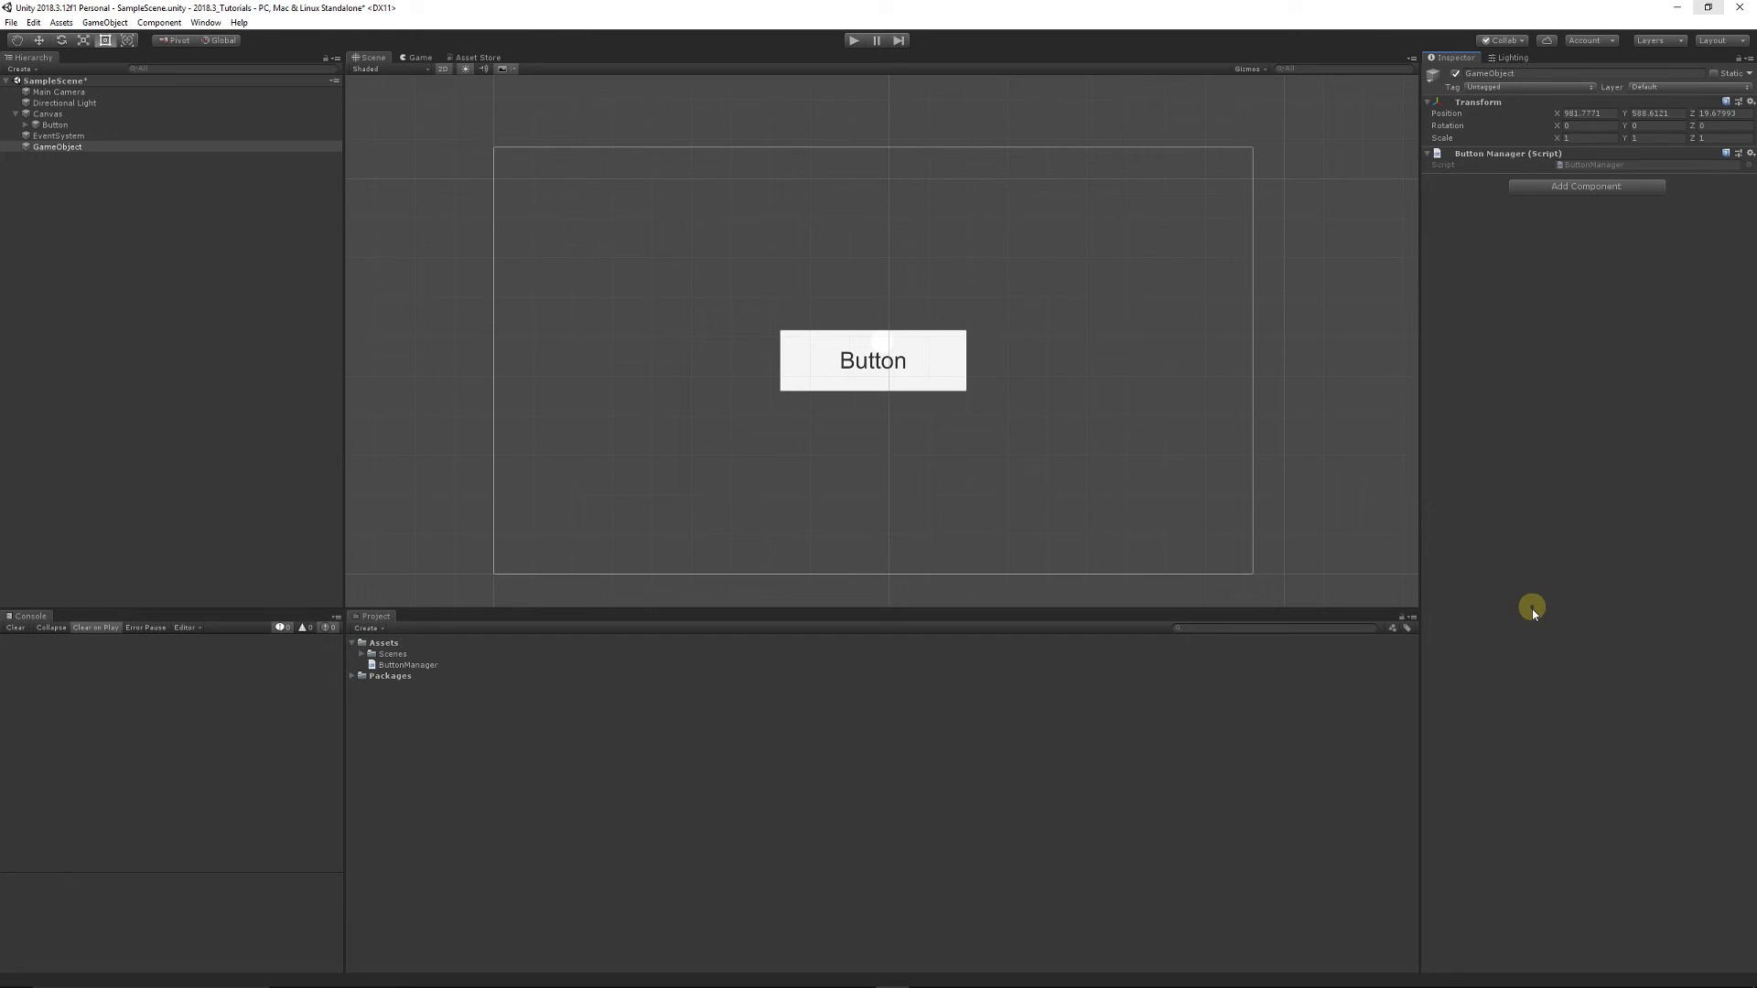
mouse_move(1611, 203)
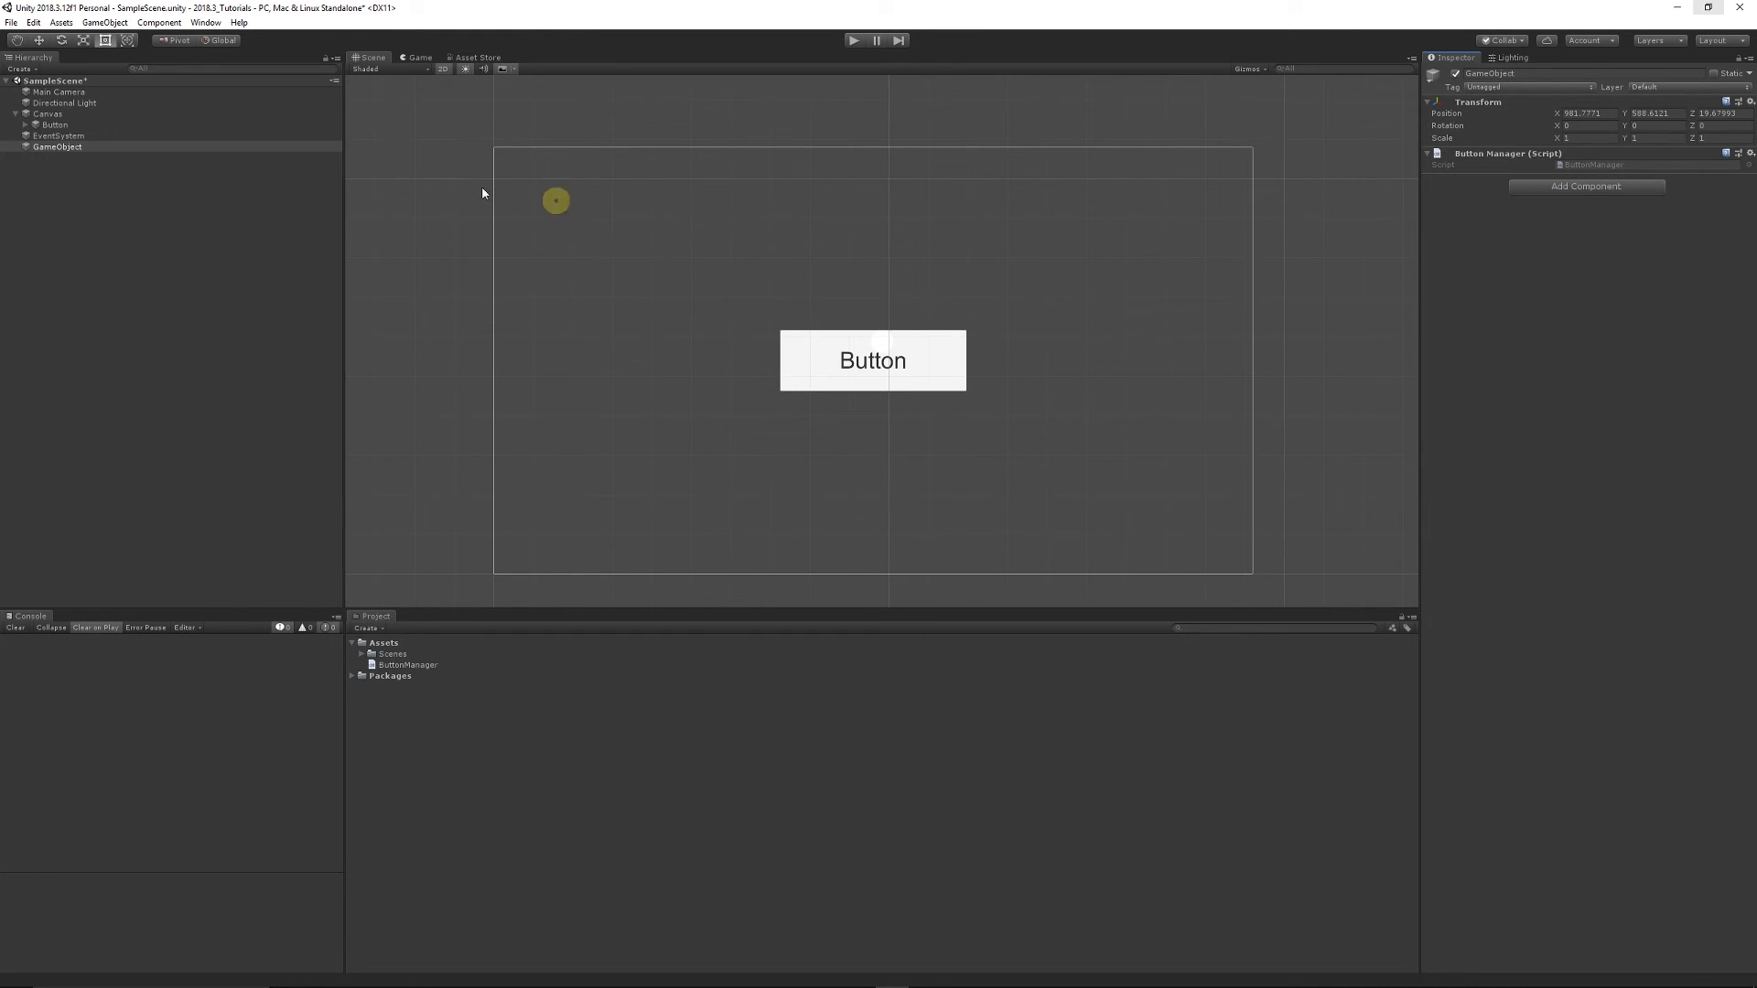
Add an On Click entry on Button targeting GameObject and calling ButtonManager.ButtonMoveScene.
click(51, 124)
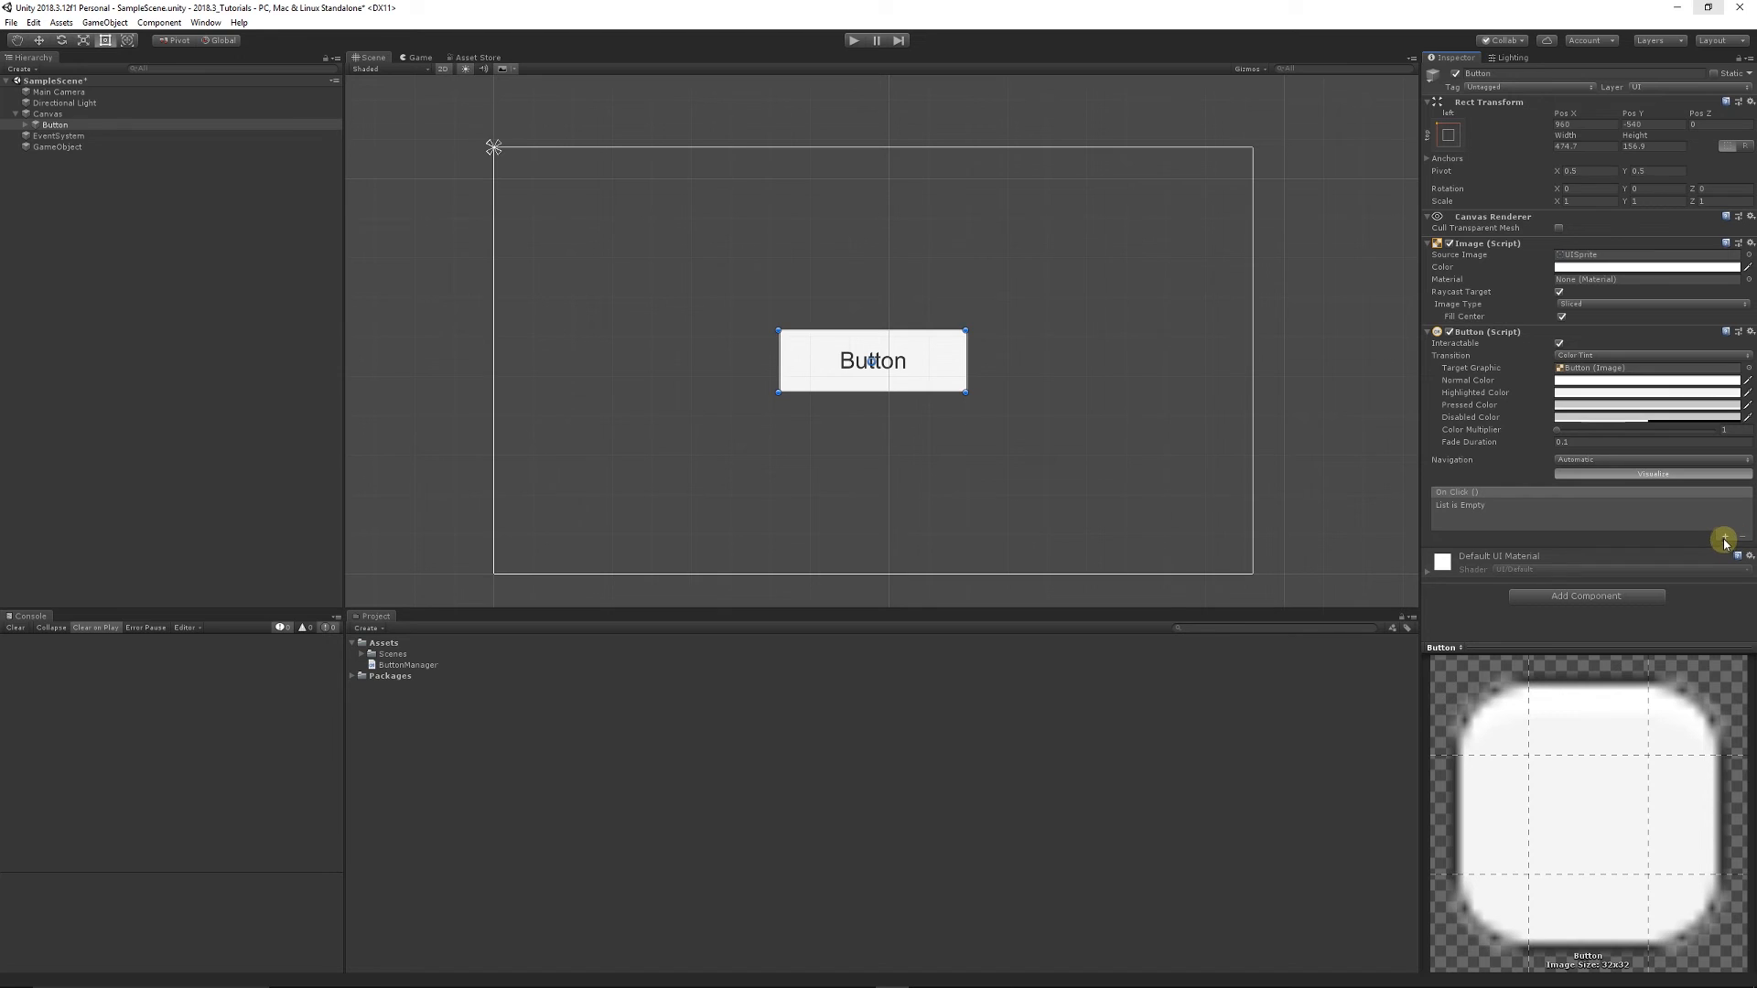
click(1720, 513)
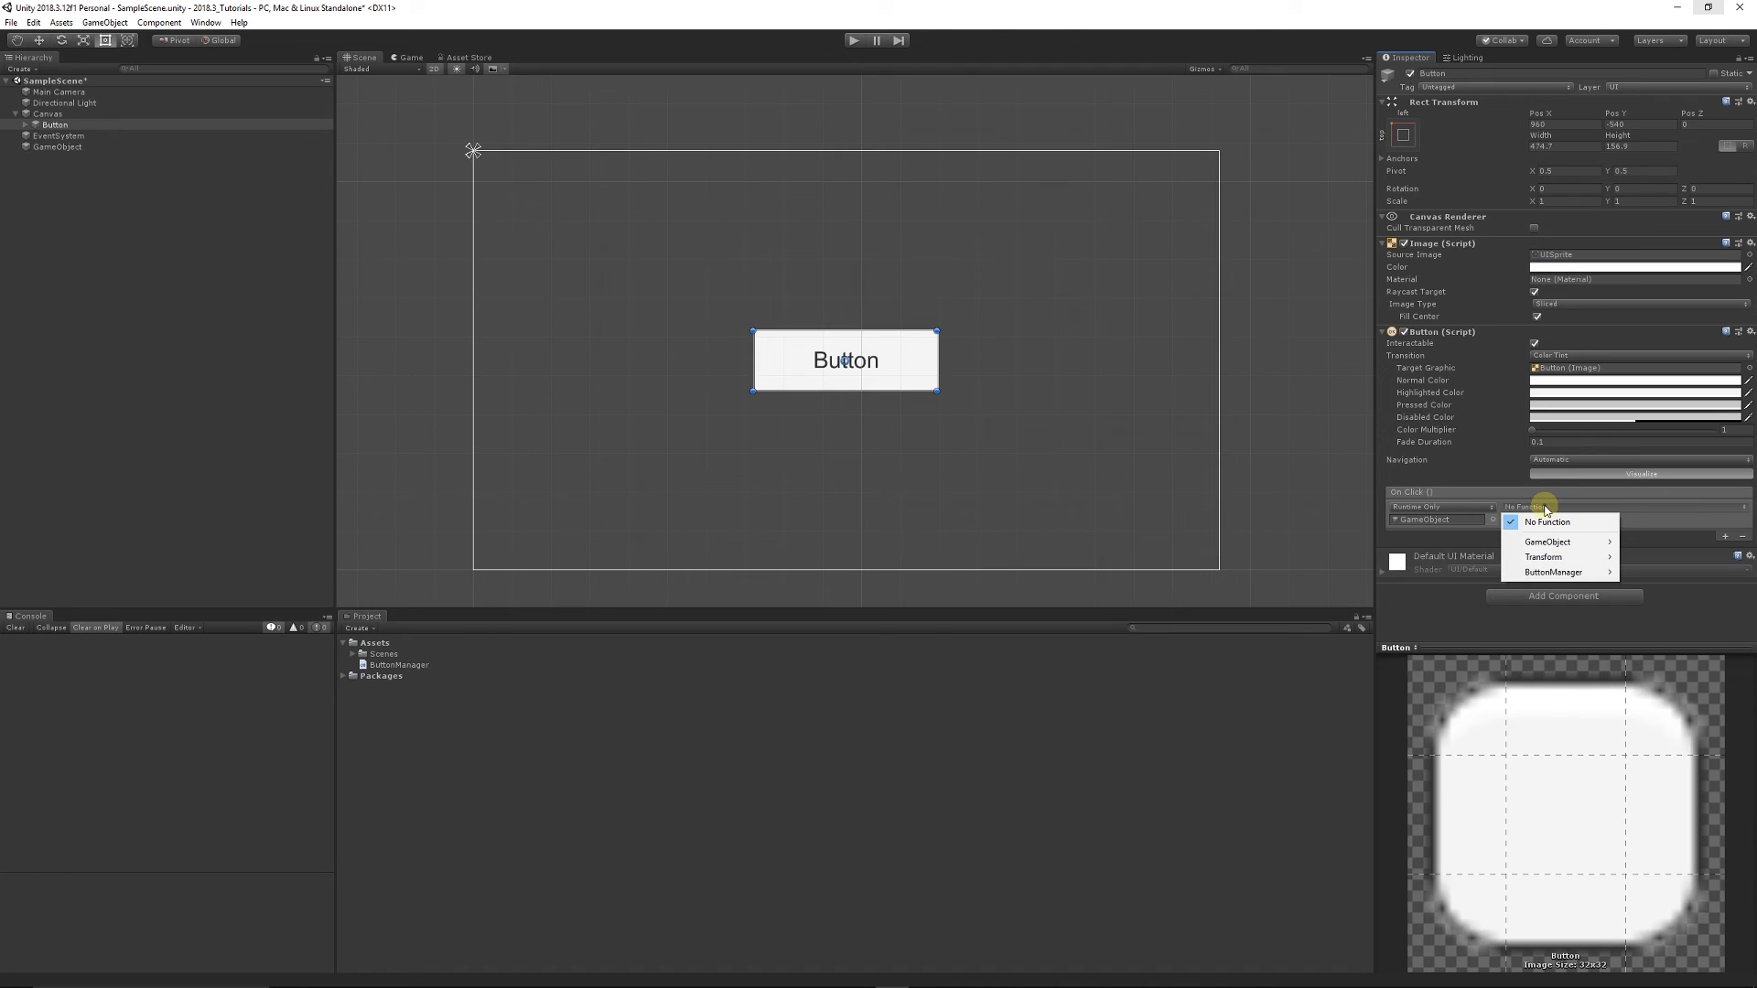
mouse_move(1581, 571)
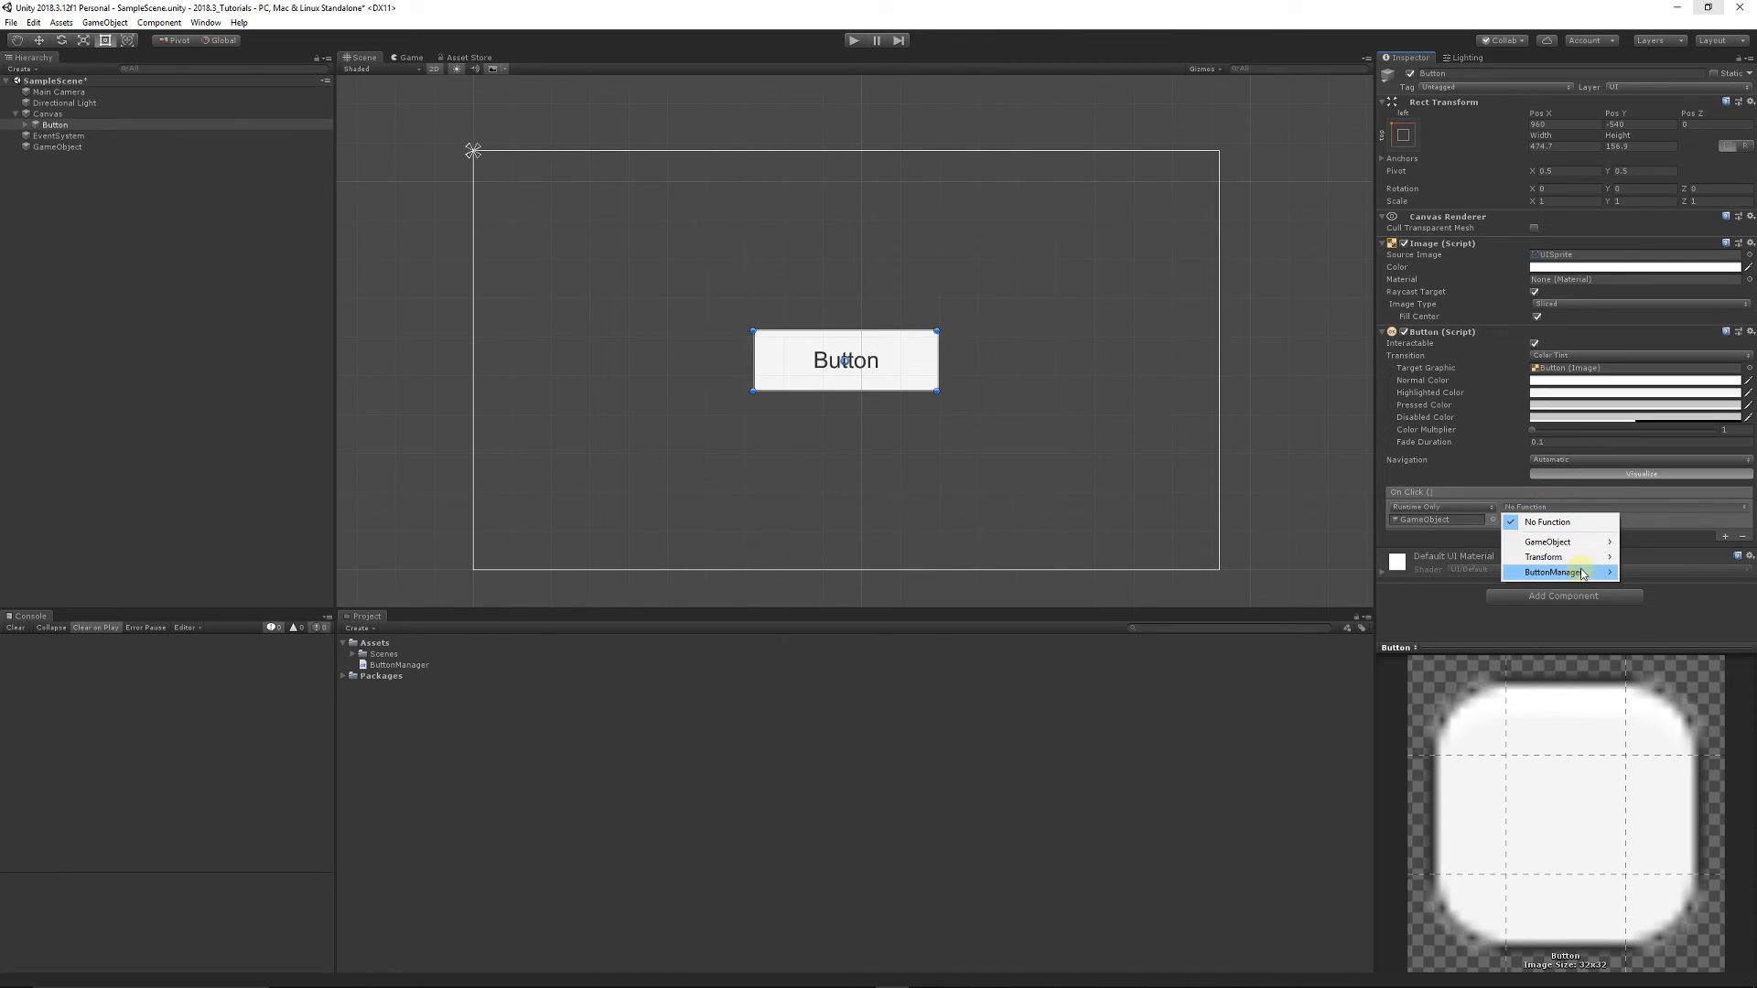
click(1565, 571)
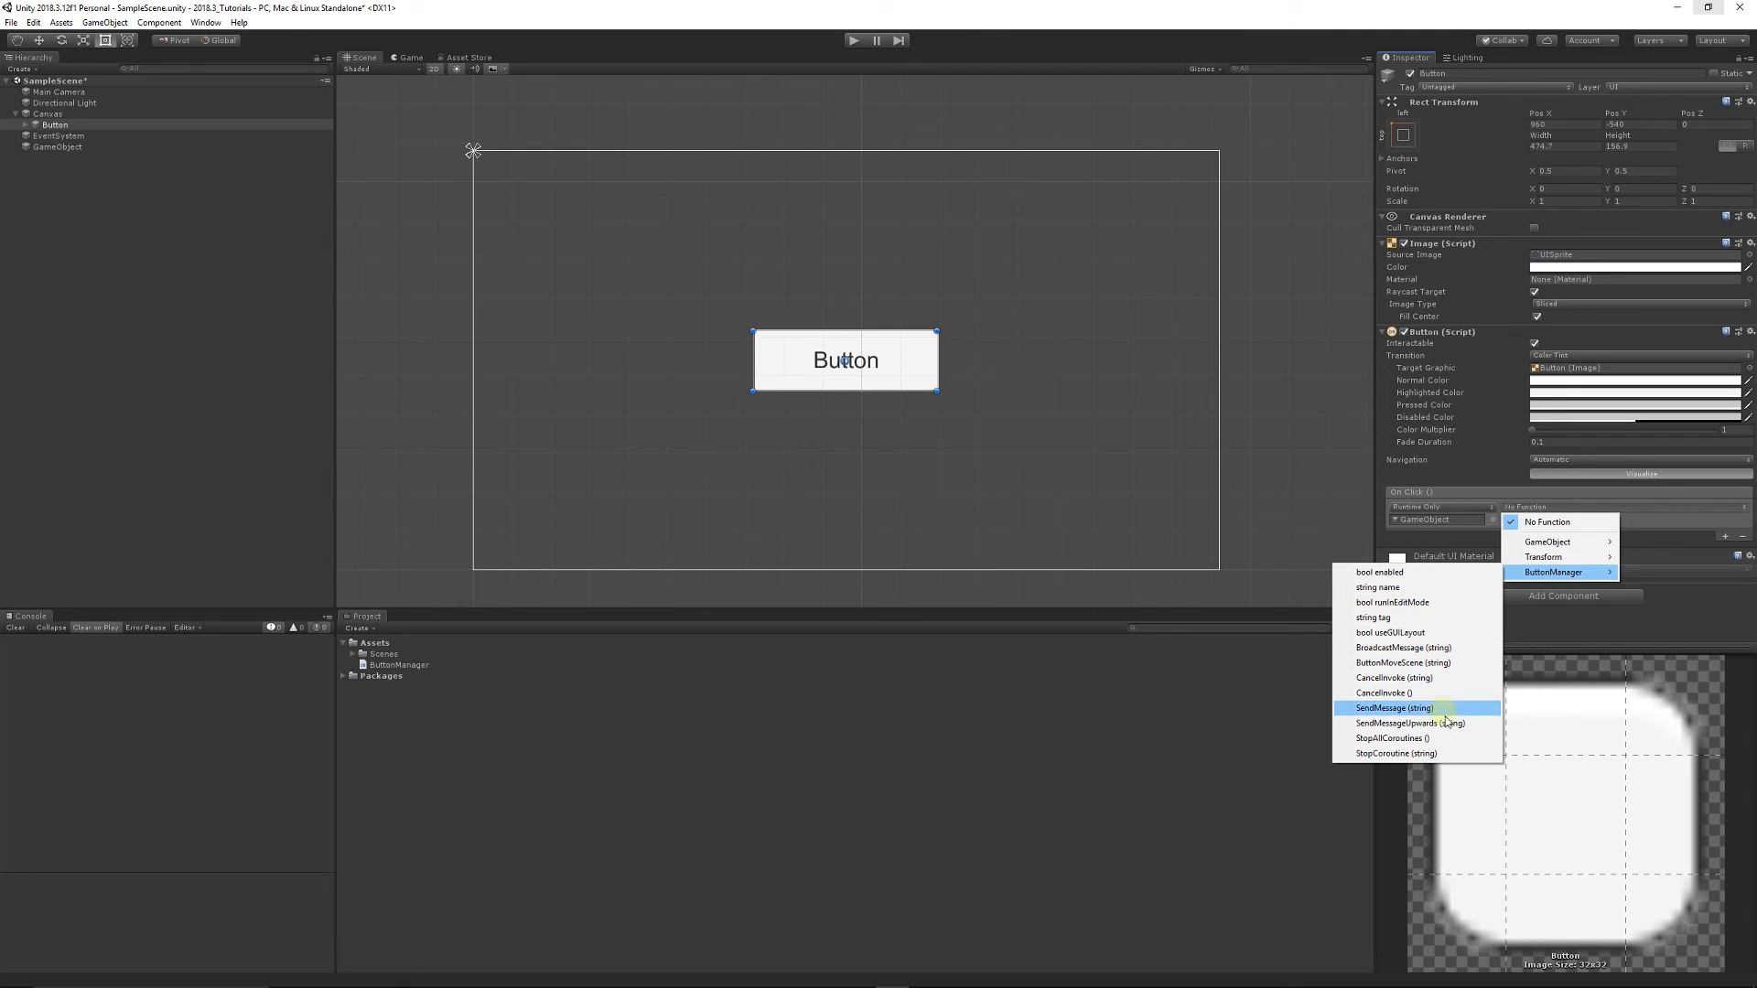
mouse_move(1413, 723)
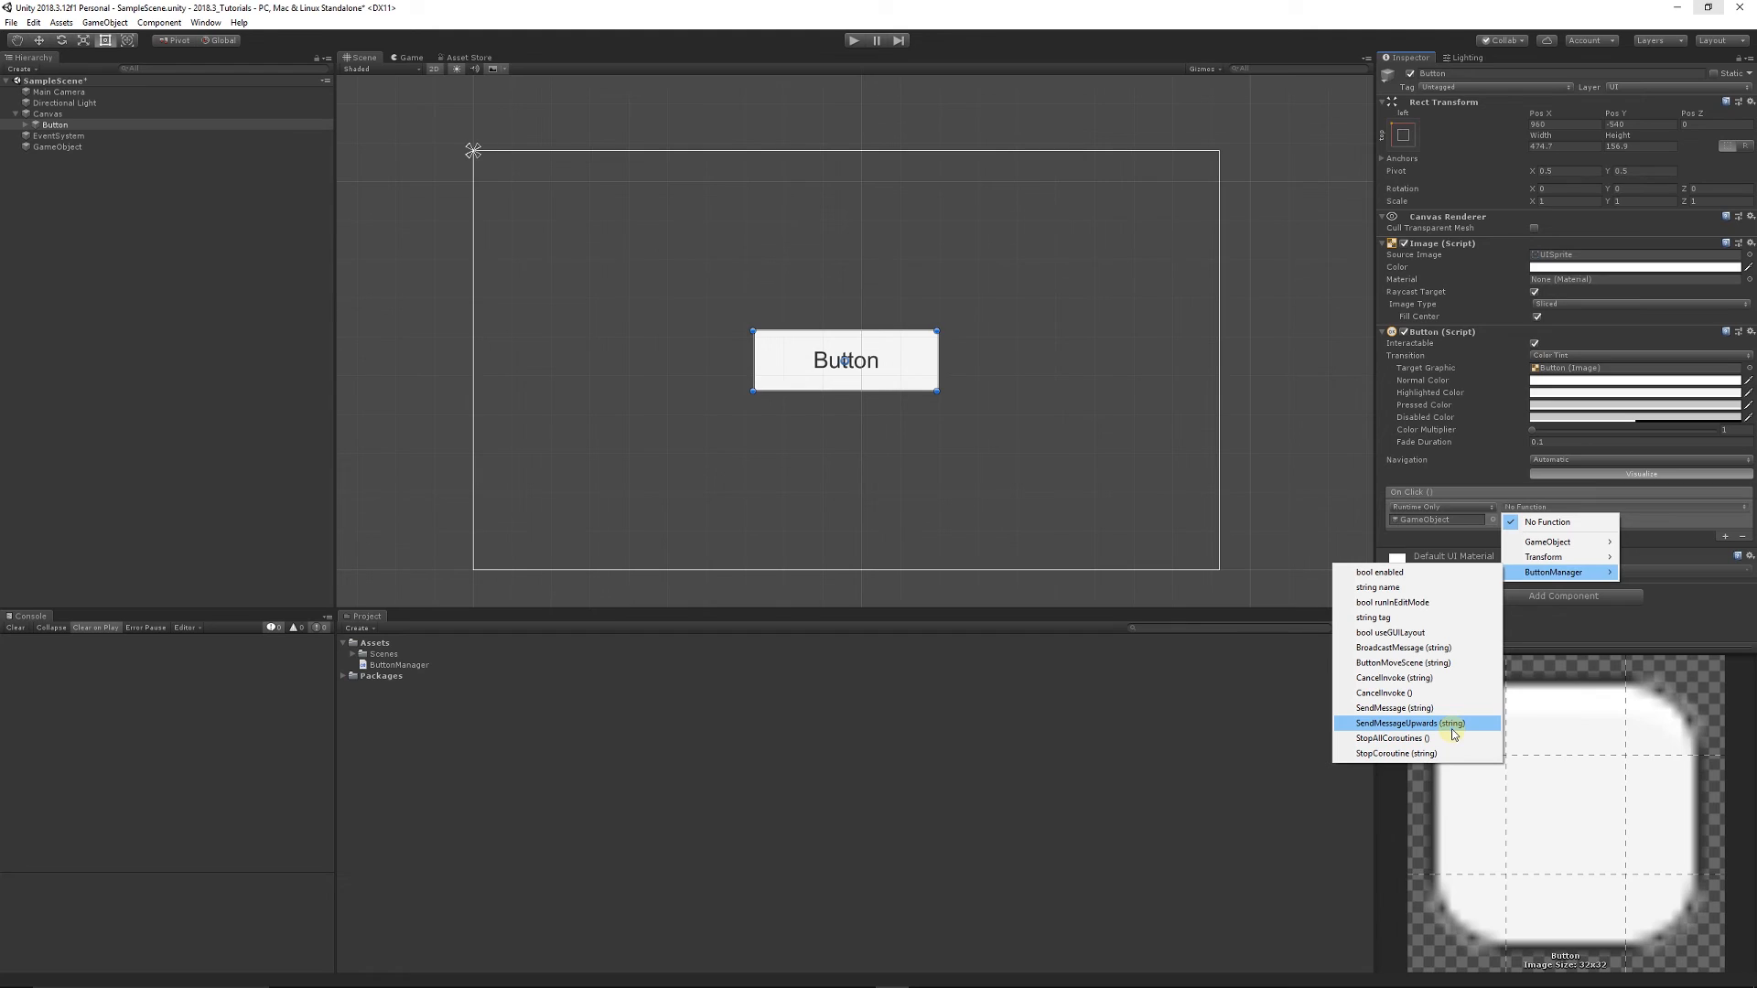
mouse_move(1447, 754)
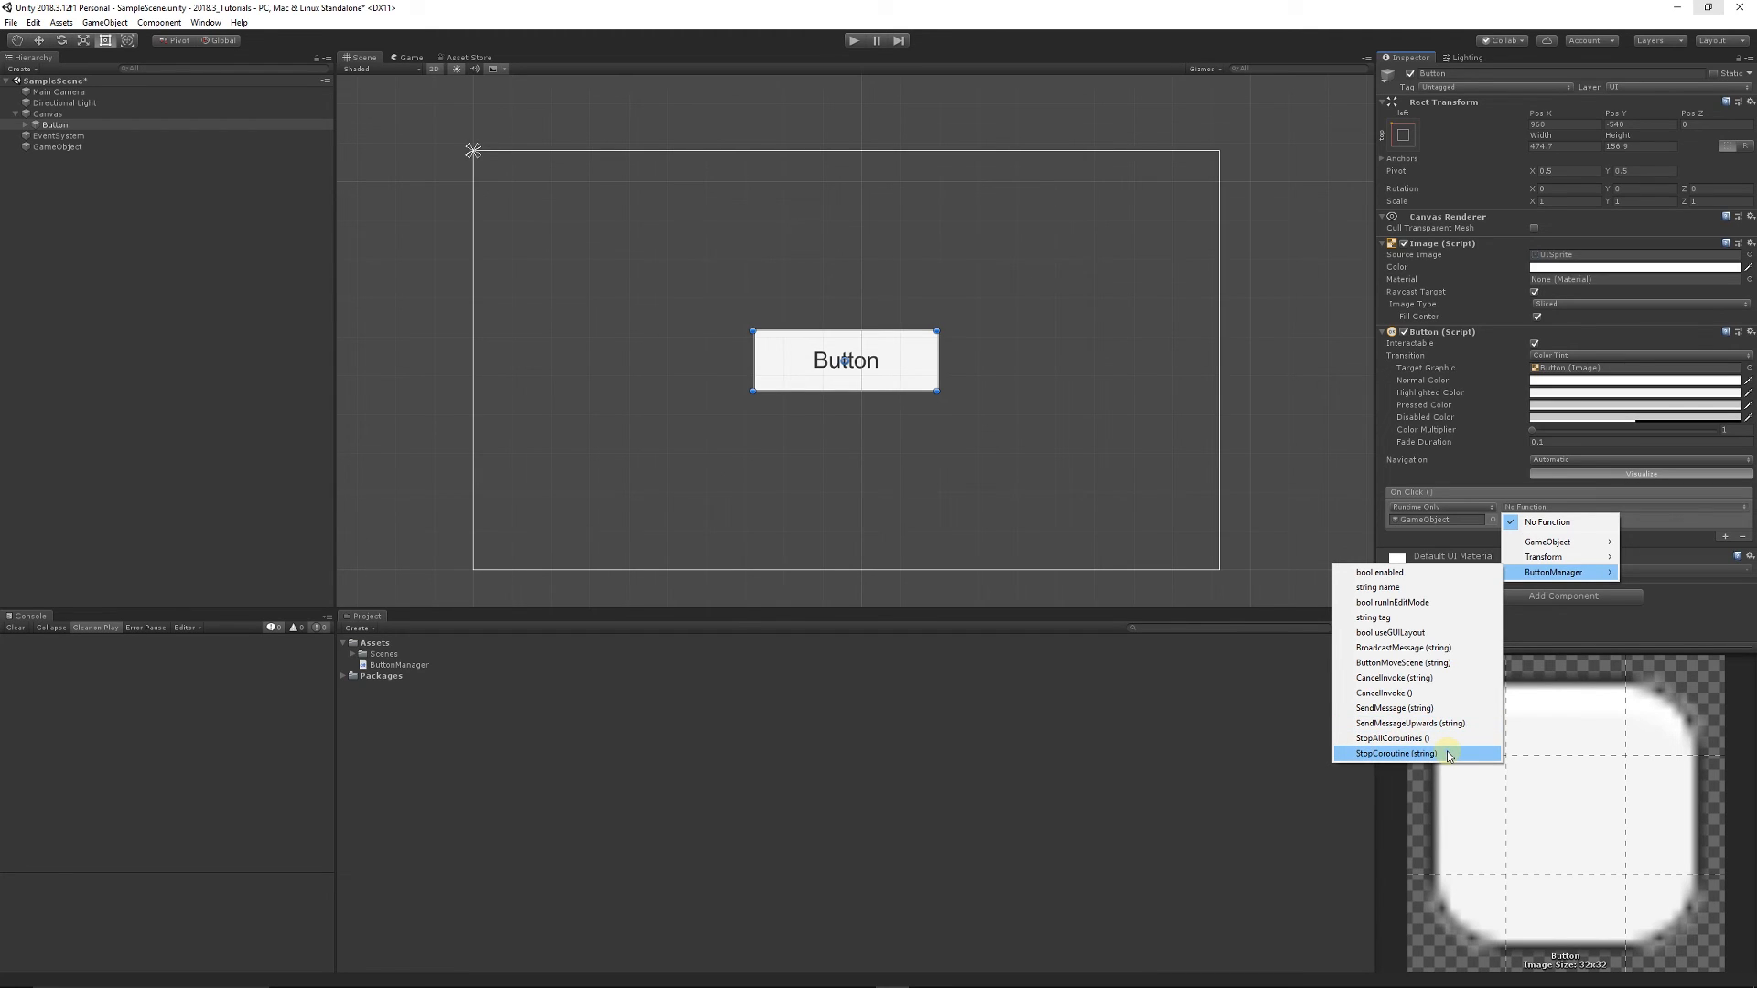
mouse_move(1453, 668)
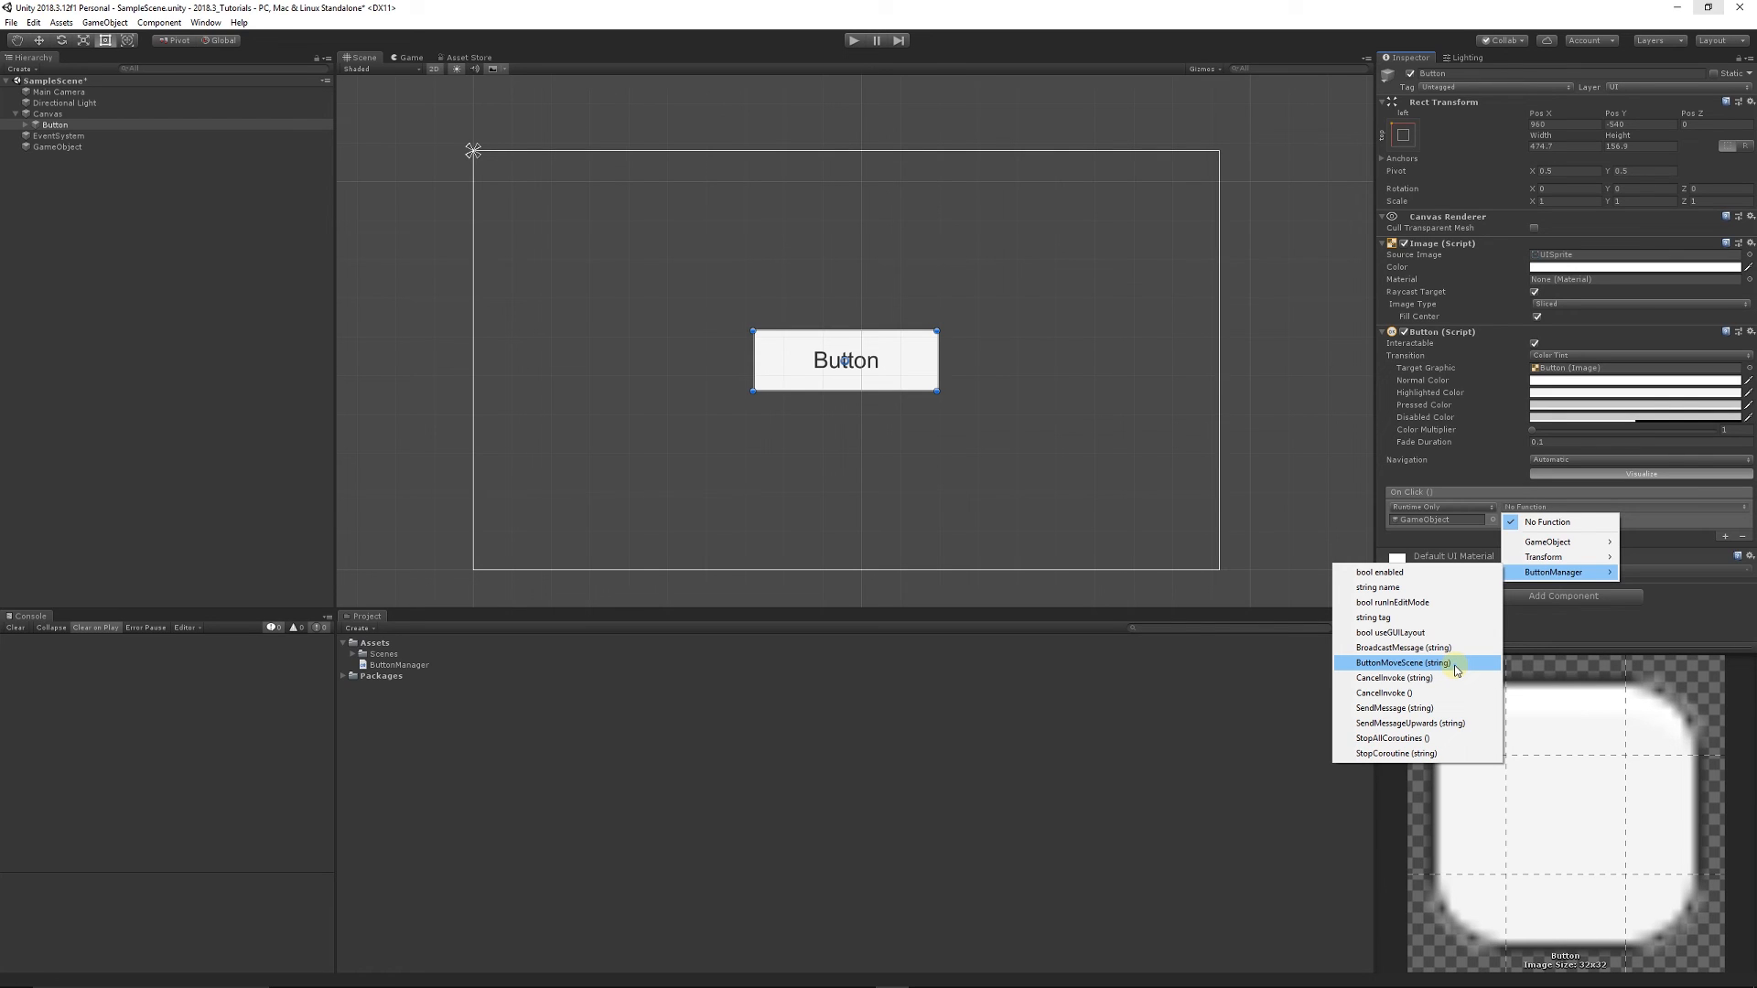
click(1413, 662)
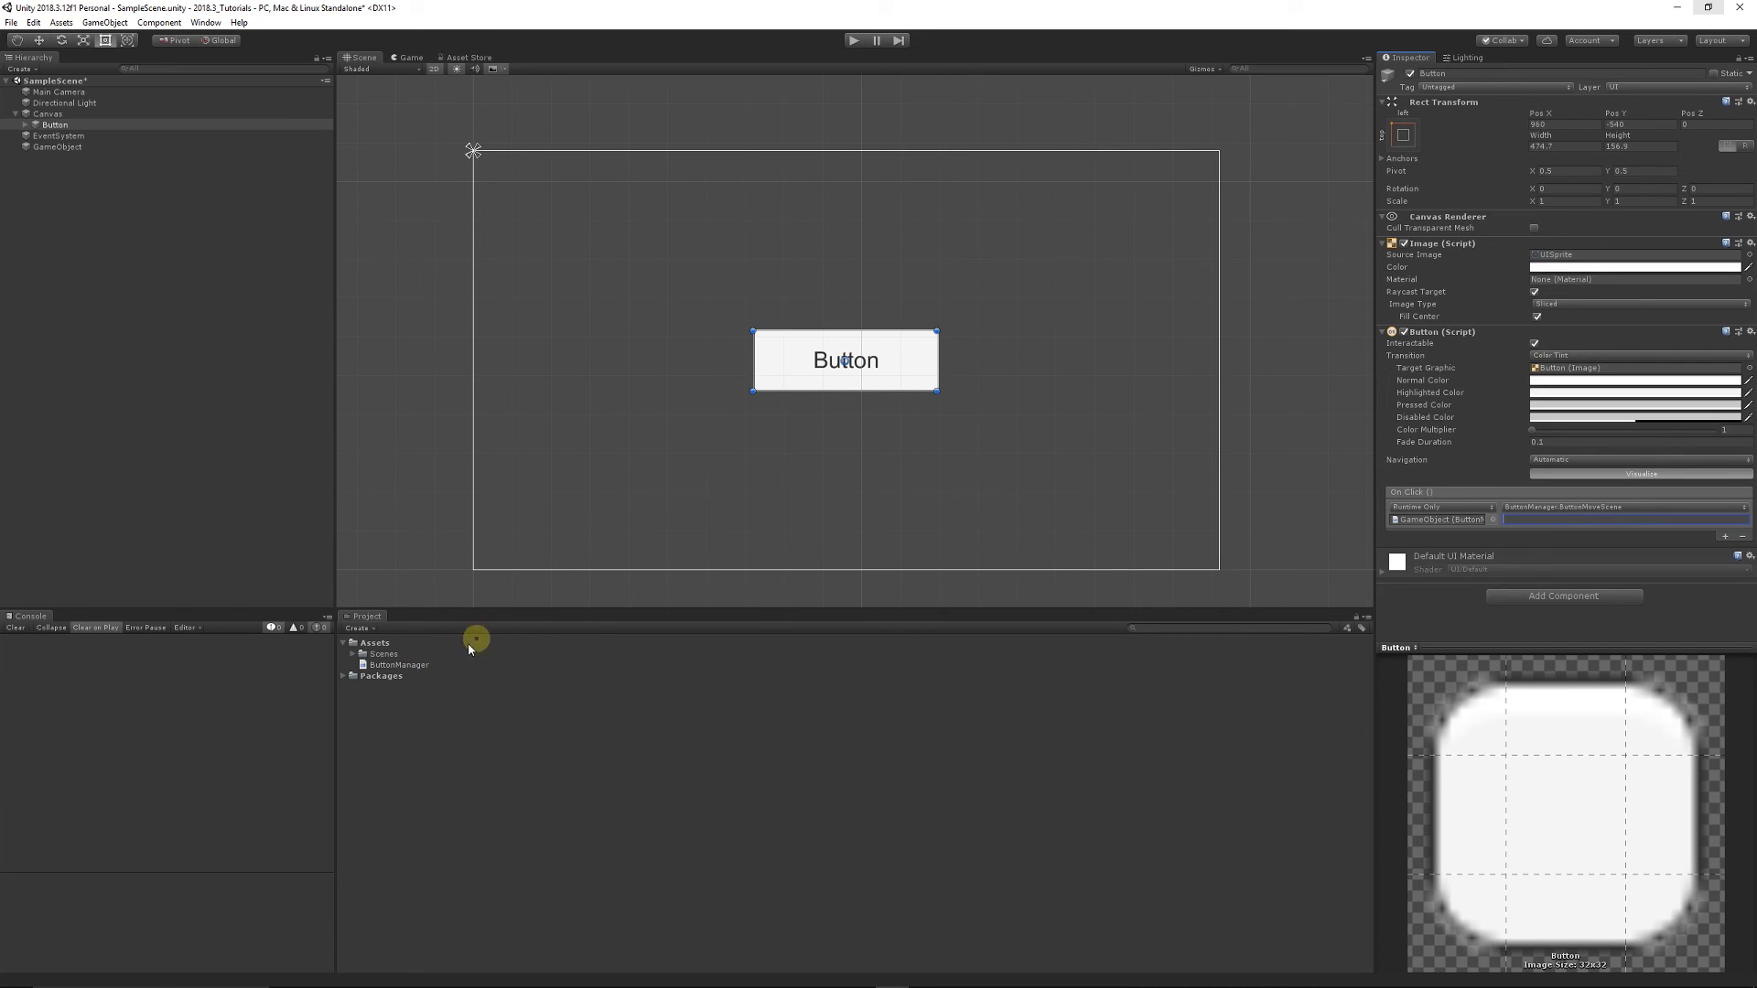
Enter Level1 as the string argument for the ButtonMoveScene call.
click(351, 654)
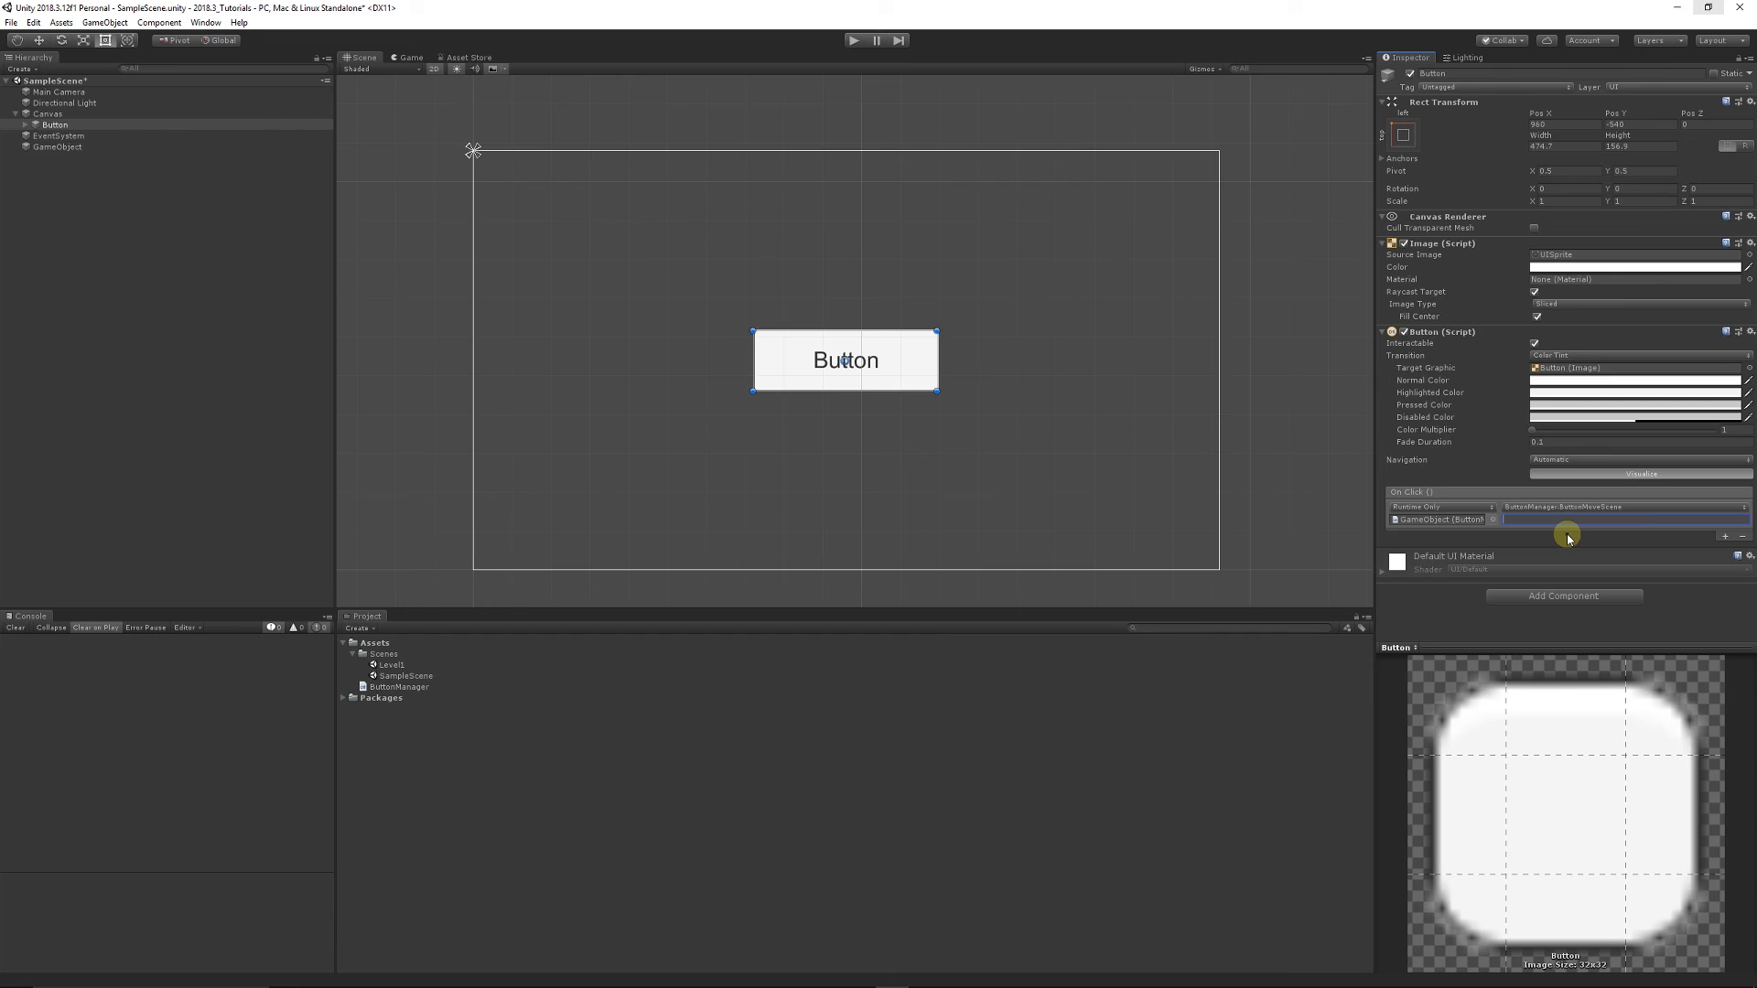
text(Level1)
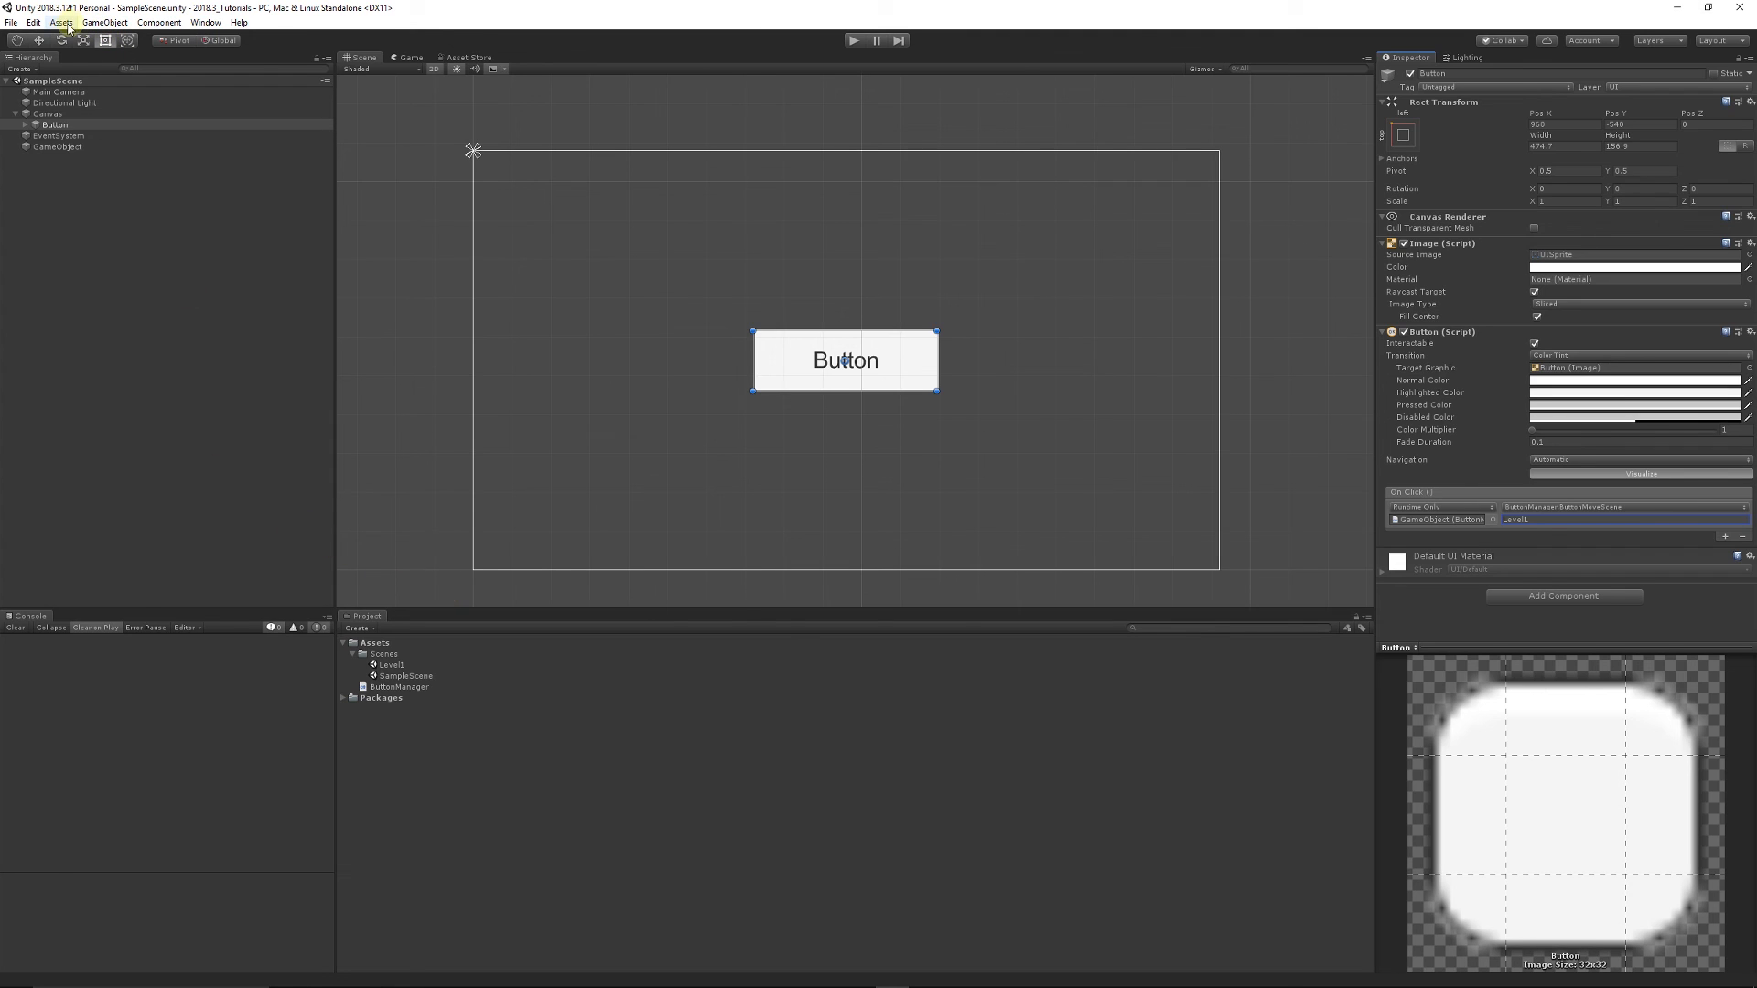
click(9, 22)
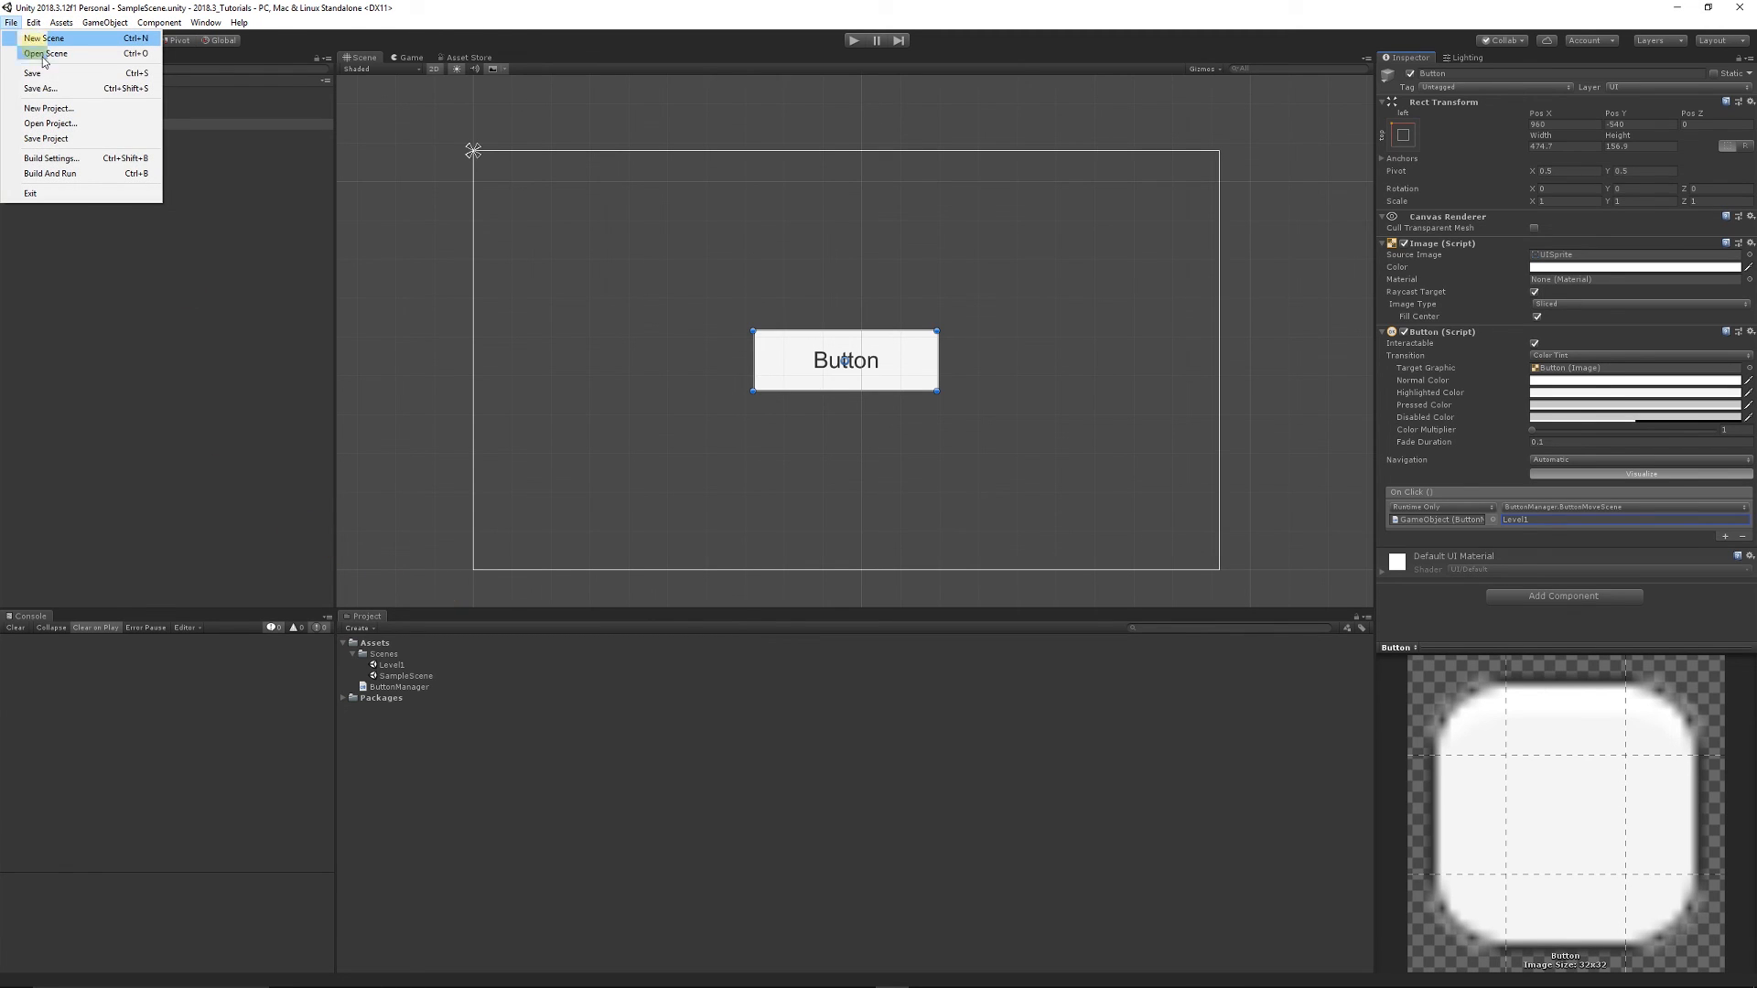
Check the Level1 scene opens, return to SampleScene and reselect Button.
double_click(389, 664)
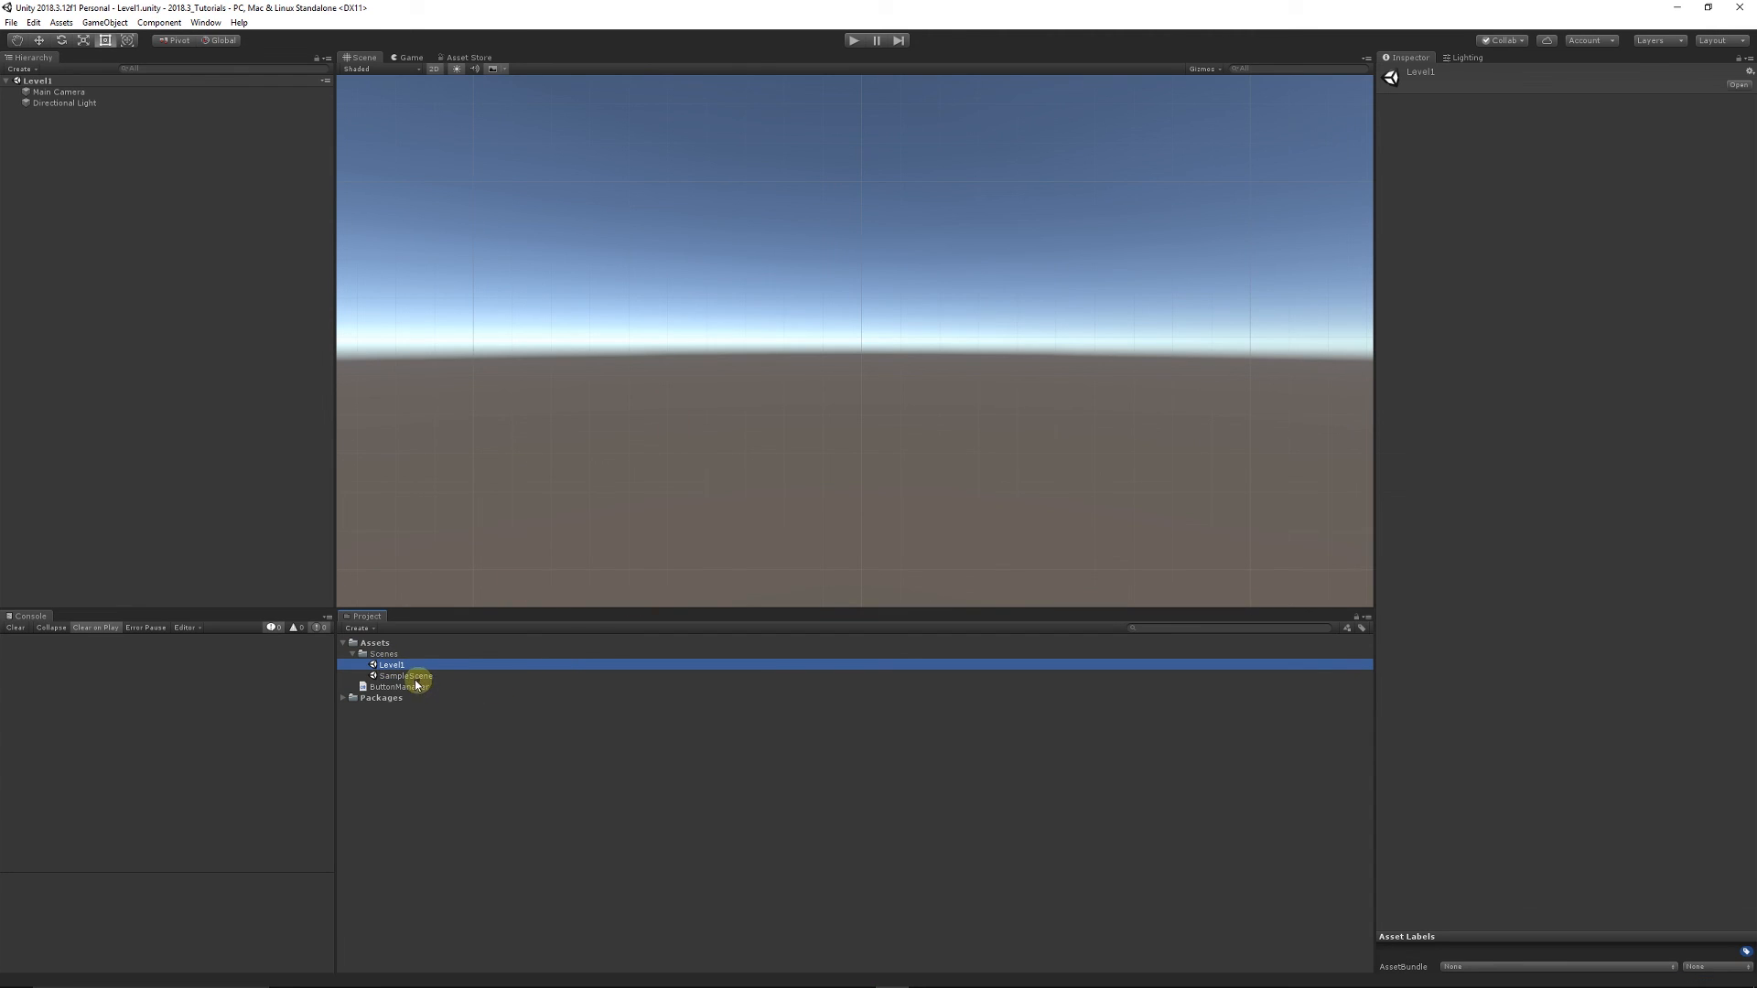
double_click(406, 675)
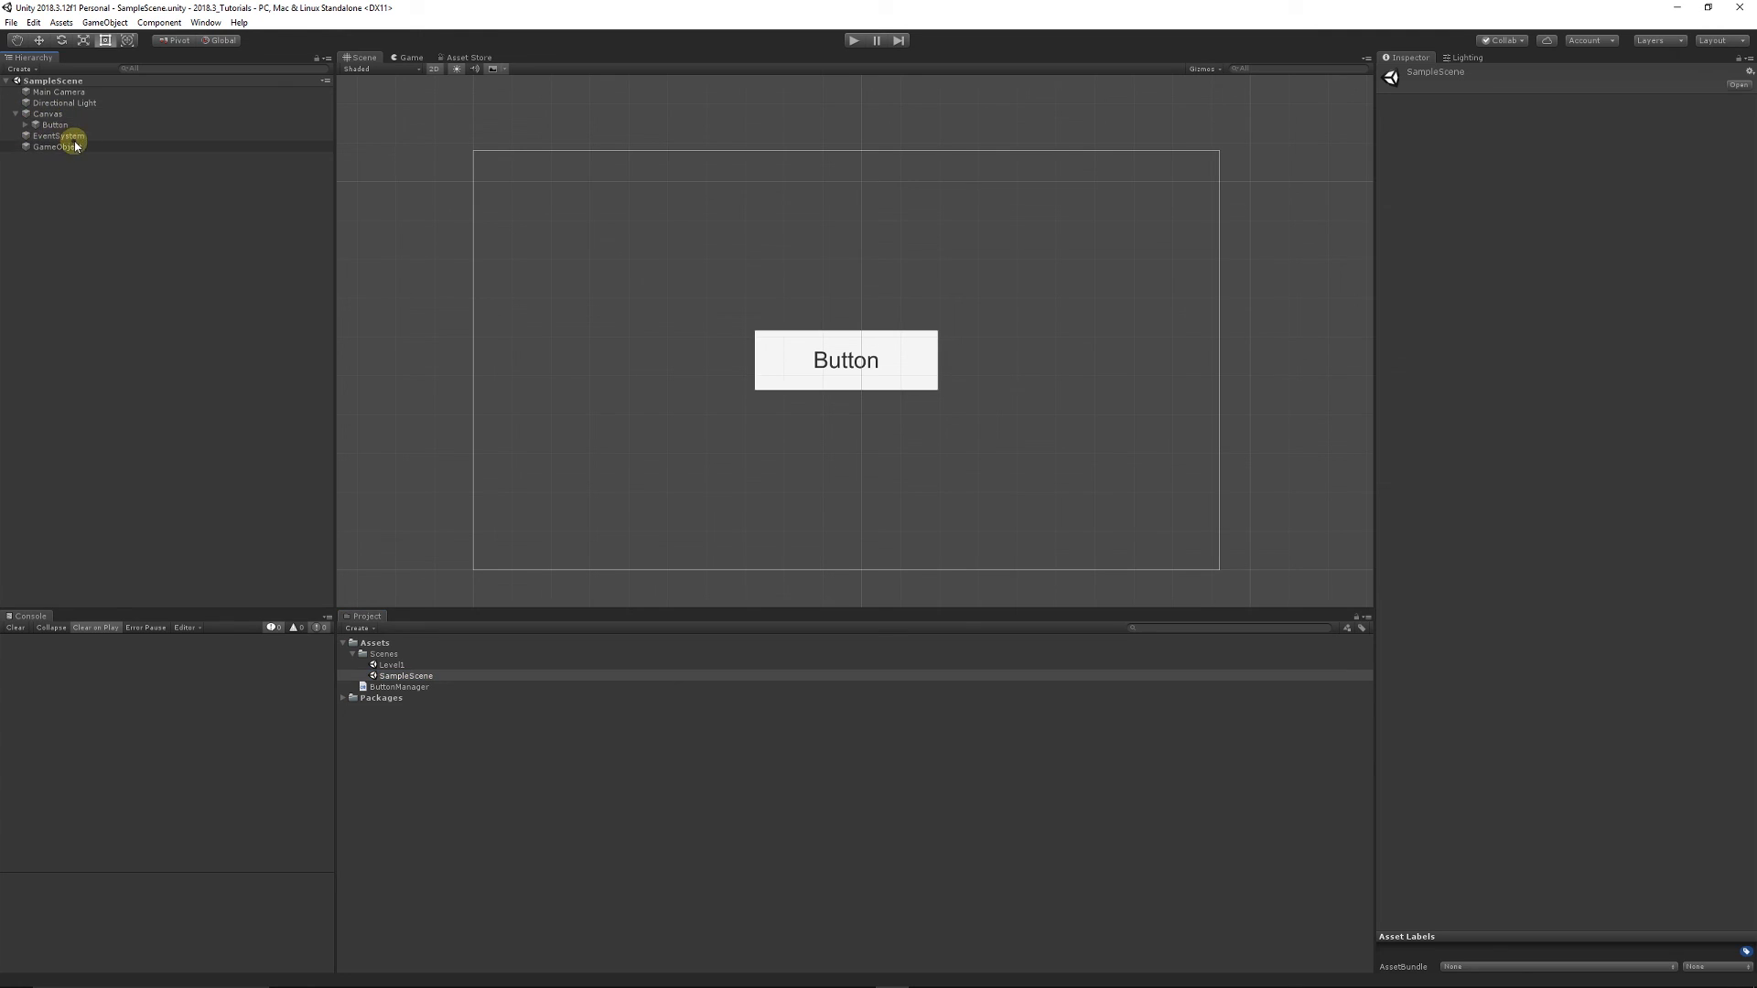
click(44, 124)
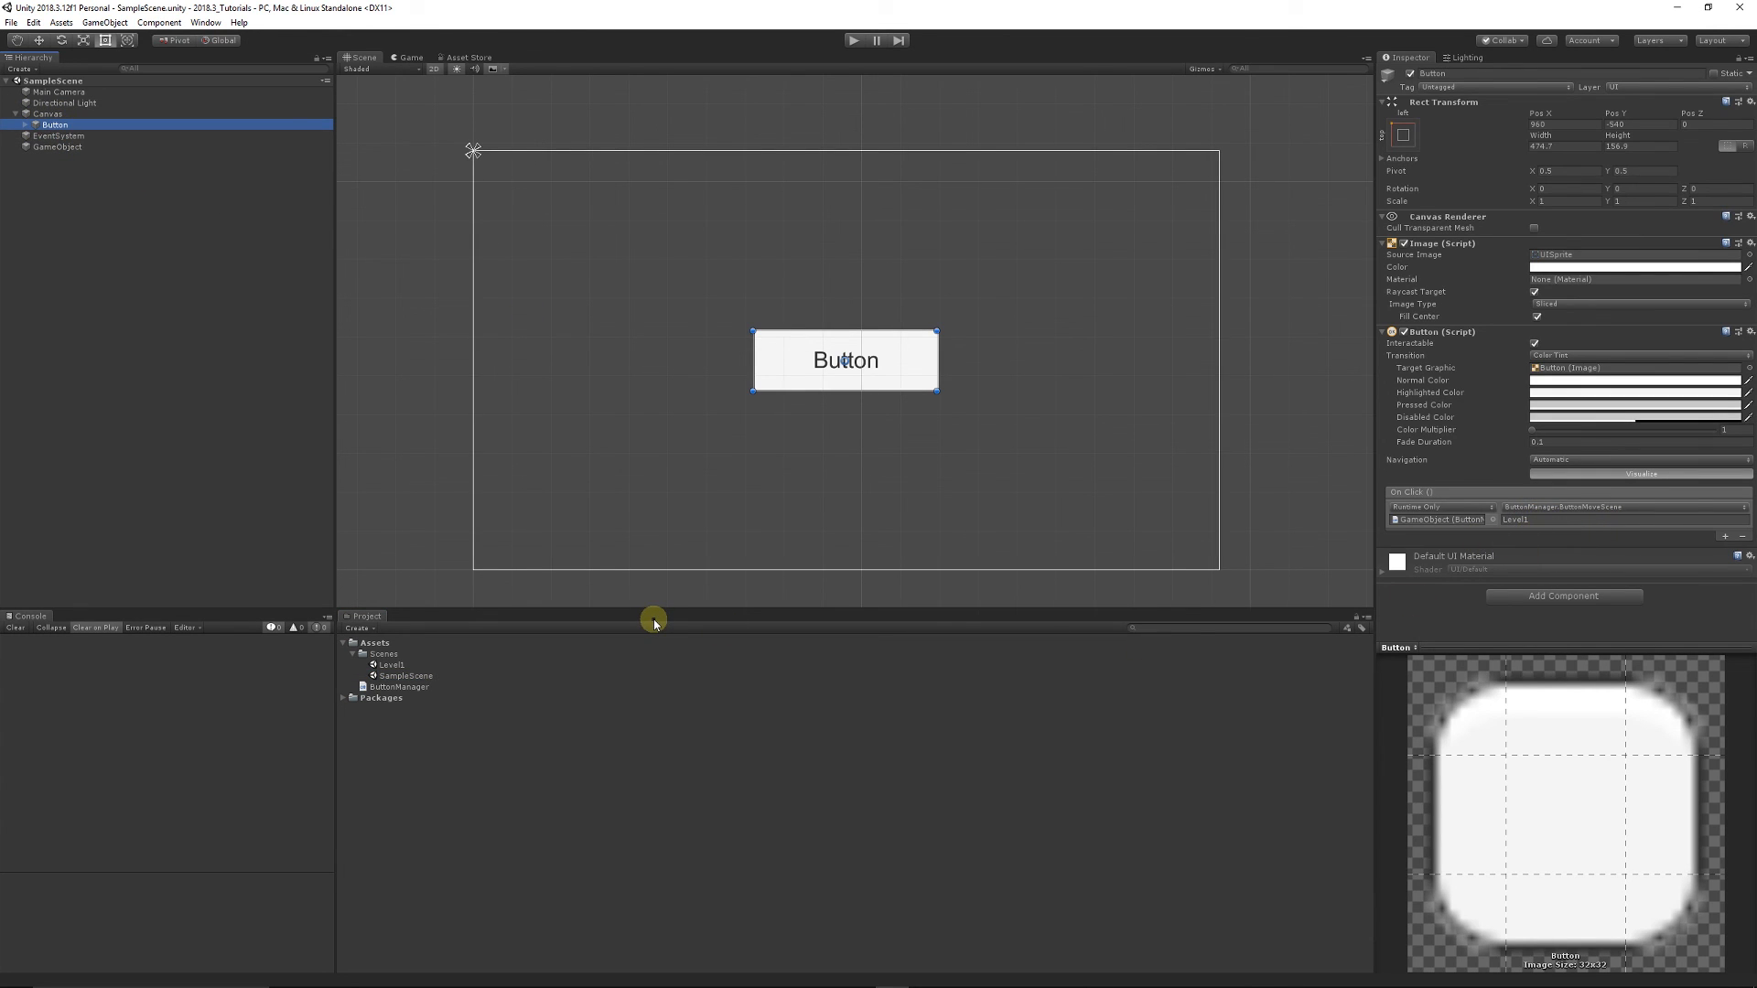
Confirm Scenes/SampleScene and Scenes/Level1 are checked in Build Settings' Scenes In Build.
click(11, 15)
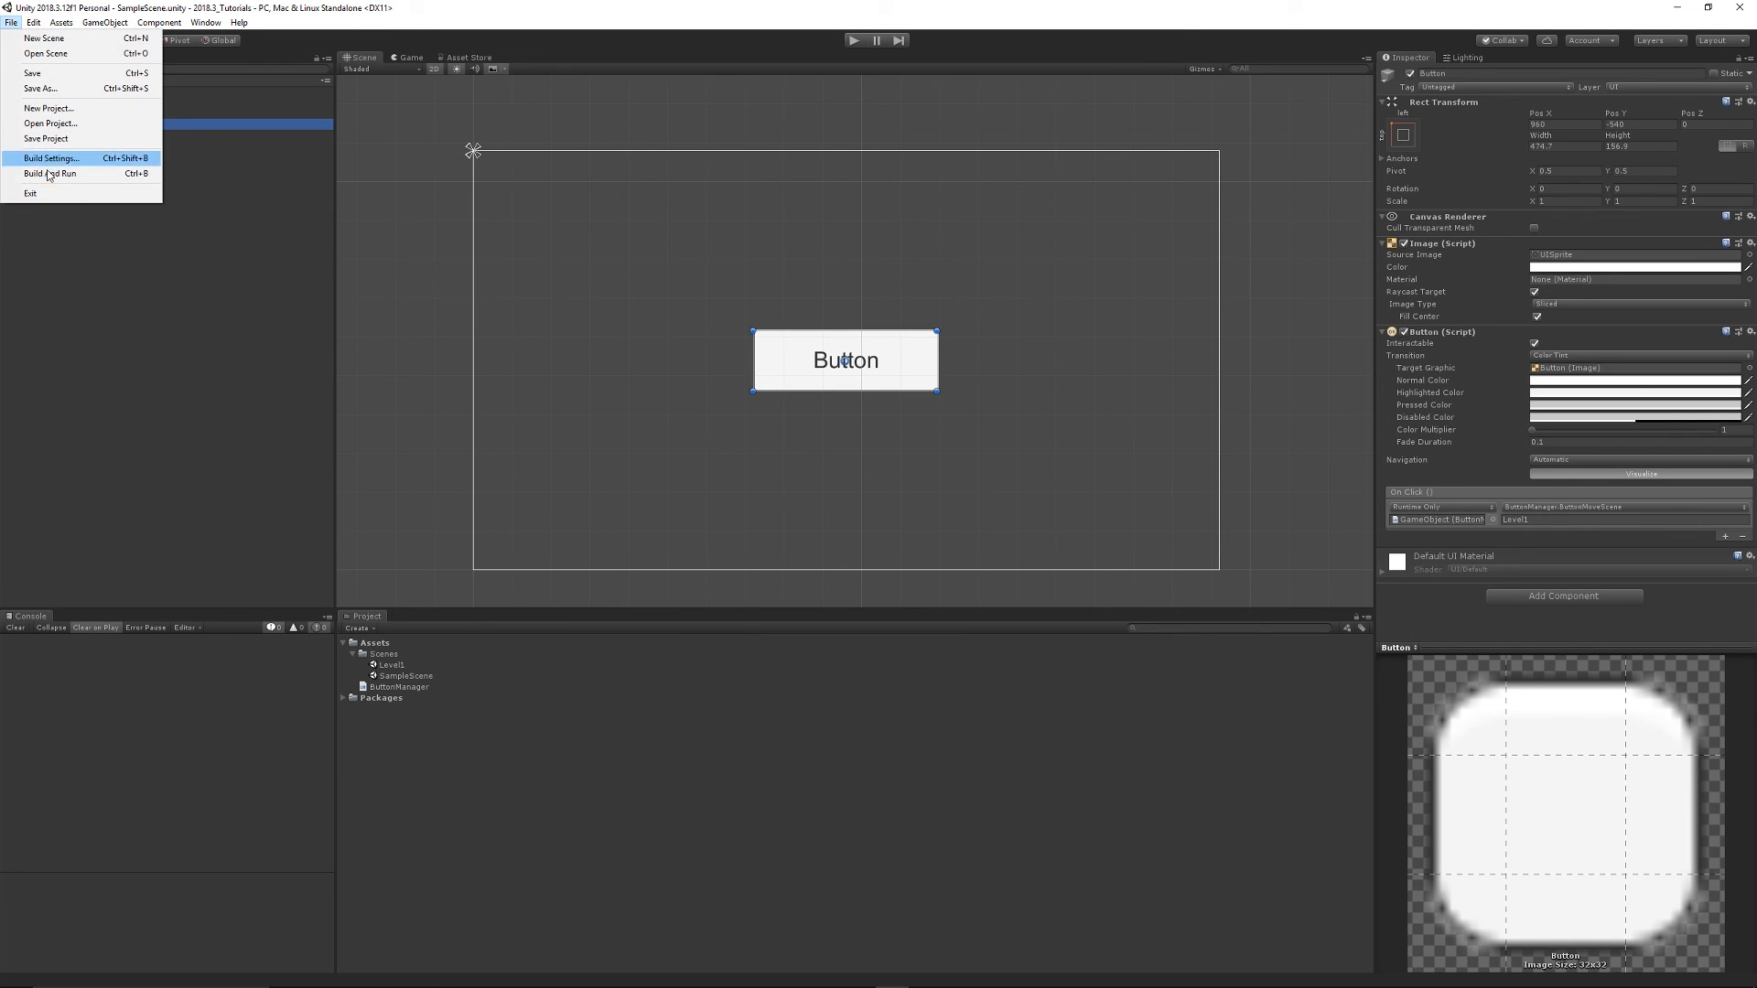
click(53, 159)
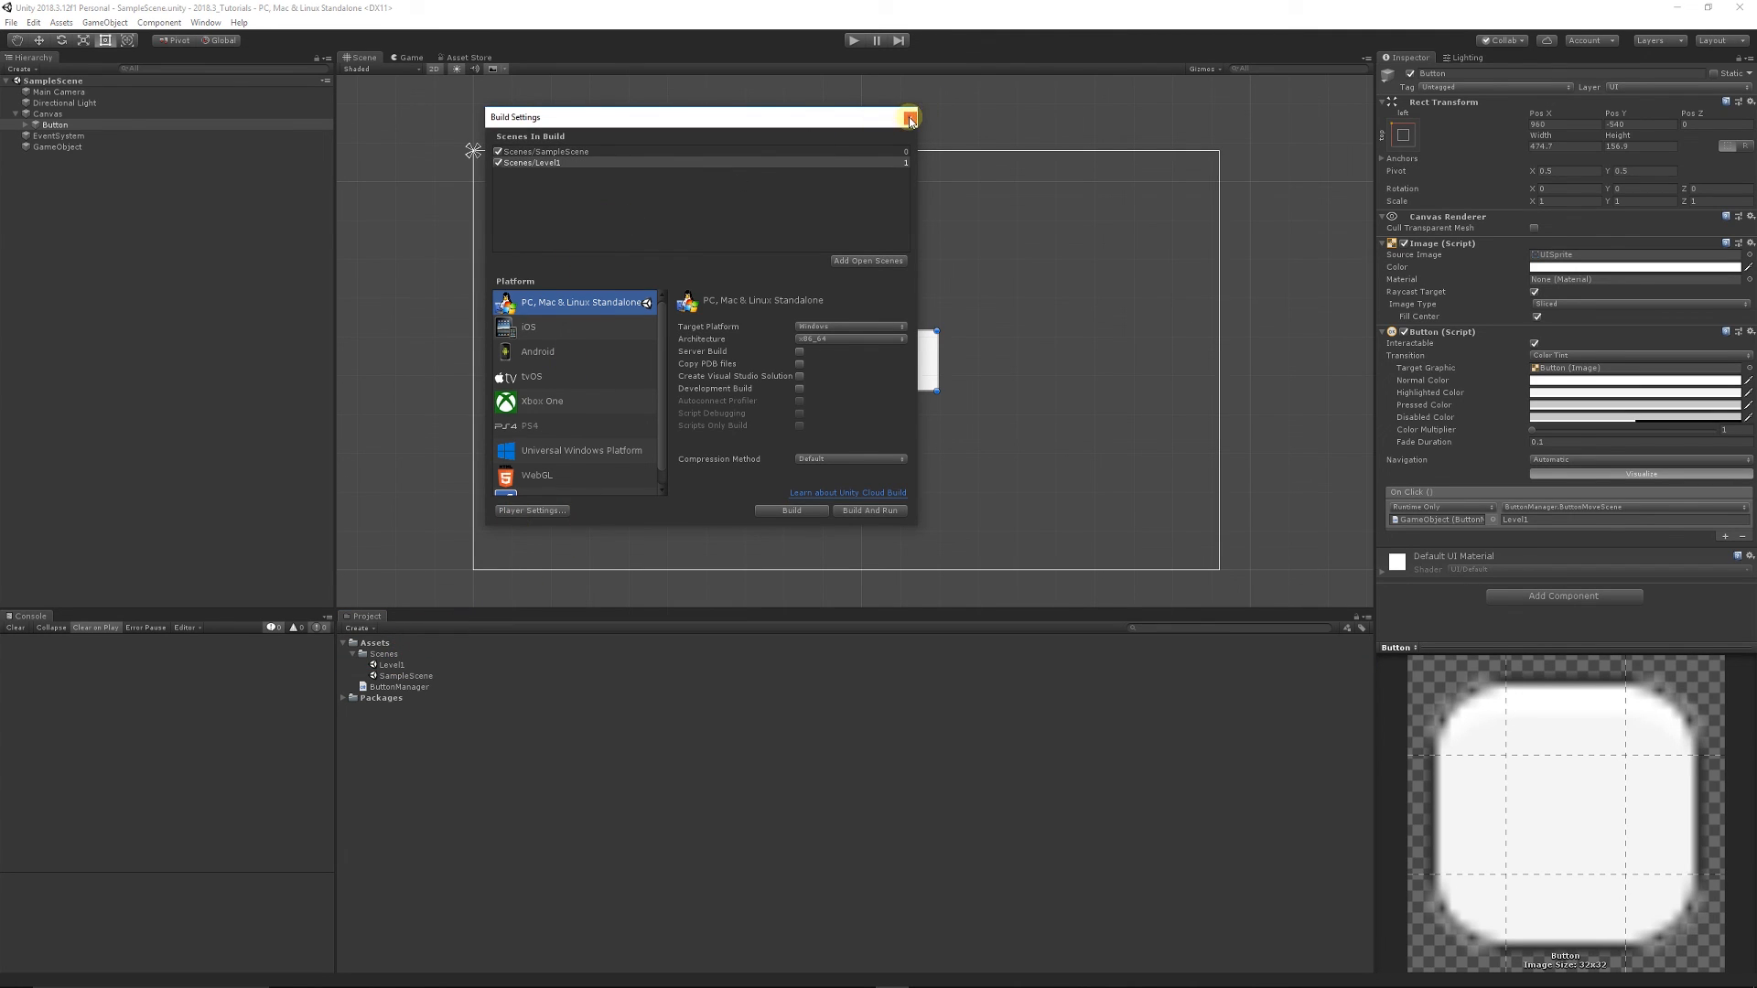
click(909, 117)
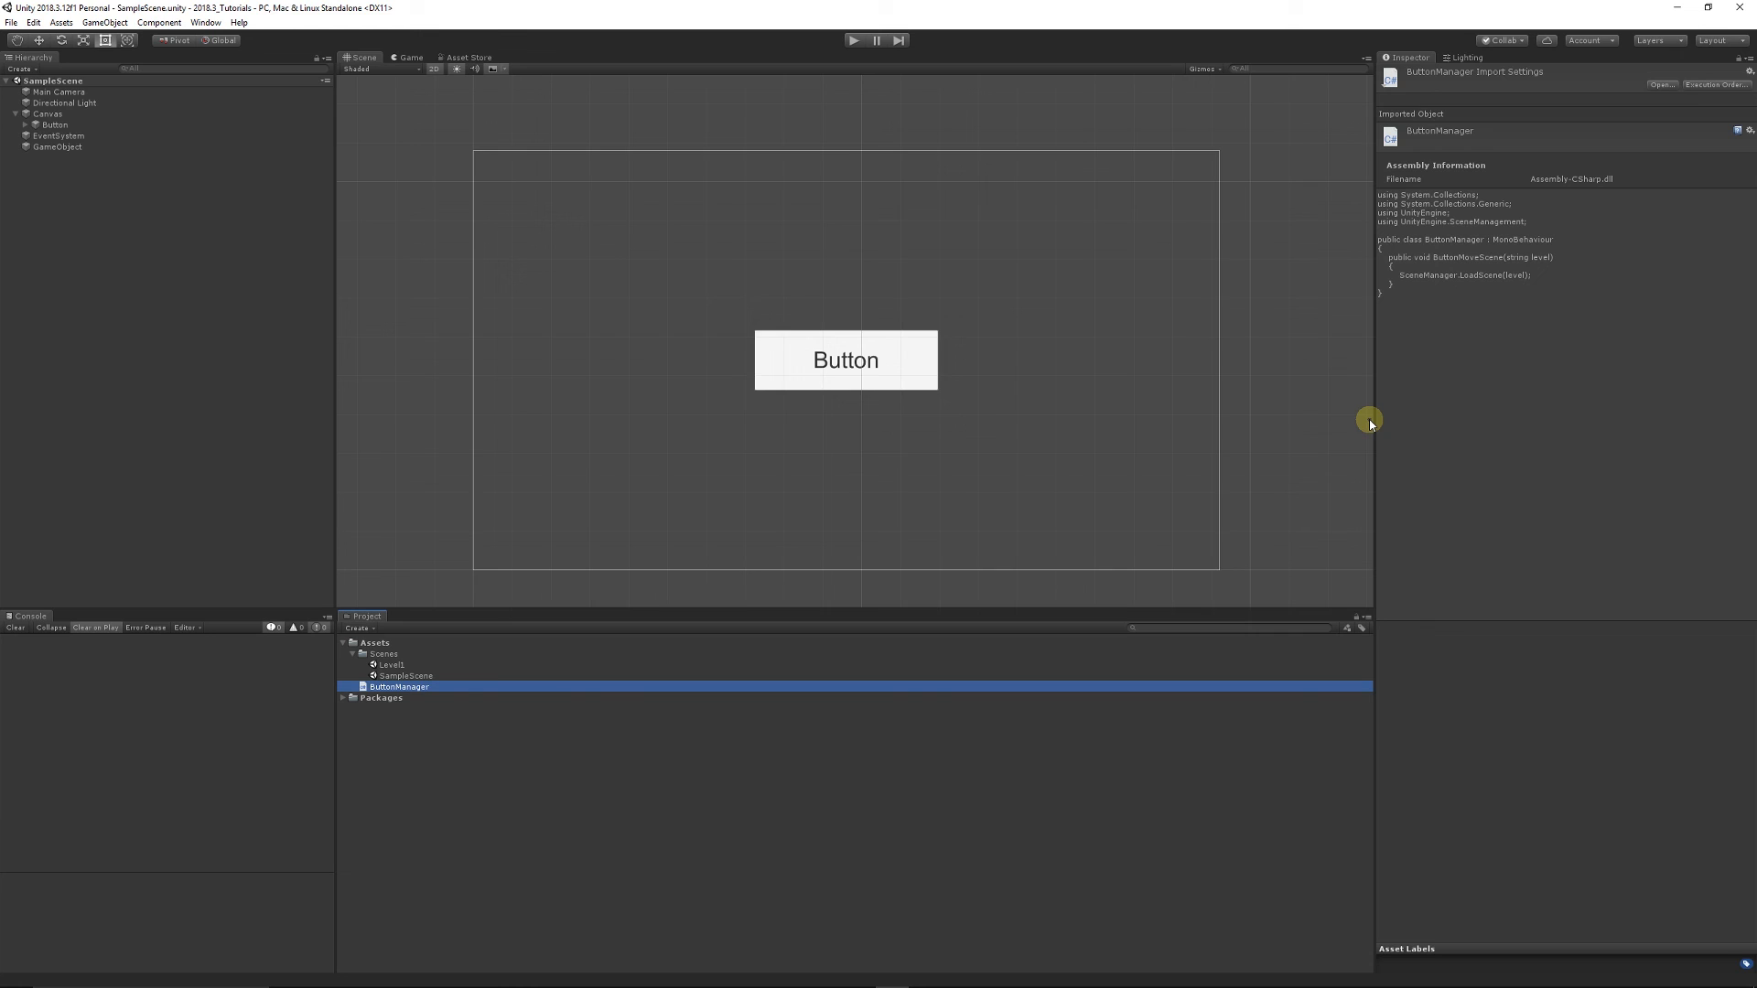
mouse_move(1345, 421)
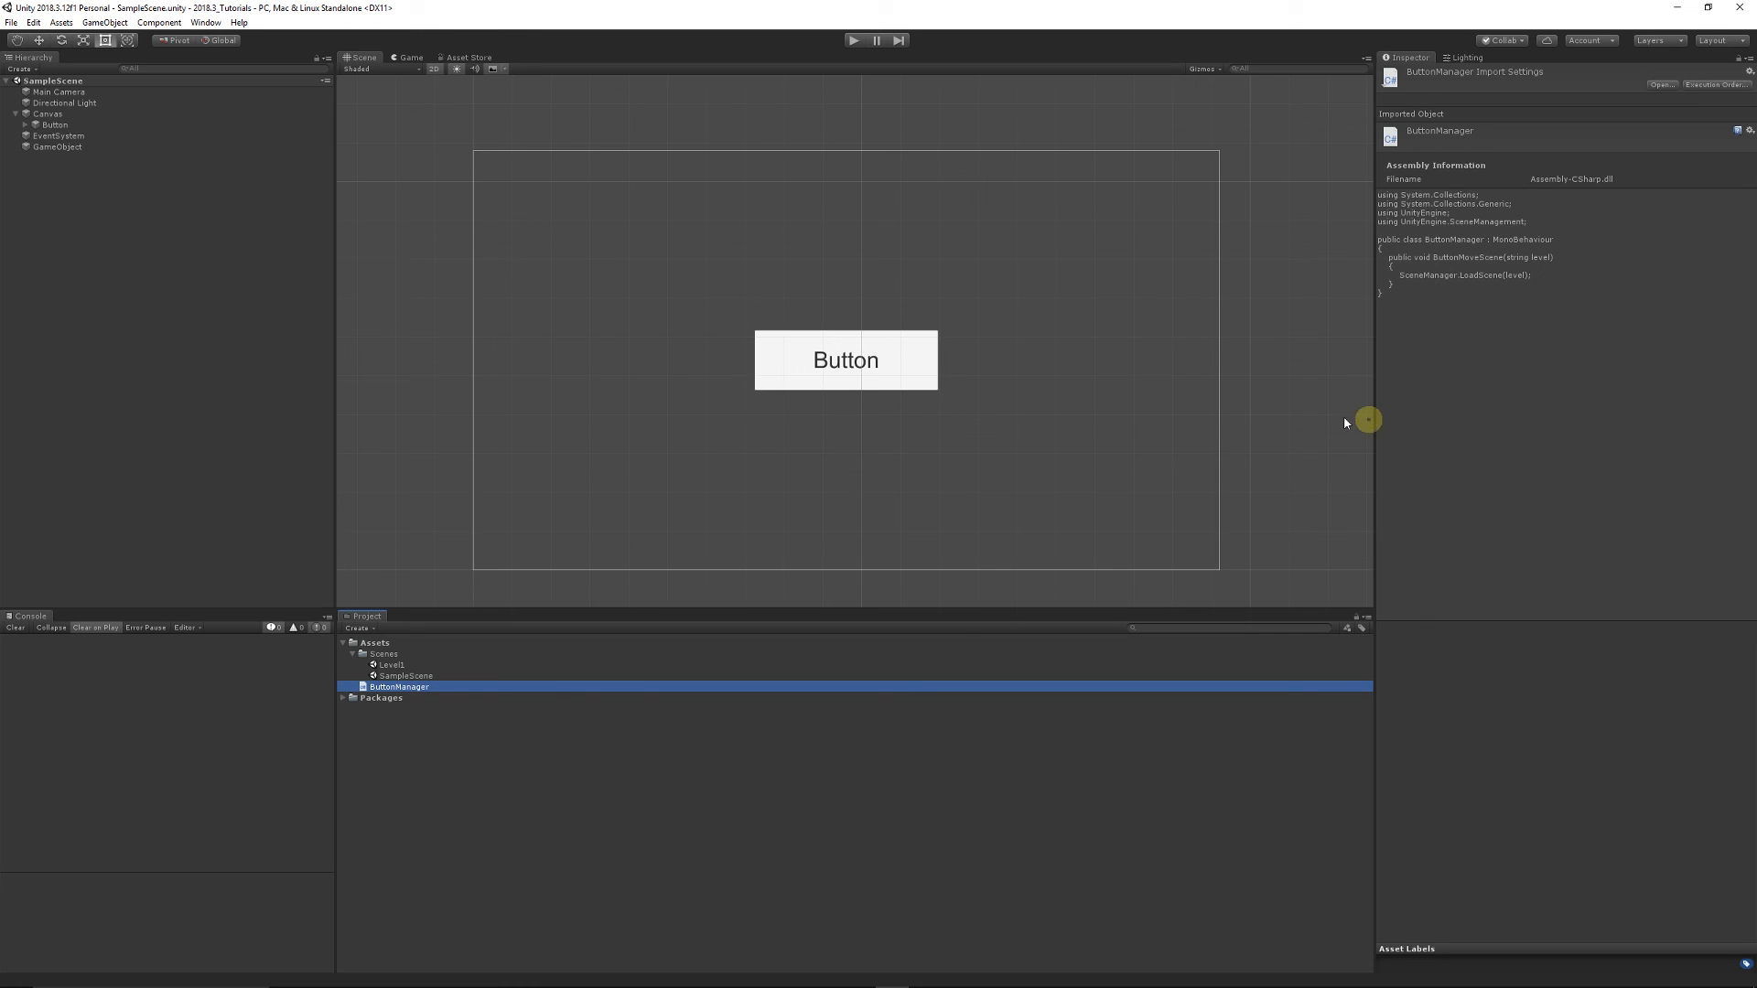
mouse_move(280, 516)
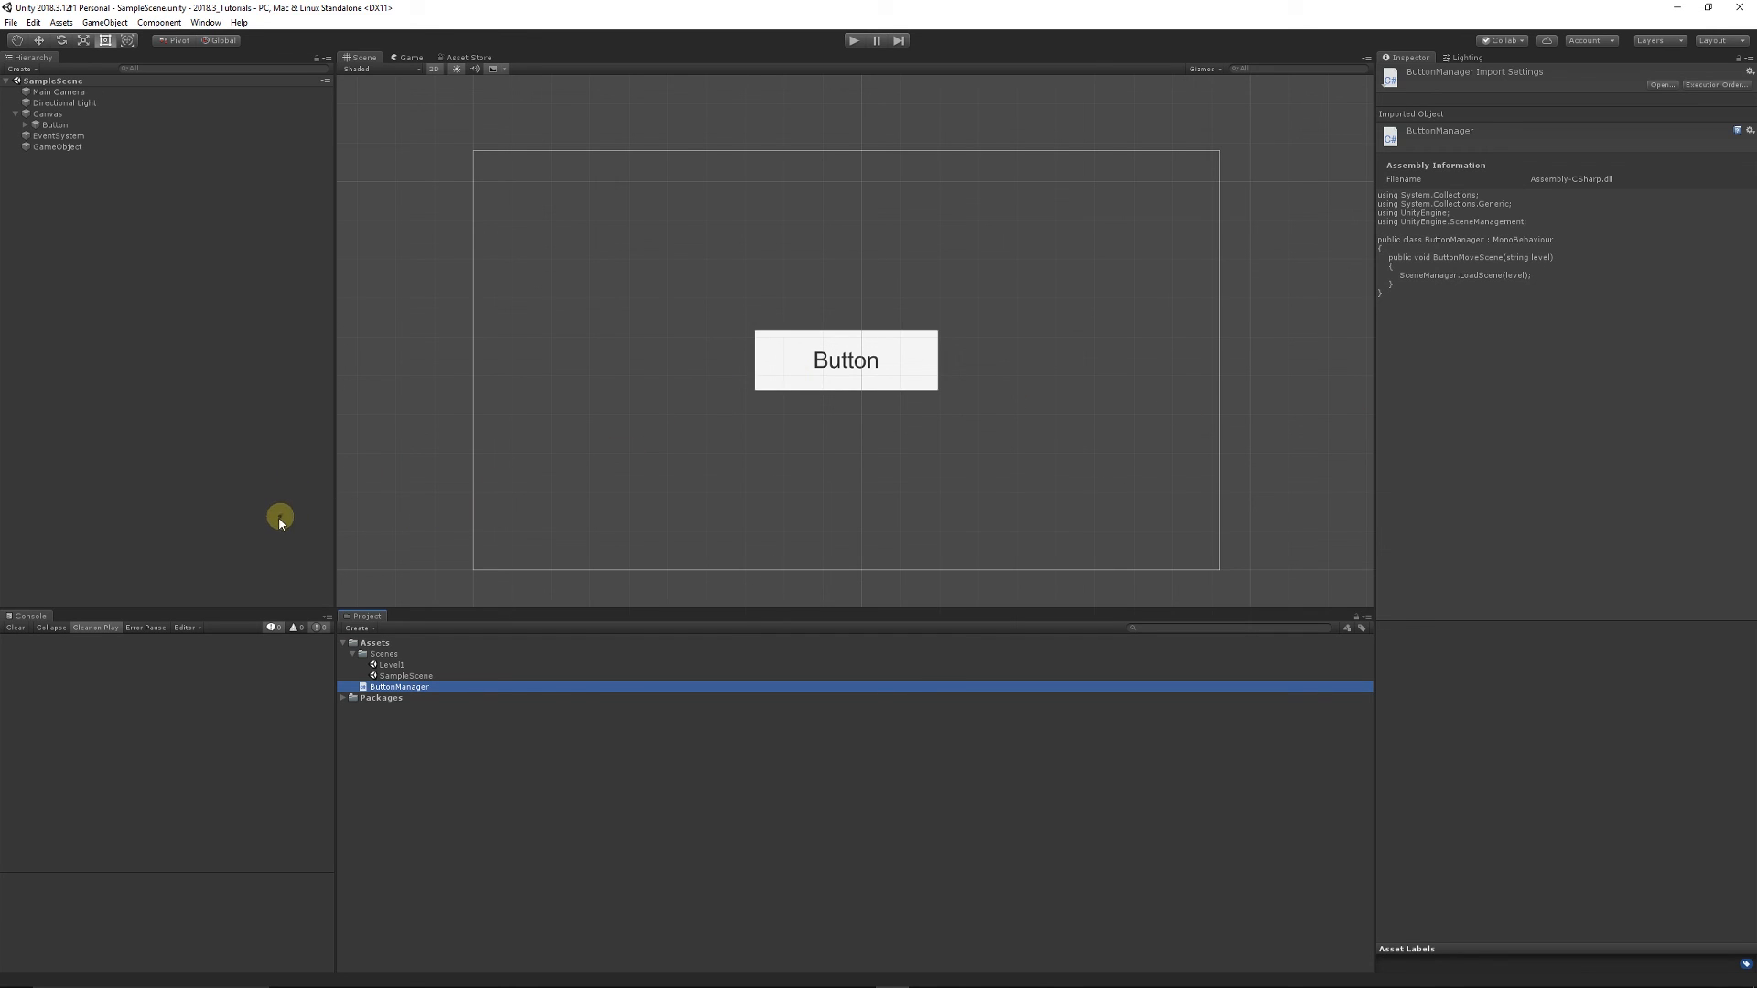
mouse_move(236, 553)
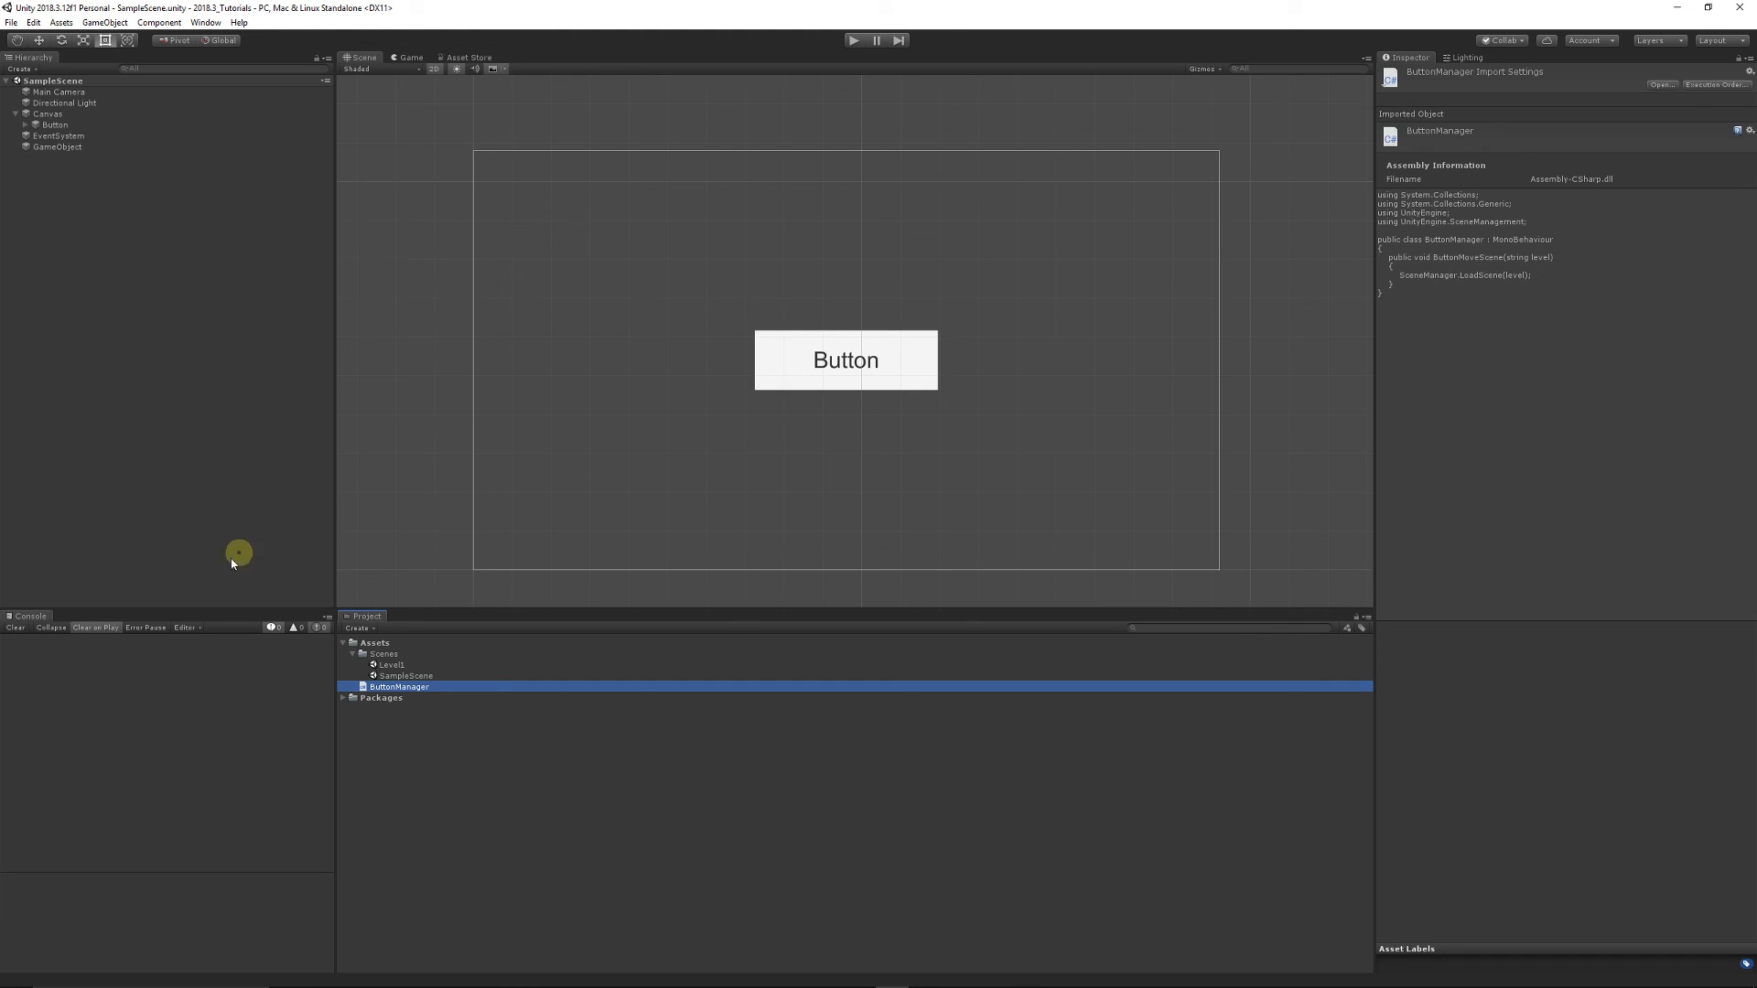